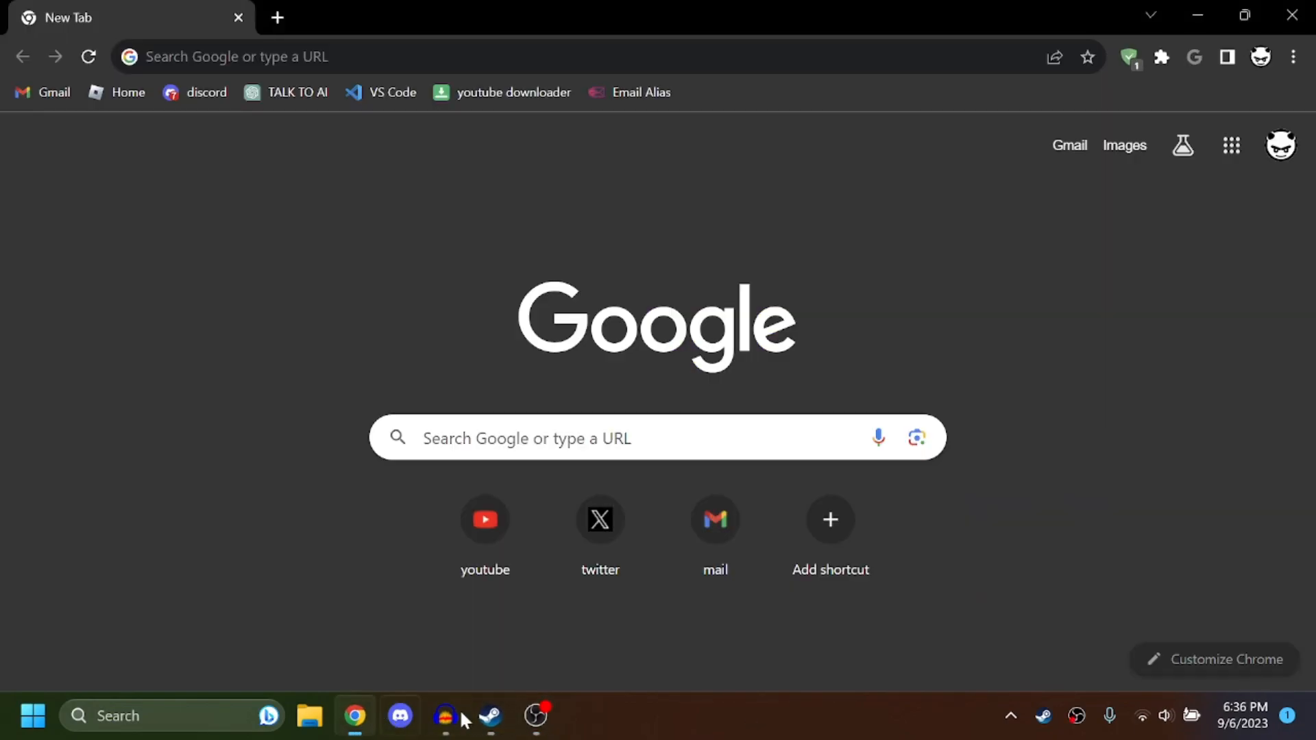
Step: Bring up the Steam library window with the SteamVR page selected
{"action": "left_click", "coordinate": [489, 716]}
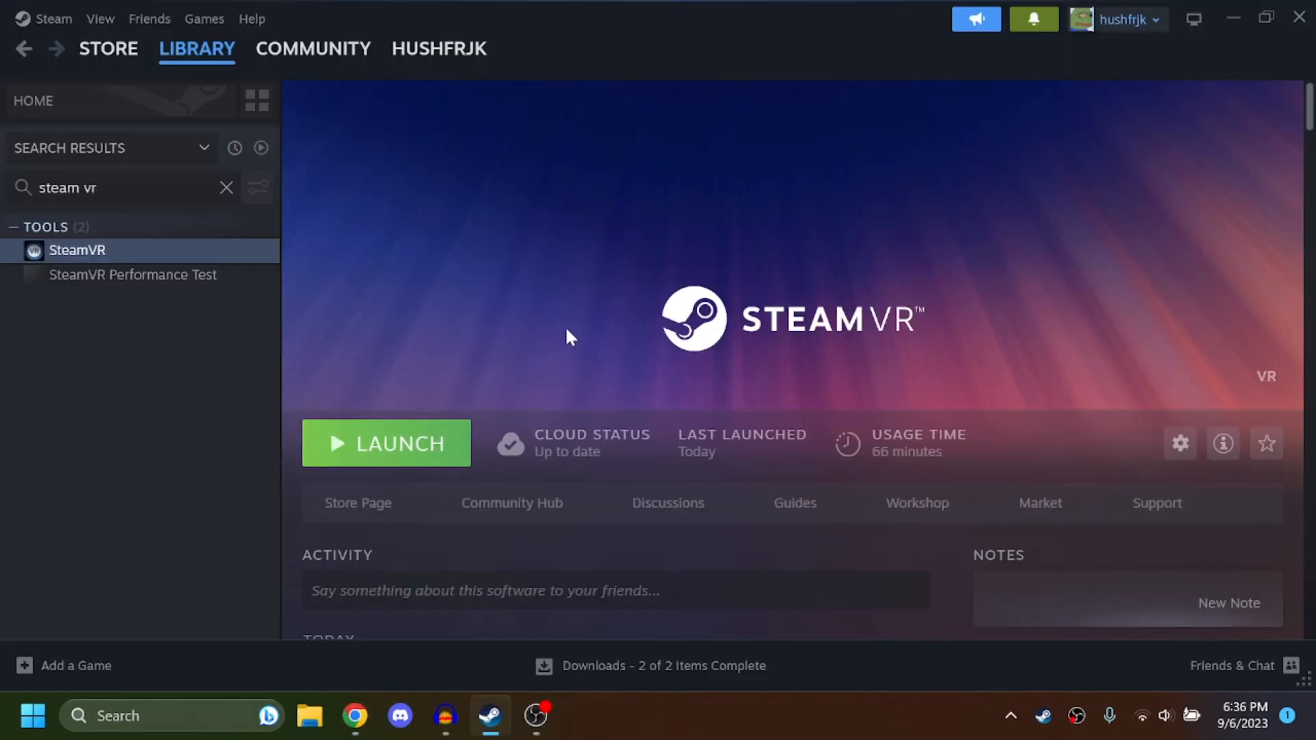
{"action": "mouse_move", "coordinate": [941, 479]}
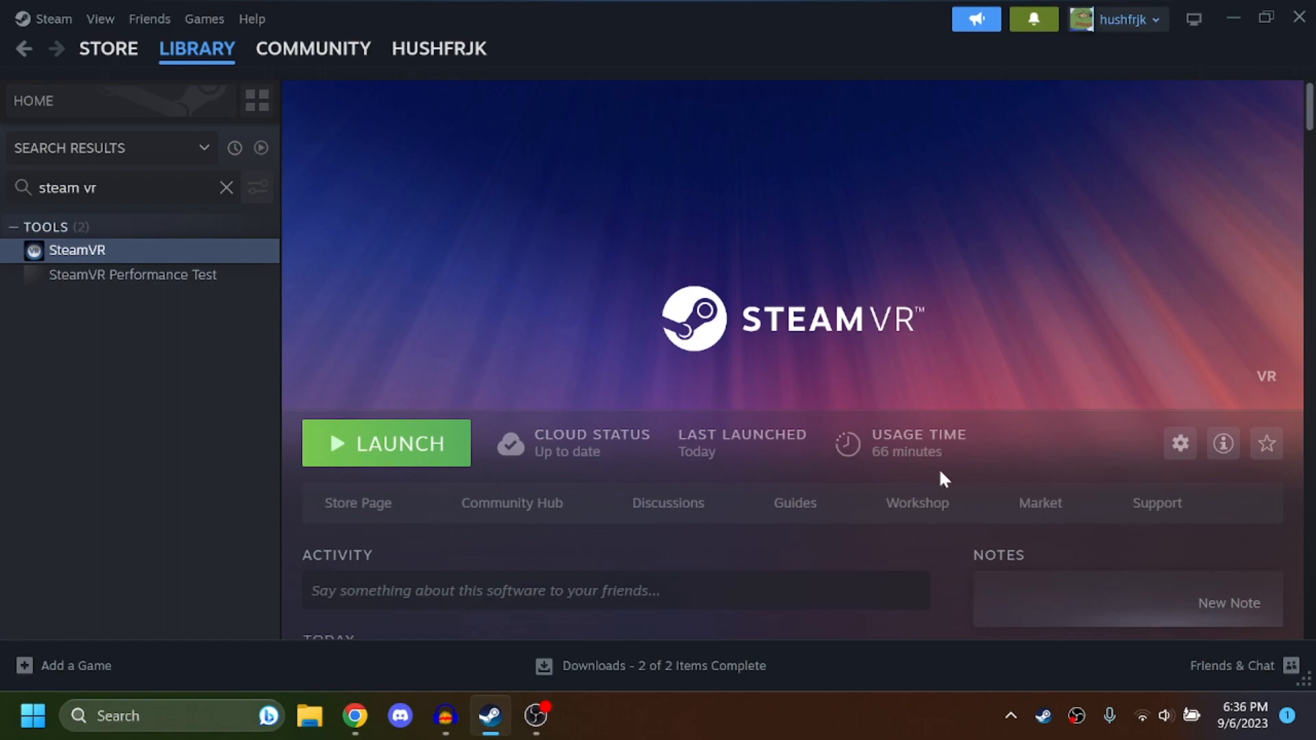
{"action": "mouse_move", "coordinate": [948, 456]}
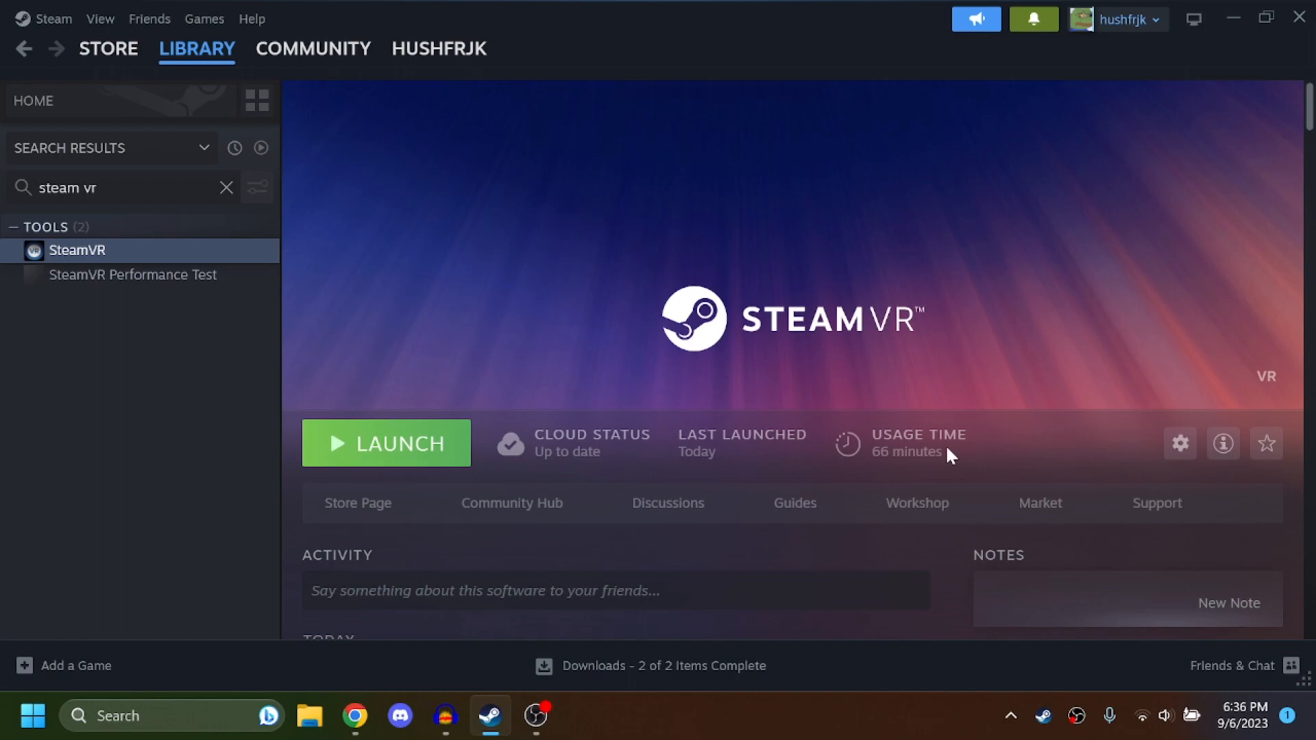
{"action": "mouse_move", "coordinate": [428, 663]}
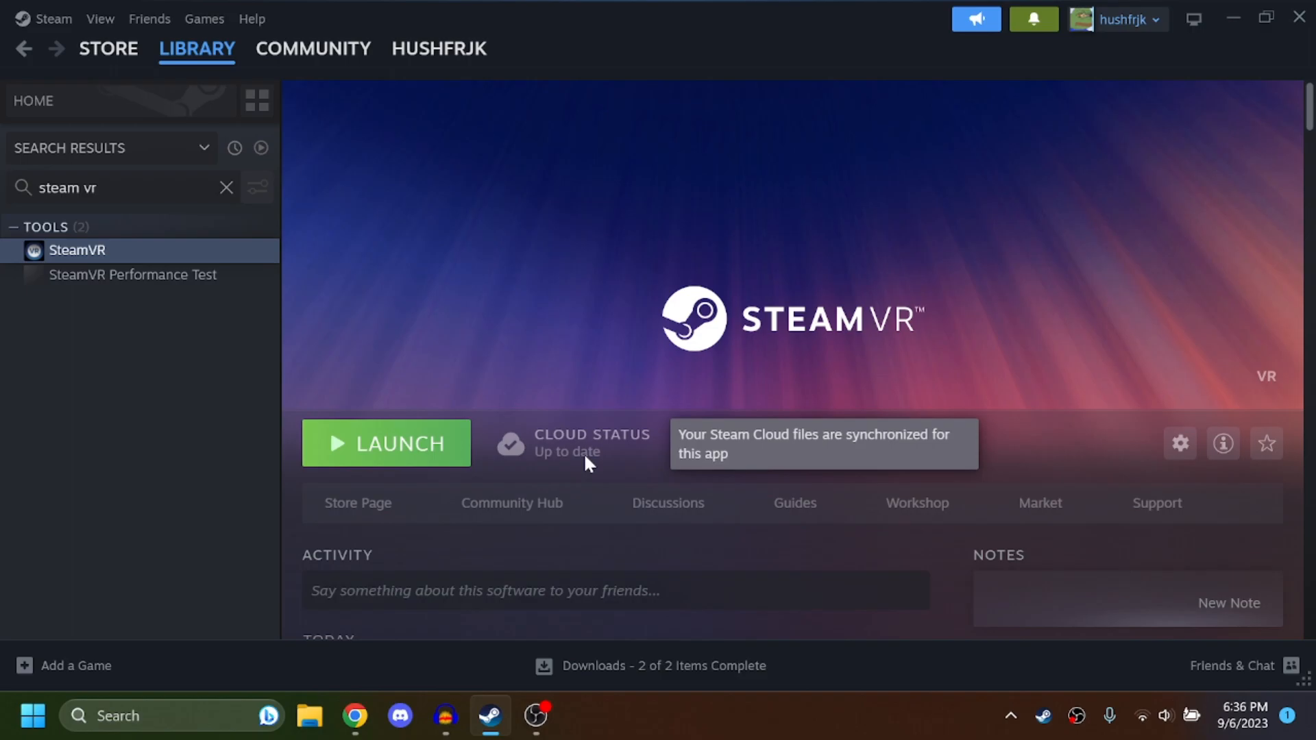
{"action": "mouse_move", "coordinate": [376, 731]}
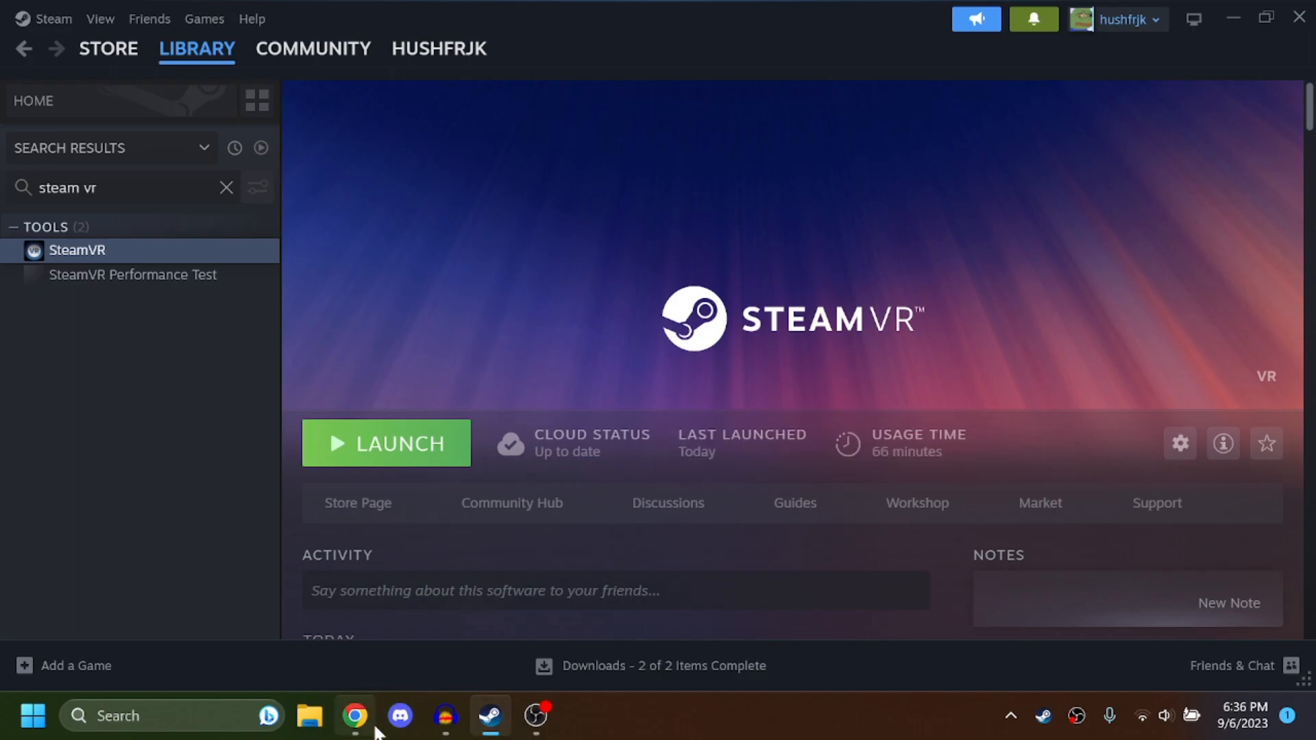
Step: Switch to Chrome's new tab, then over to the SideQuest home page
{"action": "left_click", "coordinate": [354, 716]}
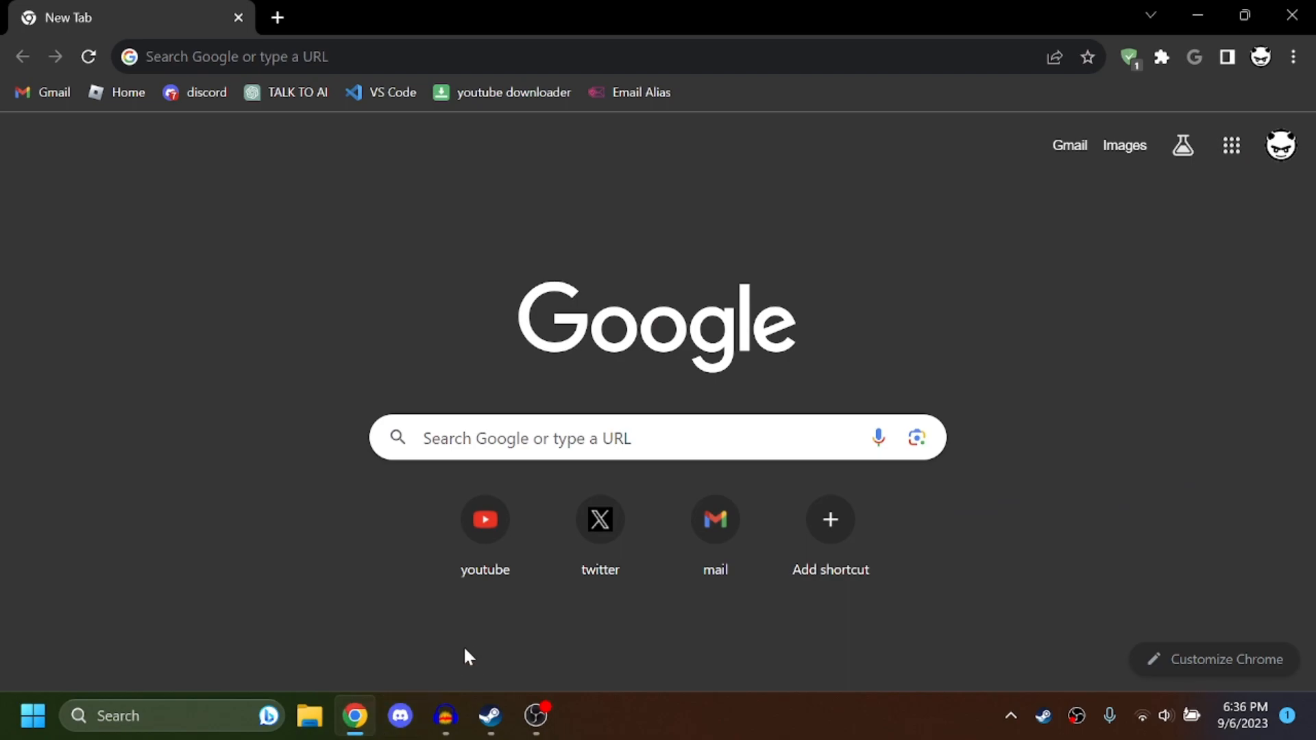
{"action": "mouse_move", "coordinate": [483, 632]}
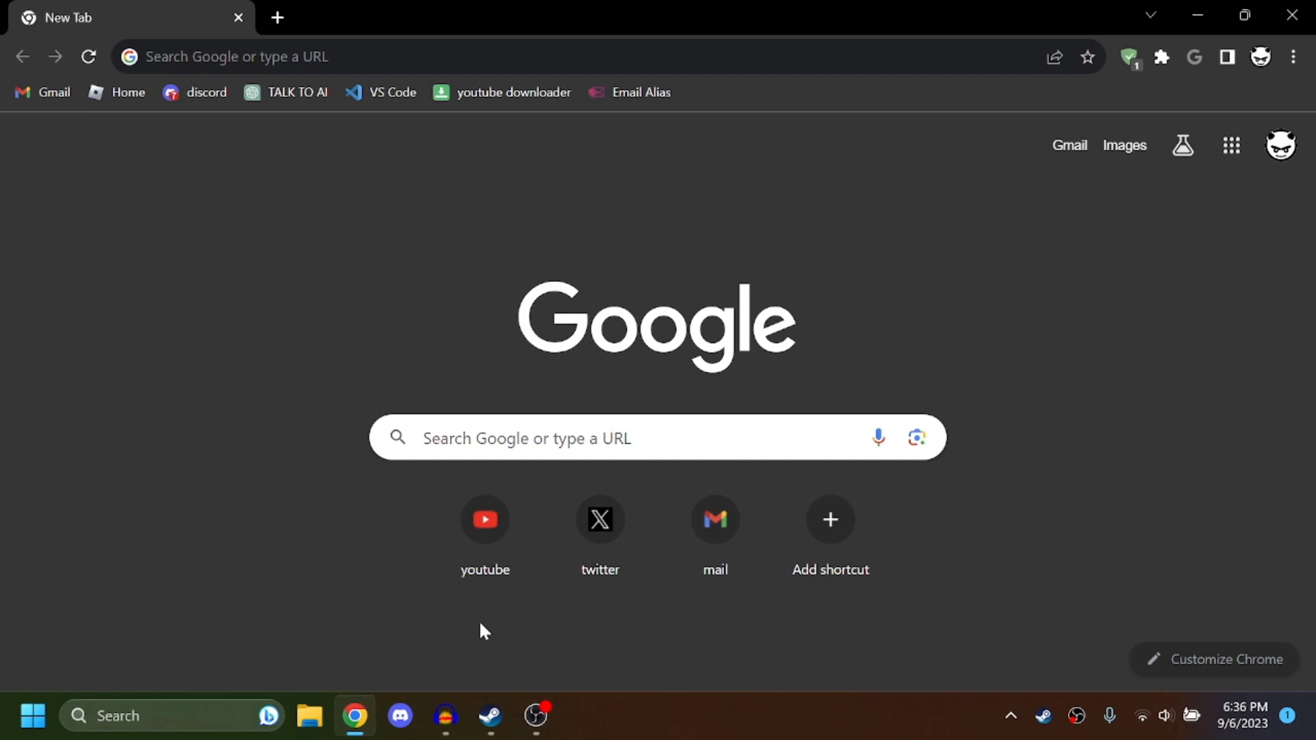
{"action": "left_click", "coordinate": [444, 716]}
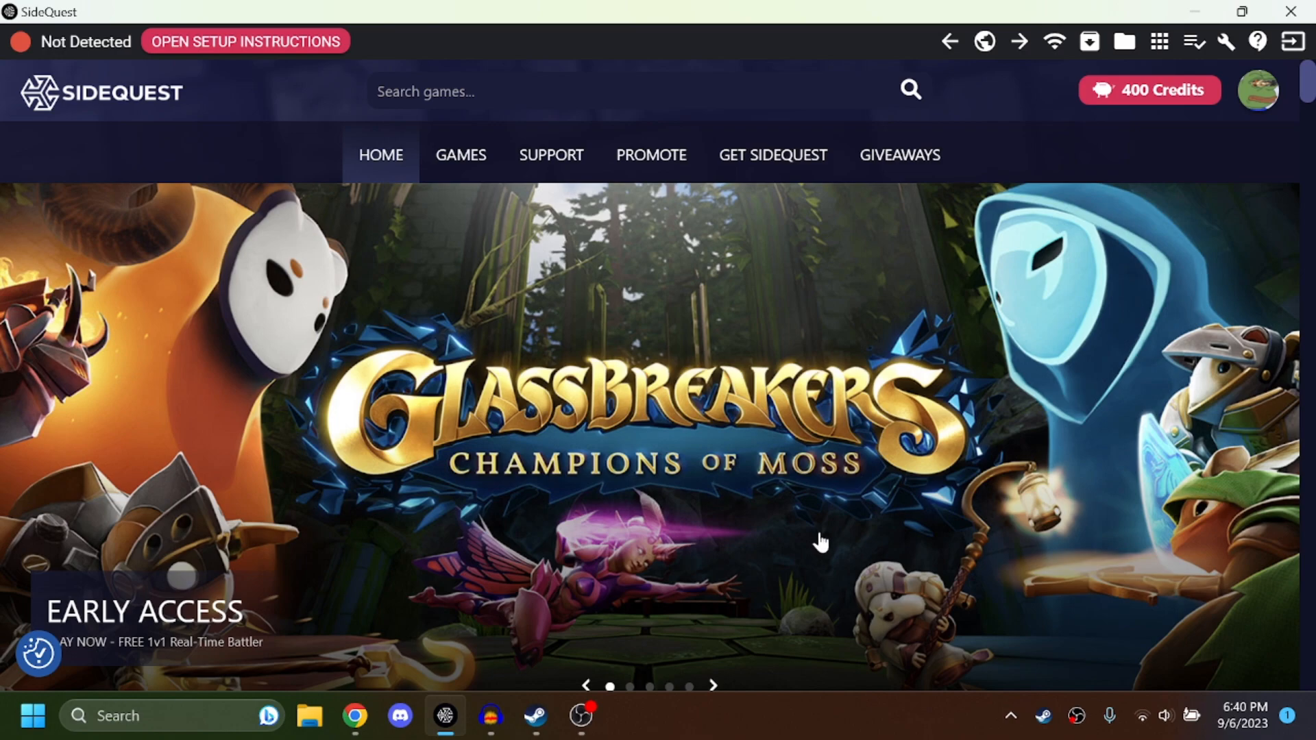
{"action": "mouse_move", "coordinate": [813, 562]}
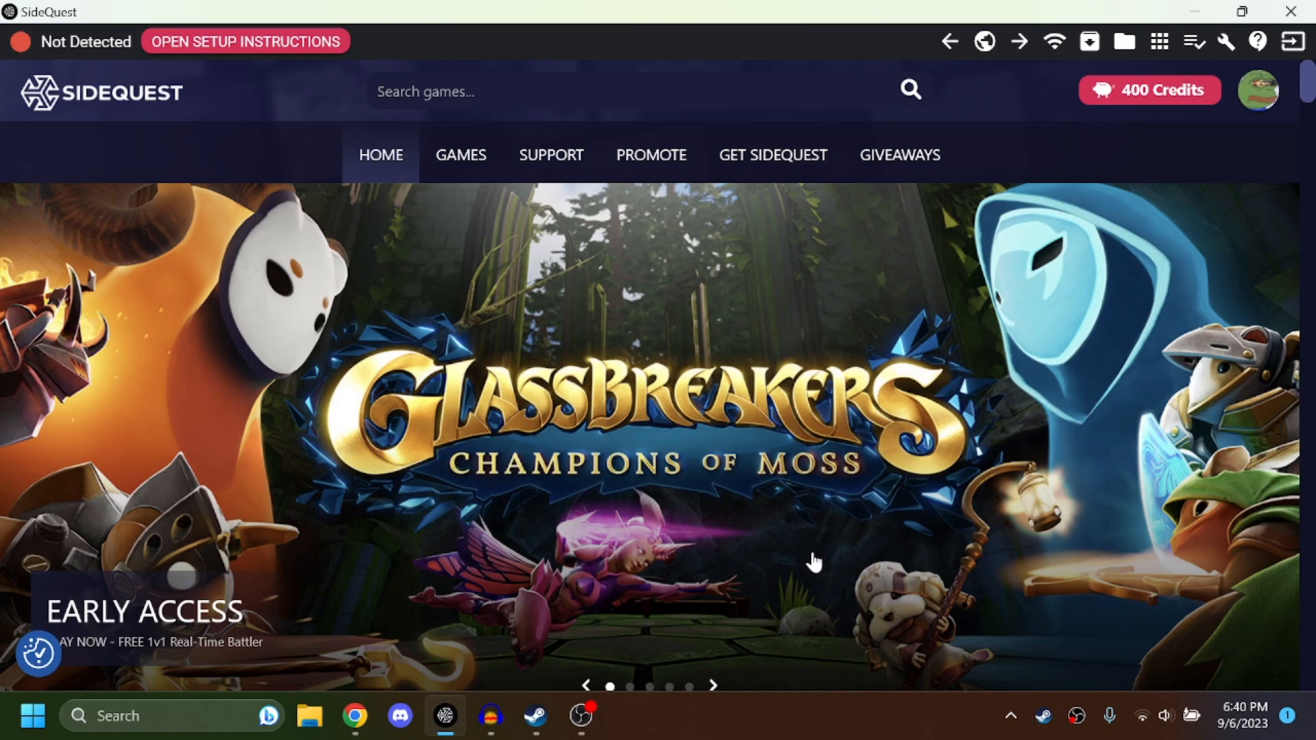
{"action": "mouse_move", "coordinate": [802, 608]}
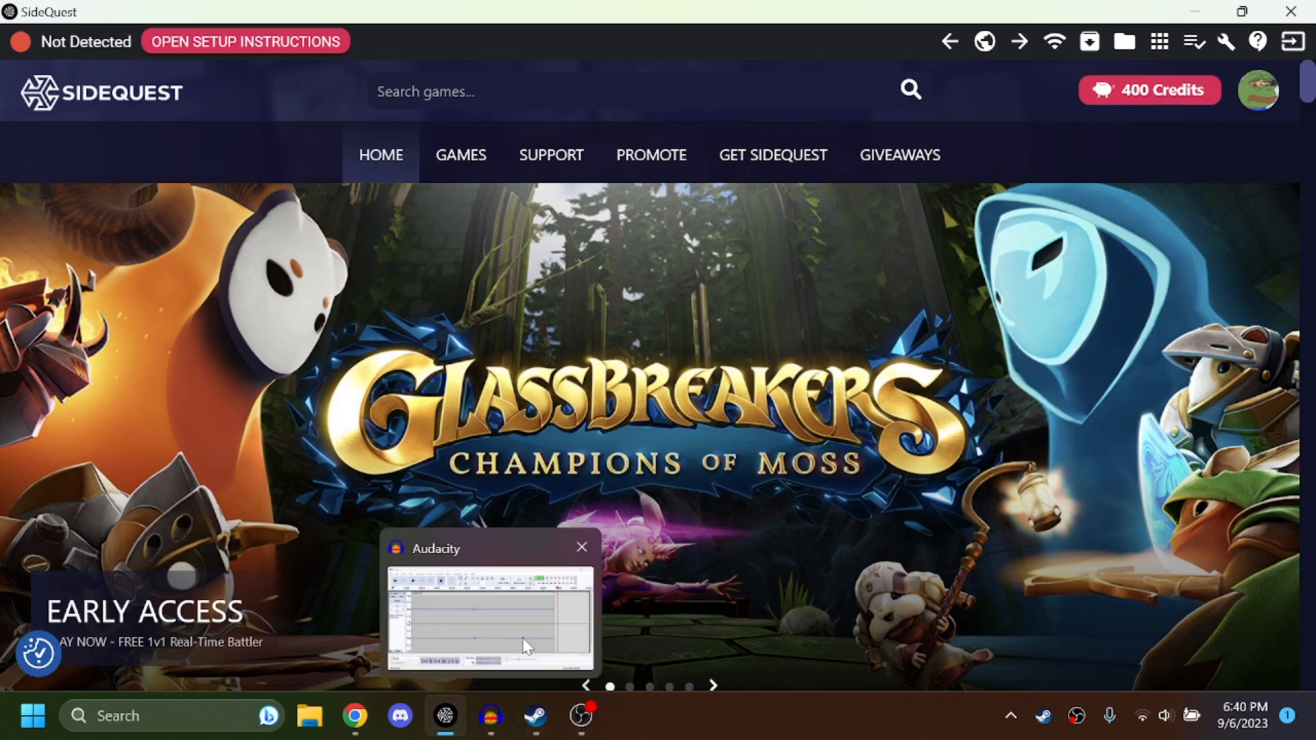
{"action": "left_click", "coordinate": [582, 547]}
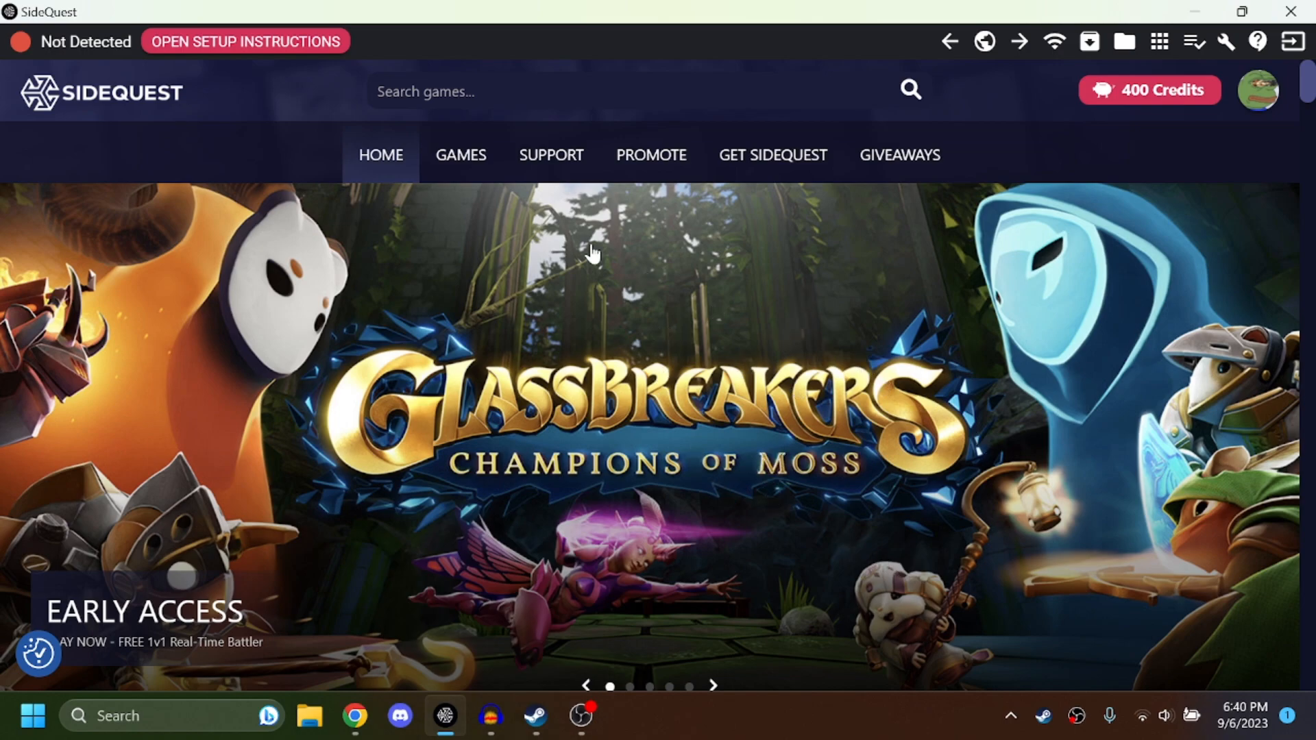
{"action": "mouse_move", "coordinate": [770, 259]}
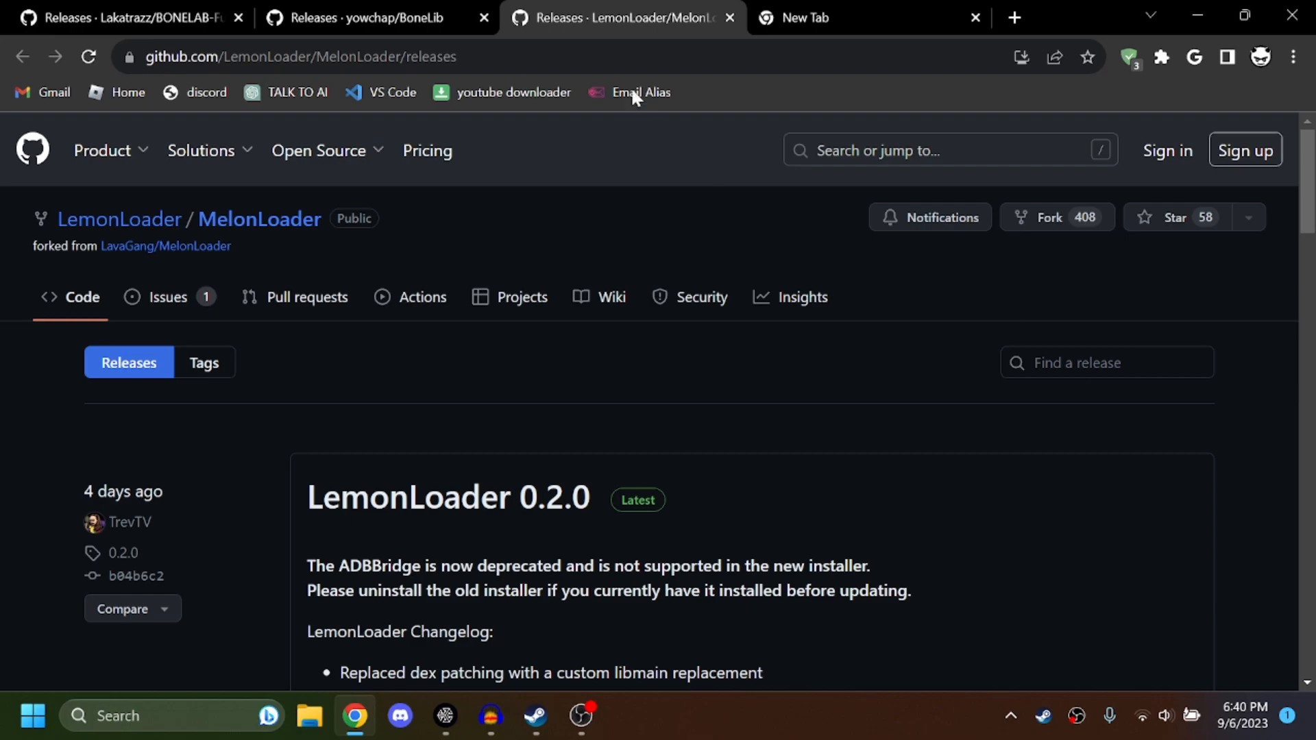
Step: Download MelonLoaderInstaller.apk from the LemonLoader 0.2.0 release assets
{"action": "scroll", "scroll_direction": "down", "scroll_amount": 3}
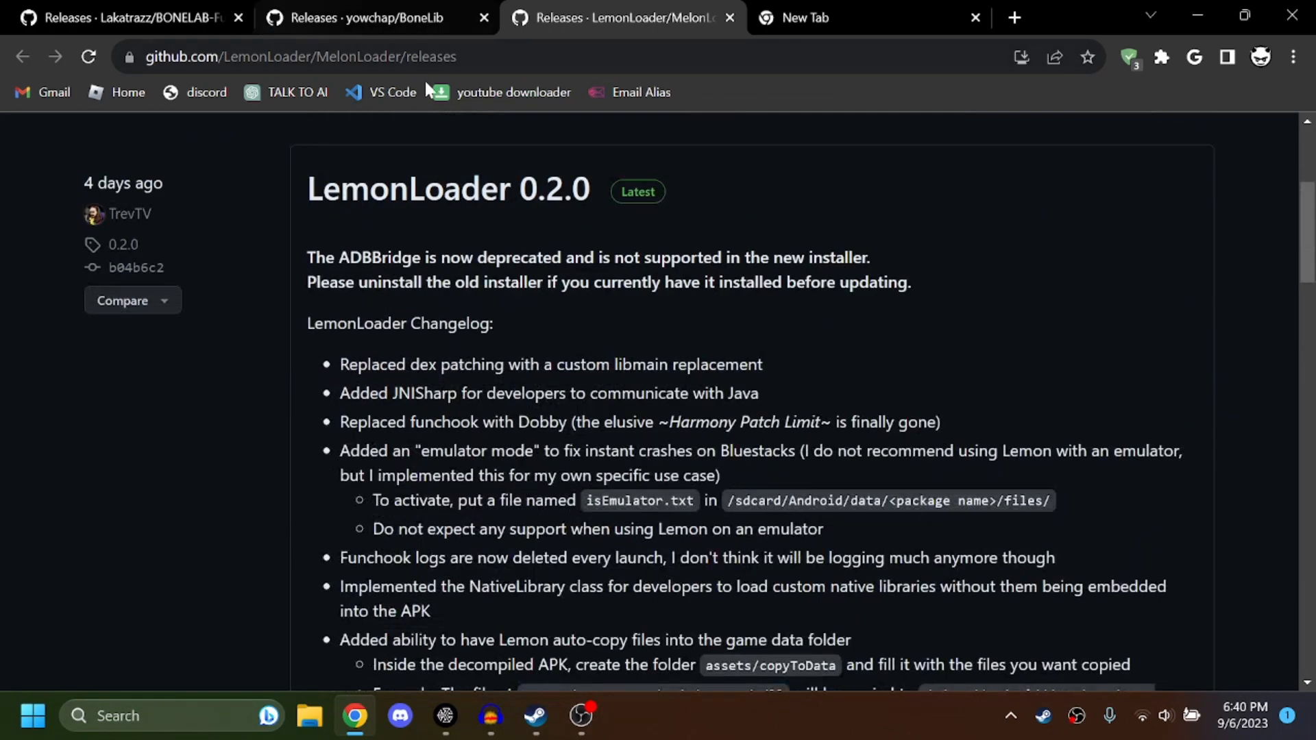
{"action": "scroll", "scroll_direction": "down", "scroll_amount": 3}
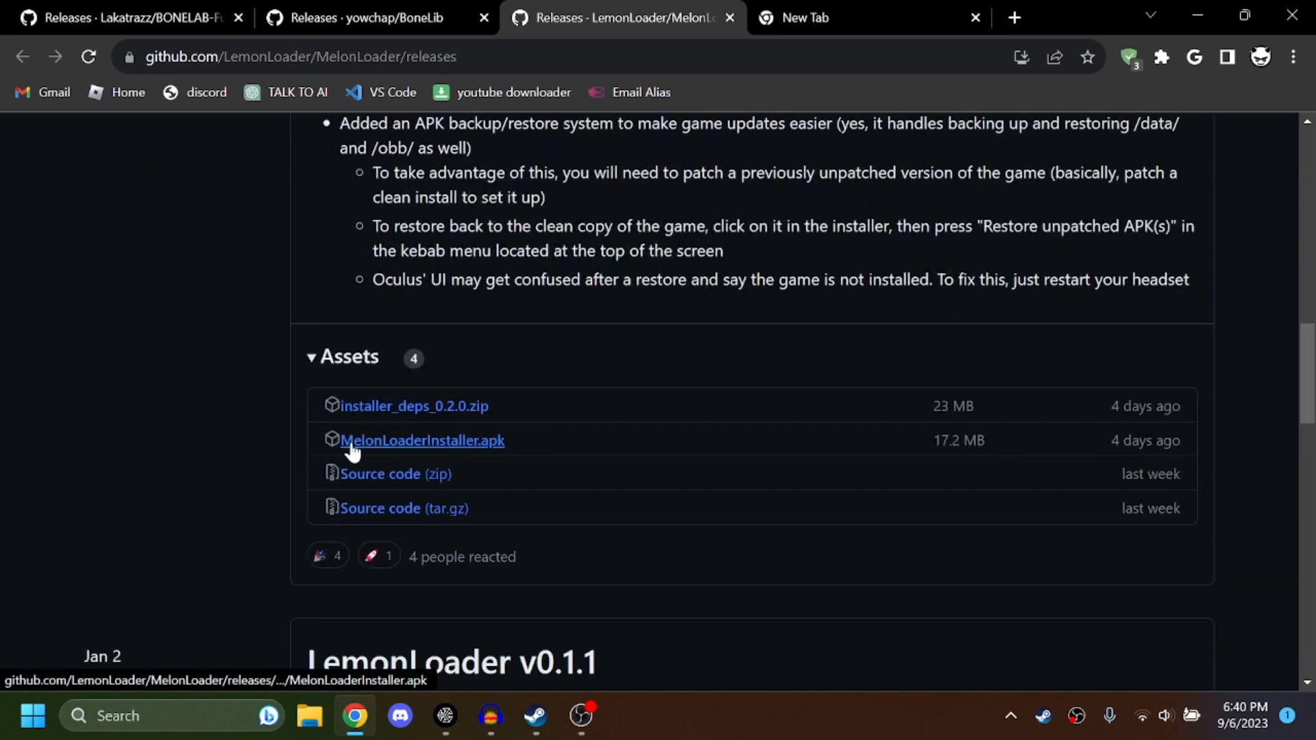
{"action": "left_click", "coordinate": [422, 441]}
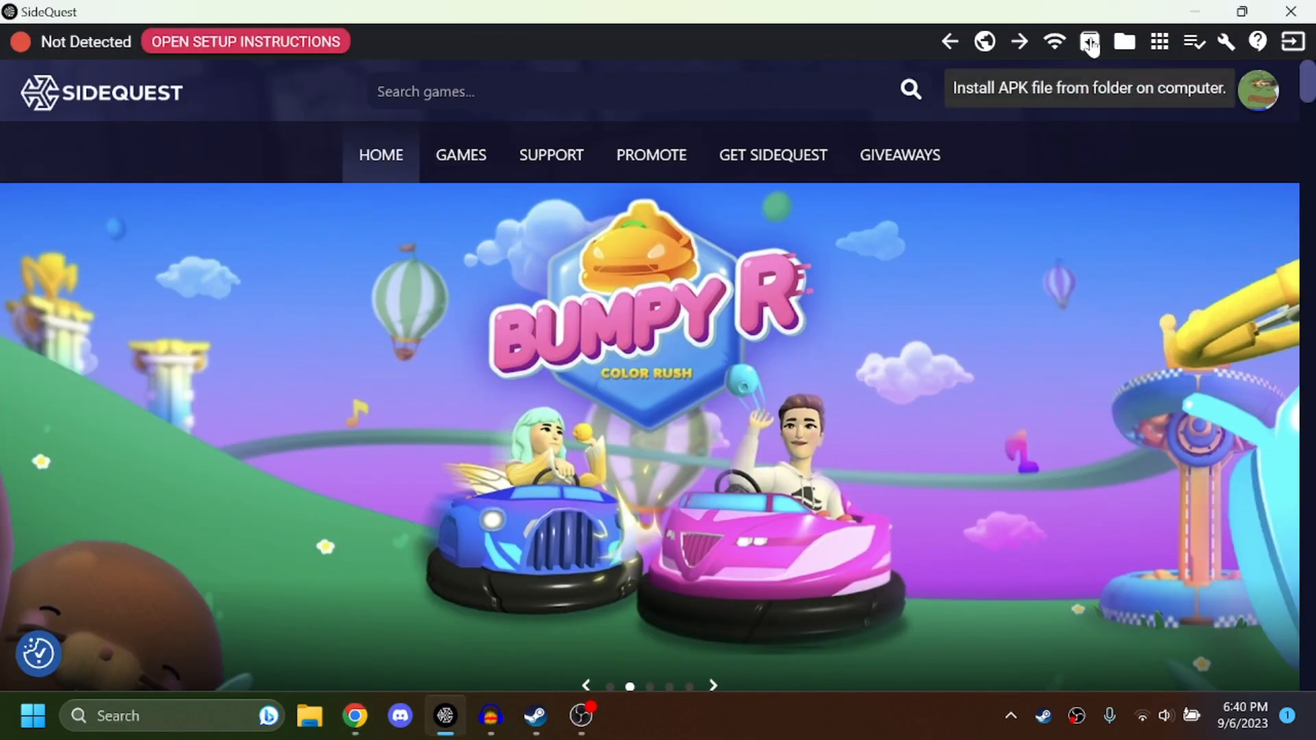
Step: Install MelonLoaderInstaller.apk from Downloads onto the connected Quest 2
{"action": "left_click", "coordinate": [1090, 42]}
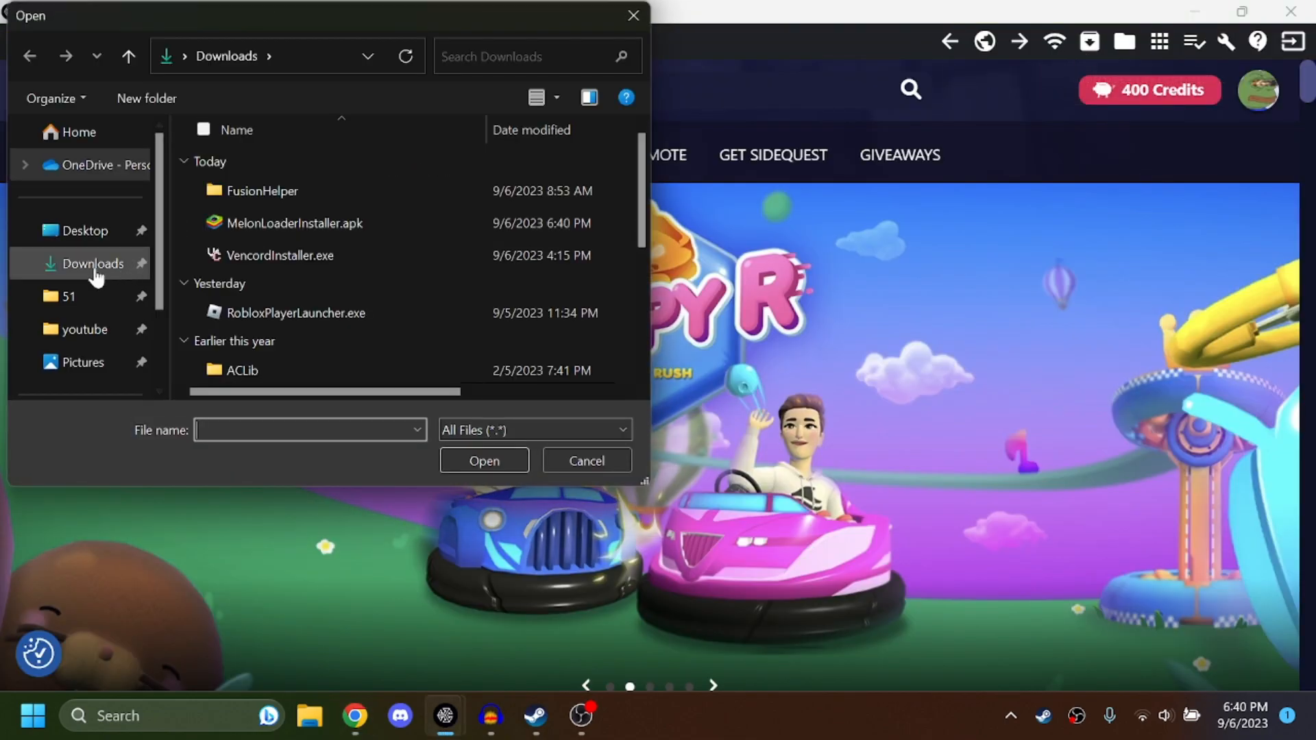
{"action": "left_click", "coordinate": [293, 222]}
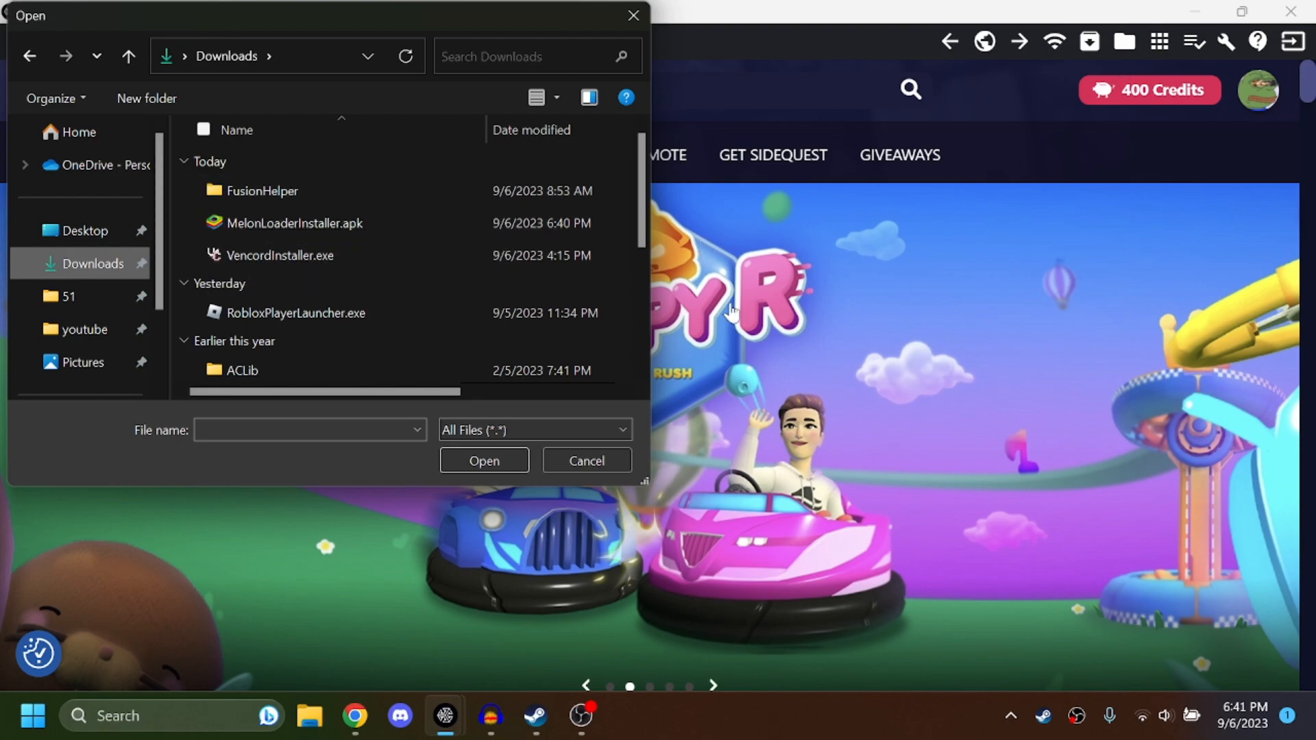
{"action": "left_click", "coordinate": [293, 222]}
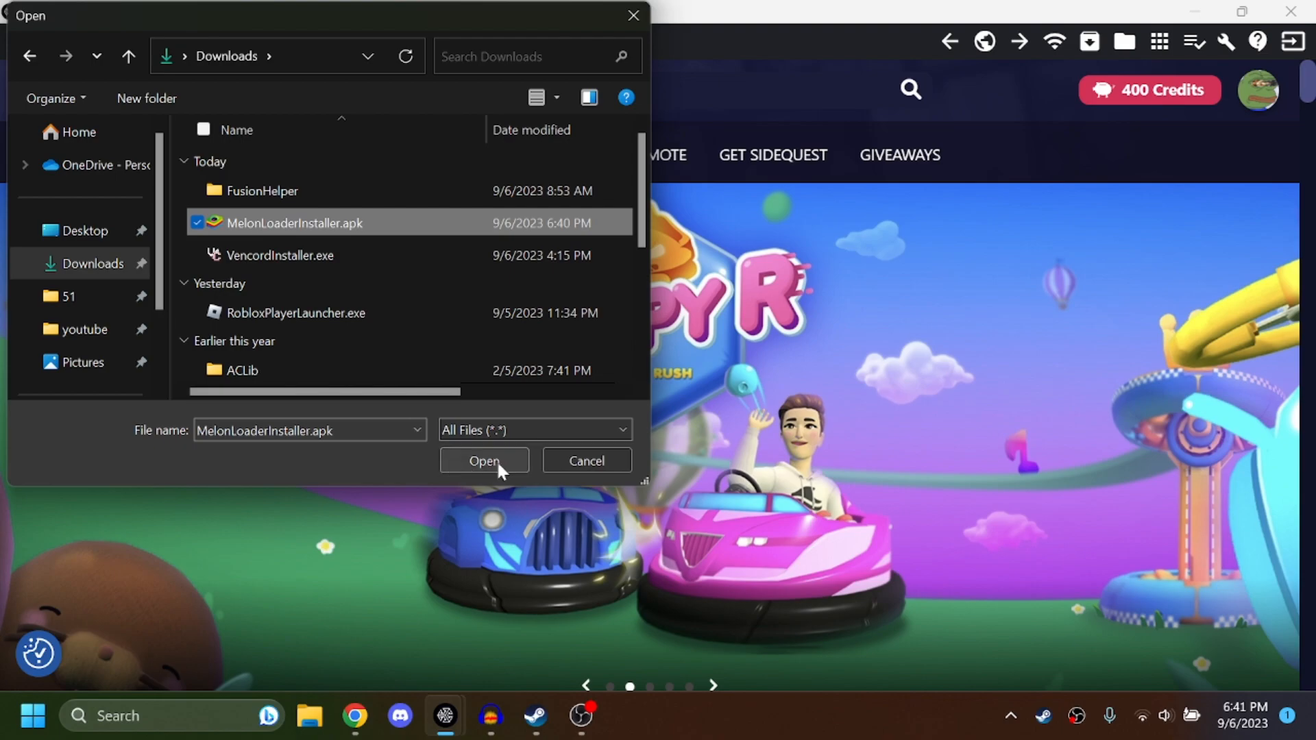
{"action": "left_click", "coordinate": [484, 461]}
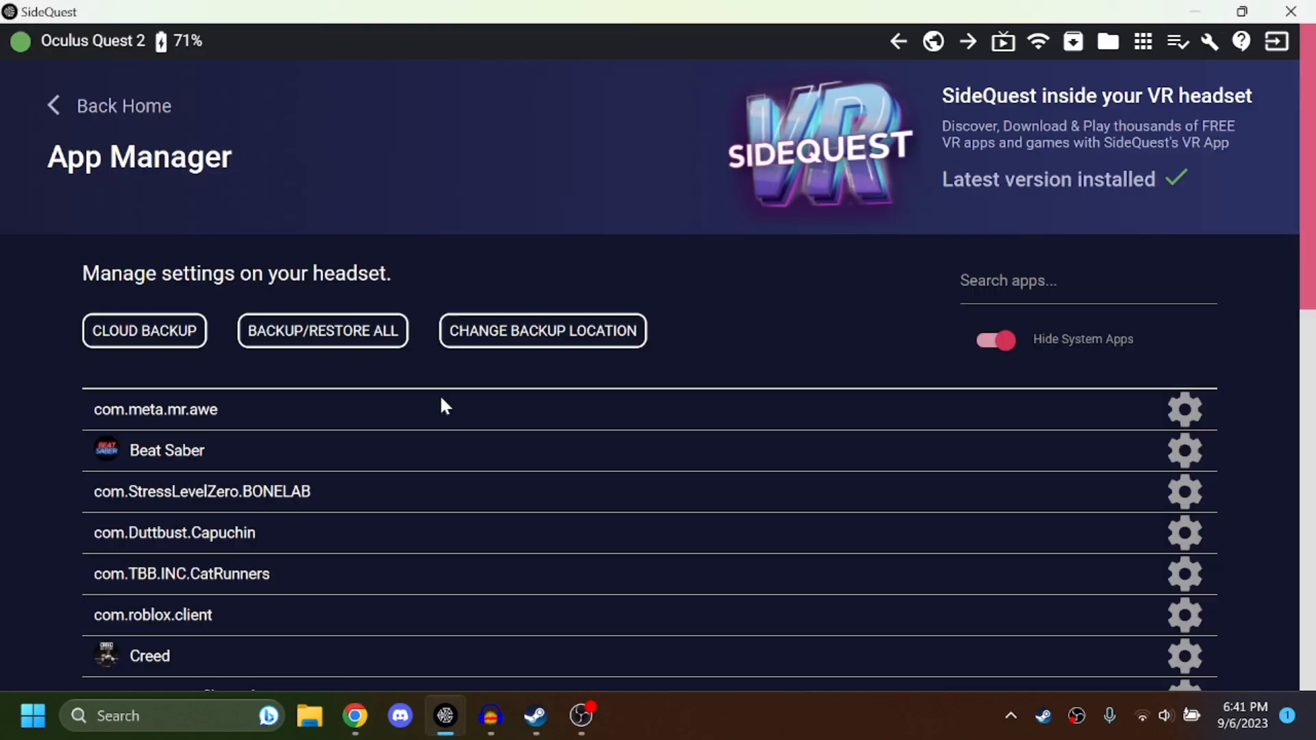
{"action": "mouse_move", "coordinate": [1221, 496]}
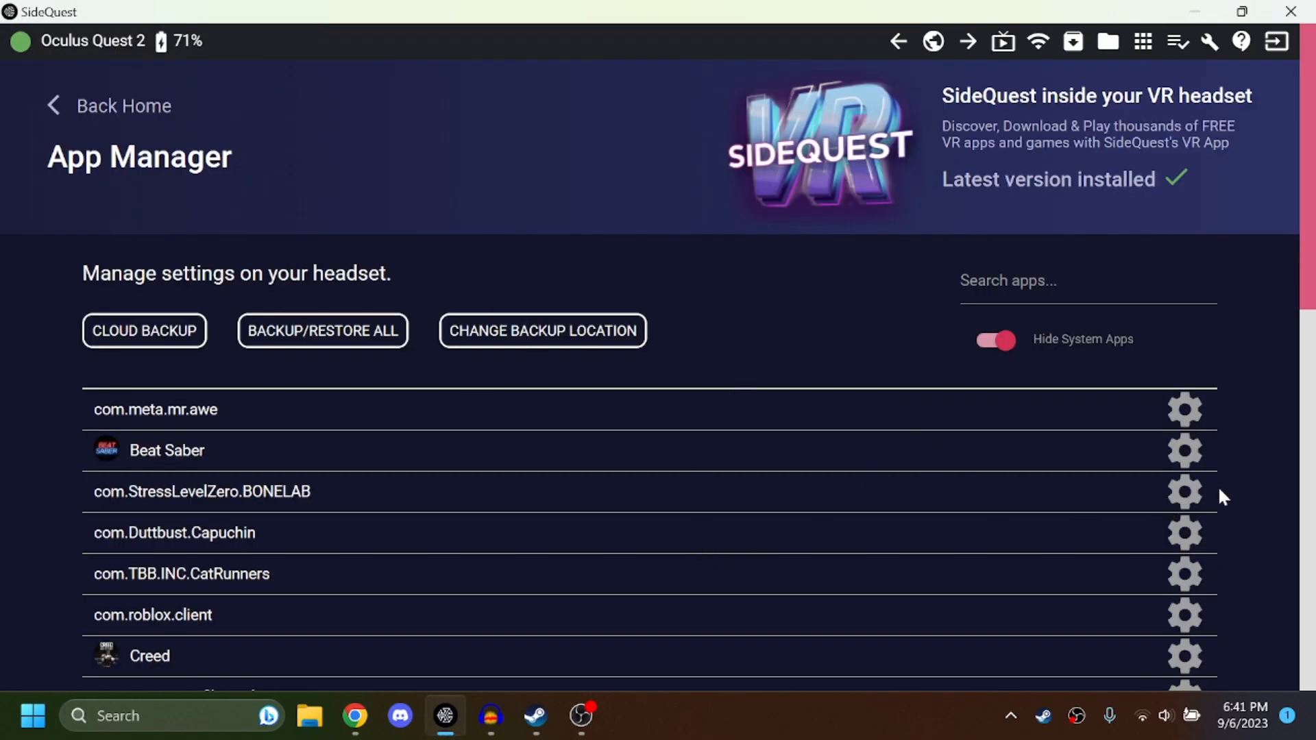
{"action": "mouse_move", "coordinate": [1097, 246]}
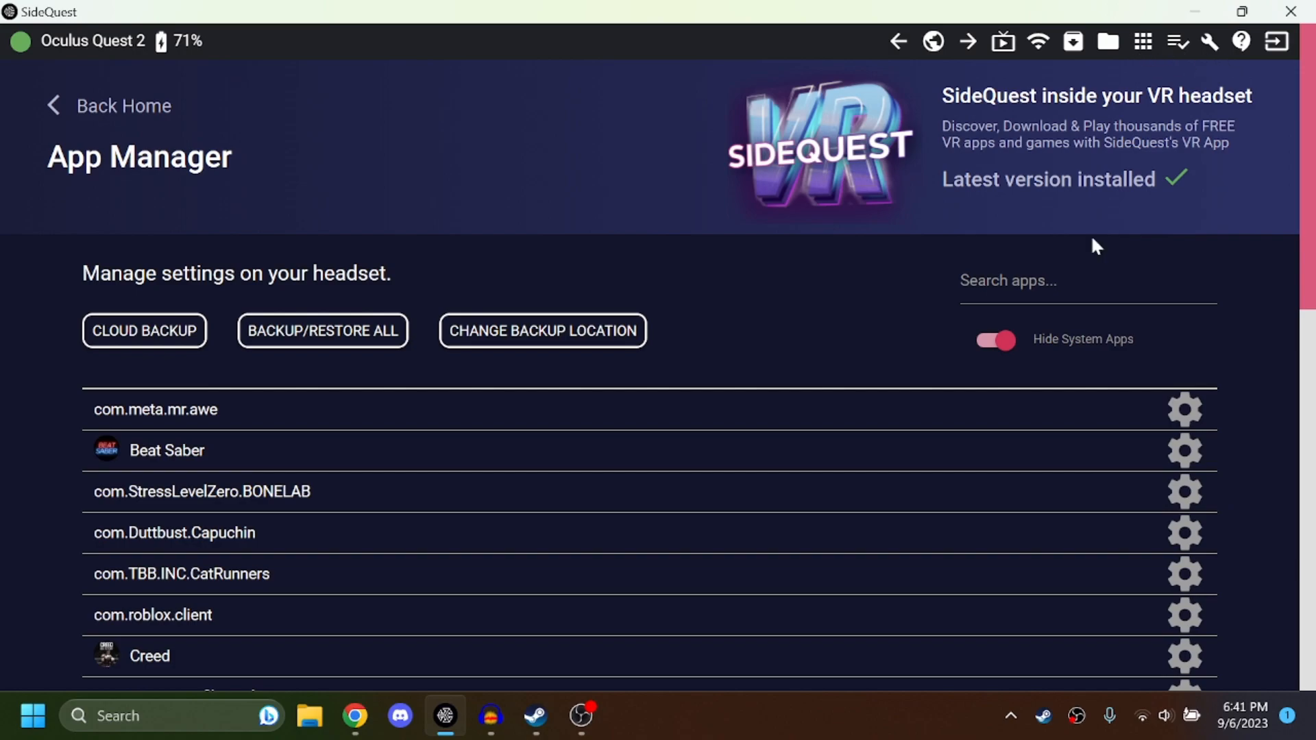
{"action": "mouse_move", "coordinate": [436, 514]}
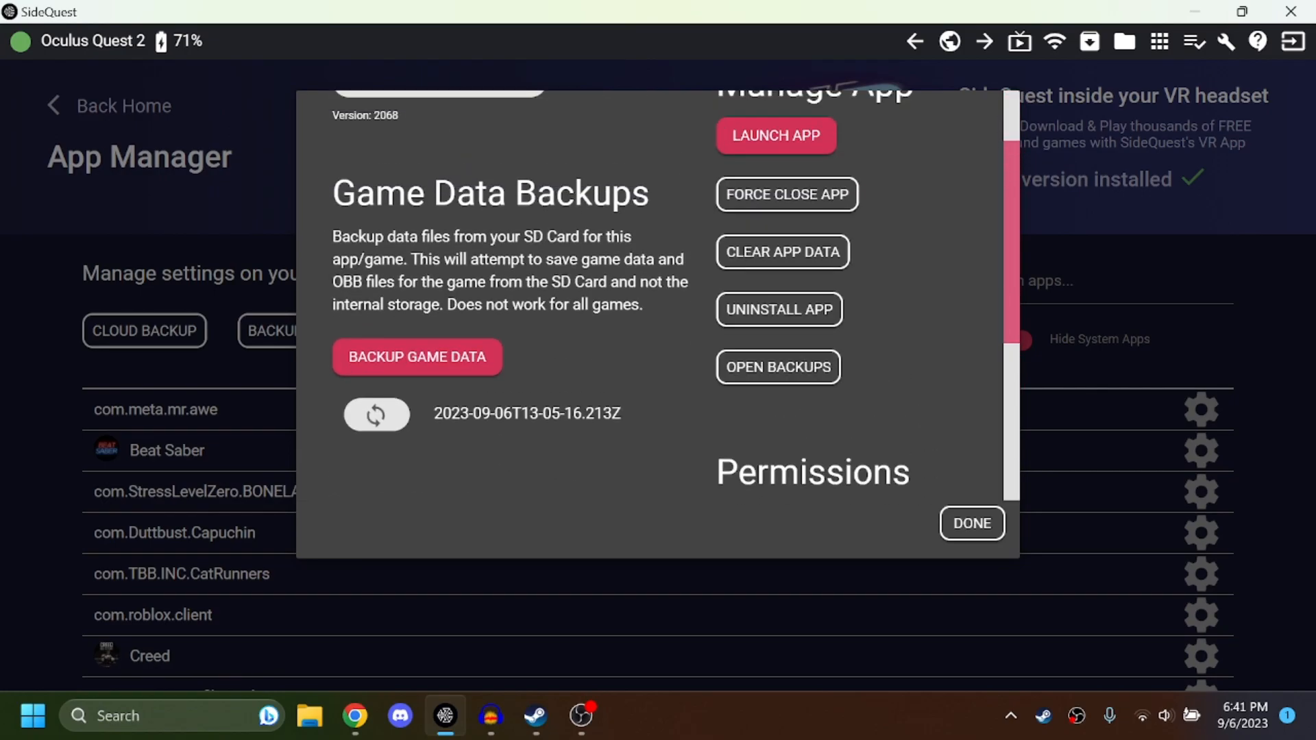
Step: Scroll the BONELAB Manage App panel to its game data backup options
{"action": "scroll", "scroll_direction": "down", "scroll_amount": 3}
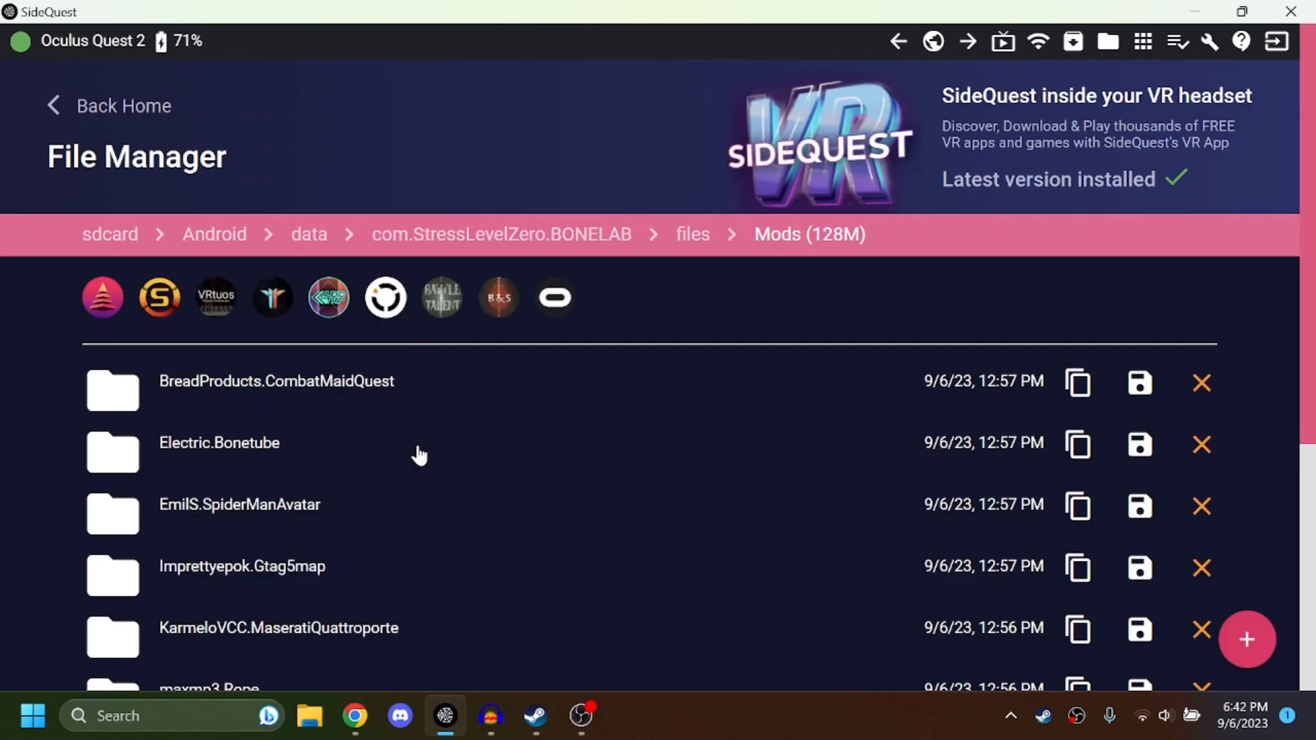
{"action": "mouse_move", "coordinate": [566, 368]}
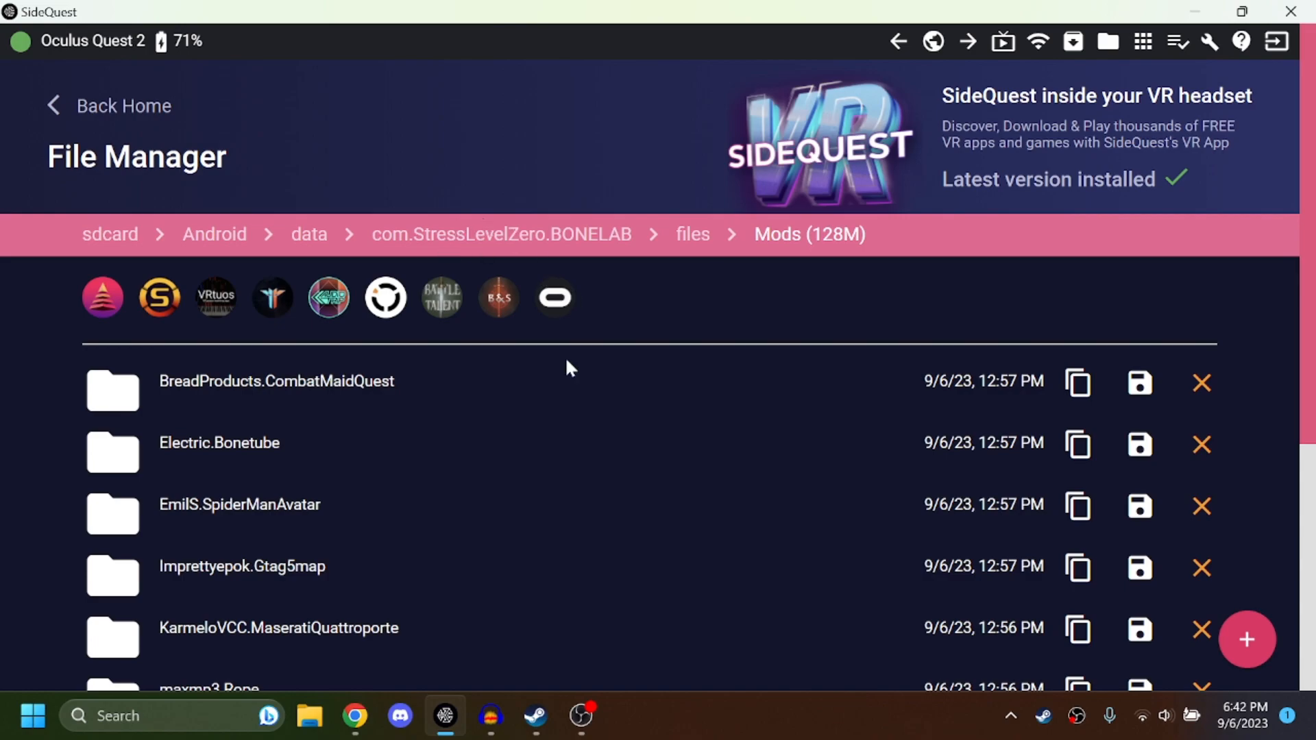
Step: Browse the BONELAB Mods folder into EmilS.SpiderManAvatar, then switch to Chrome
{"action": "scroll", "scroll_direction": "down", "scroll_amount": 3}
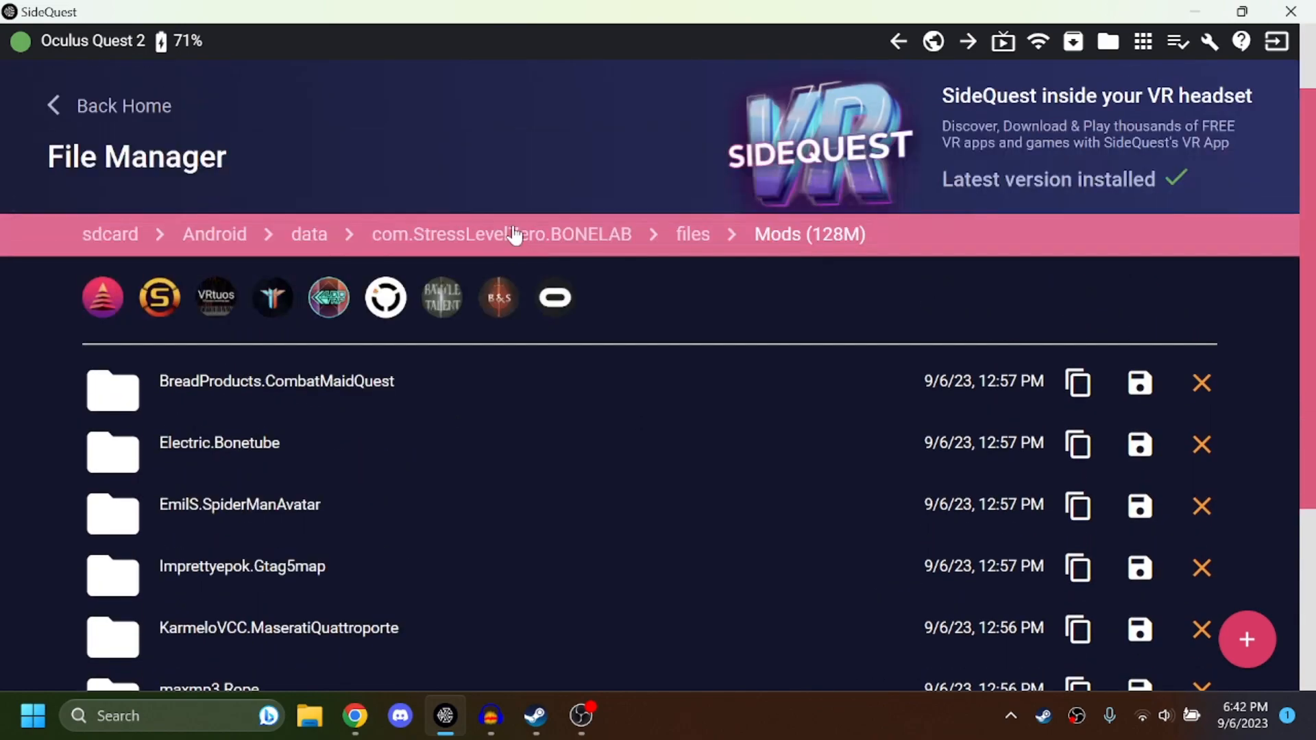
{"action": "mouse_move", "coordinate": [827, 330]}
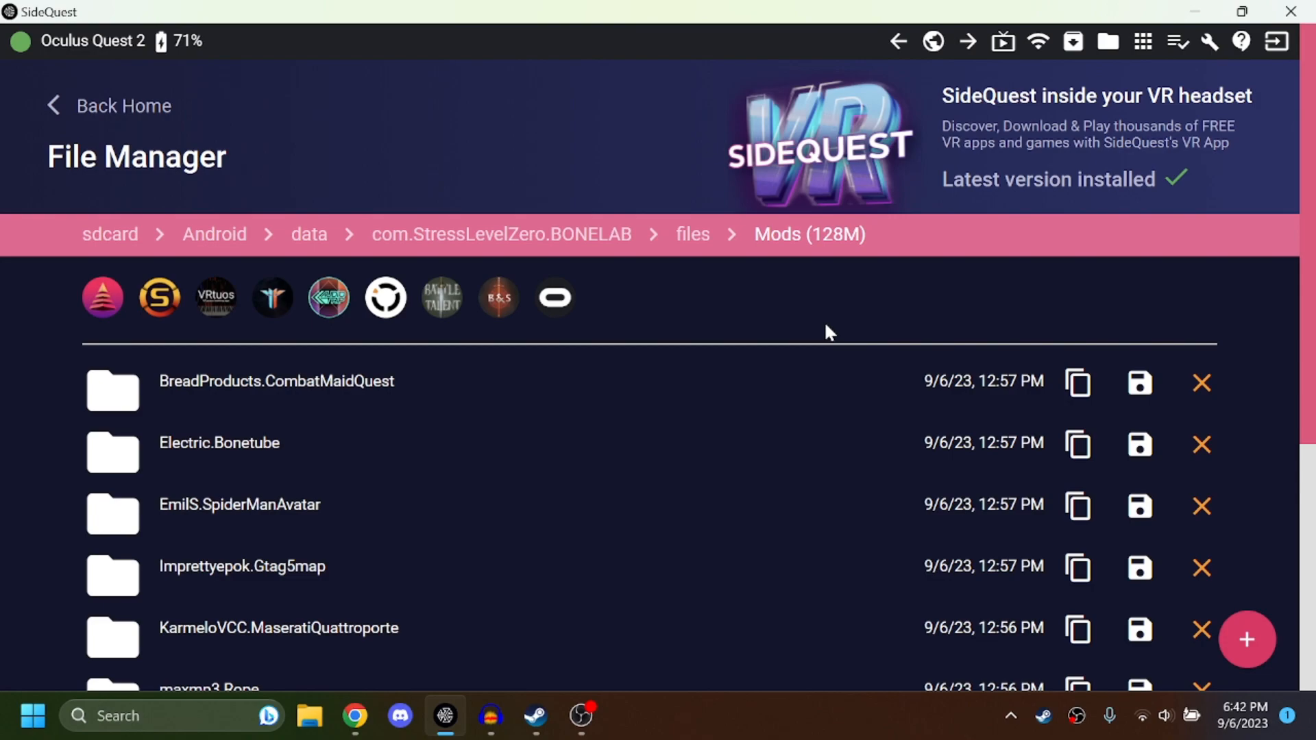
{"action": "scroll", "scroll_direction": "down", "scroll_amount": 3}
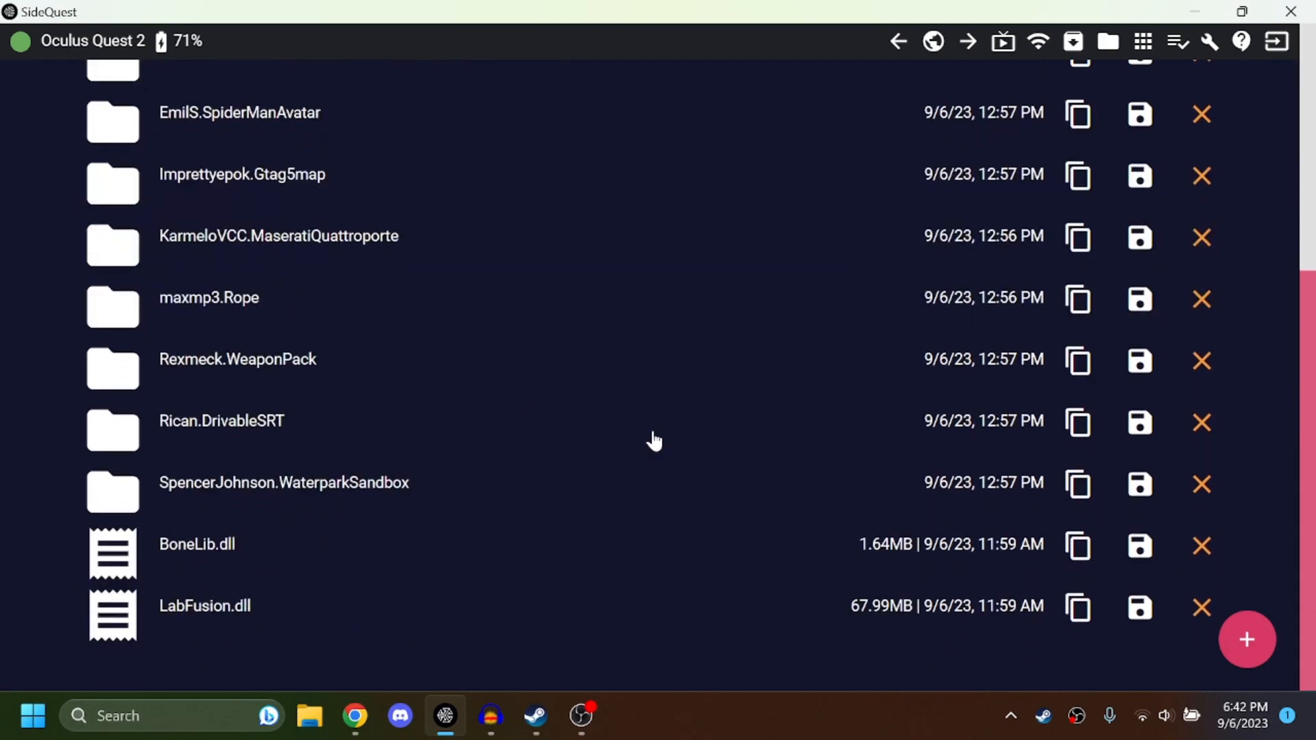
{"action": "mouse_move", "coordinate": [320, 380]}
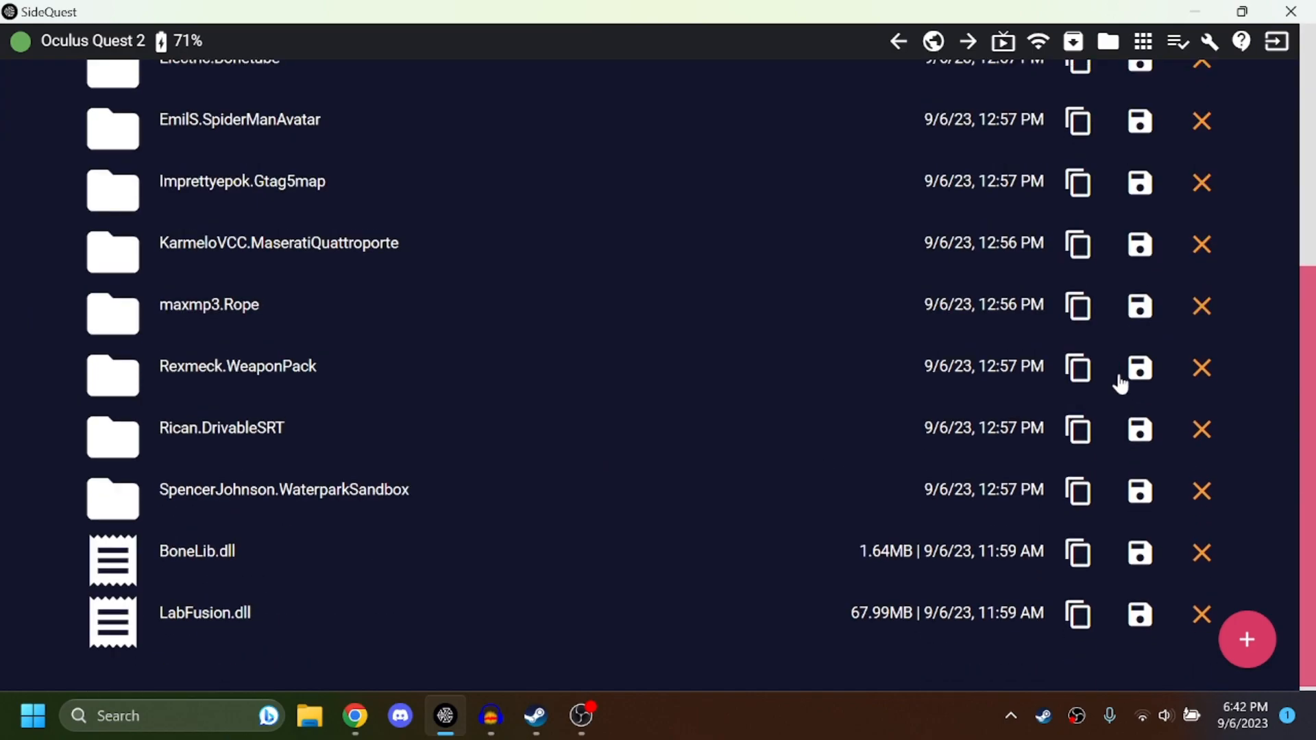
{"action": "scroll", "scroll_direction": "down", "scroll_amount": 3}
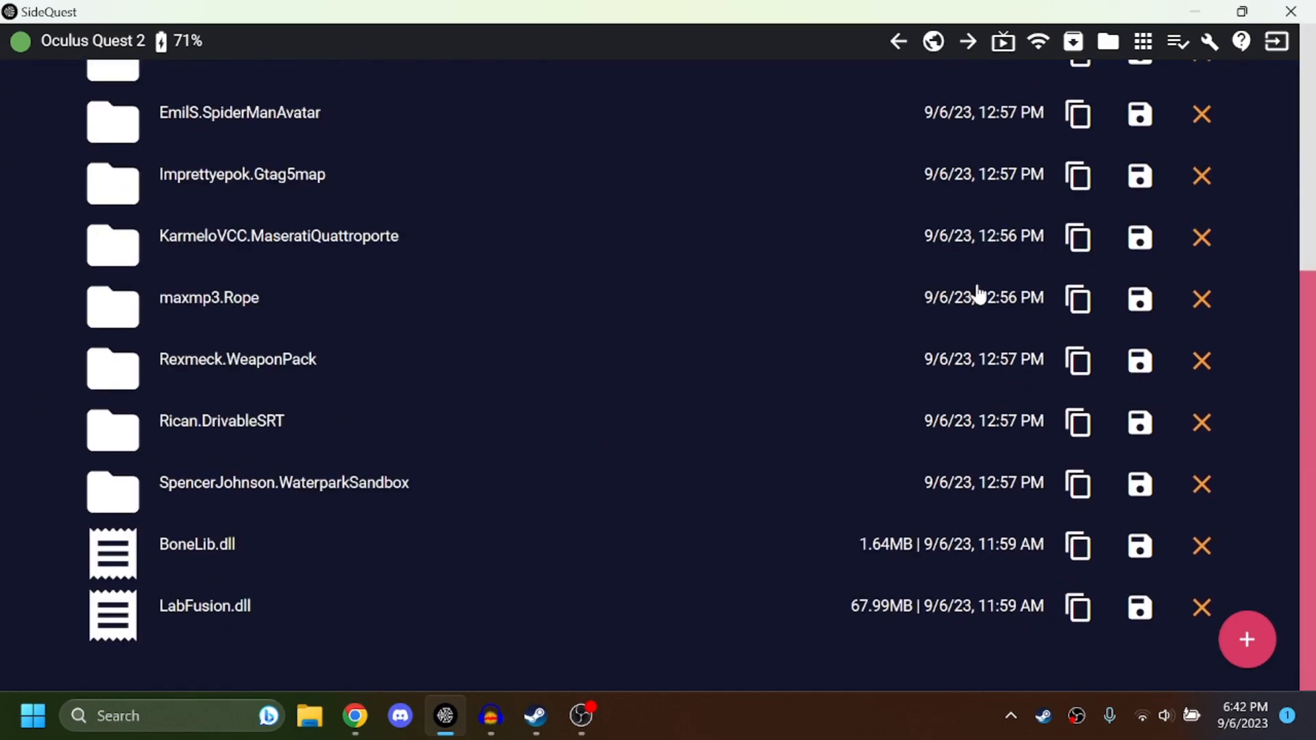
{"action": "left_click", "coordinate": [239, 113]}
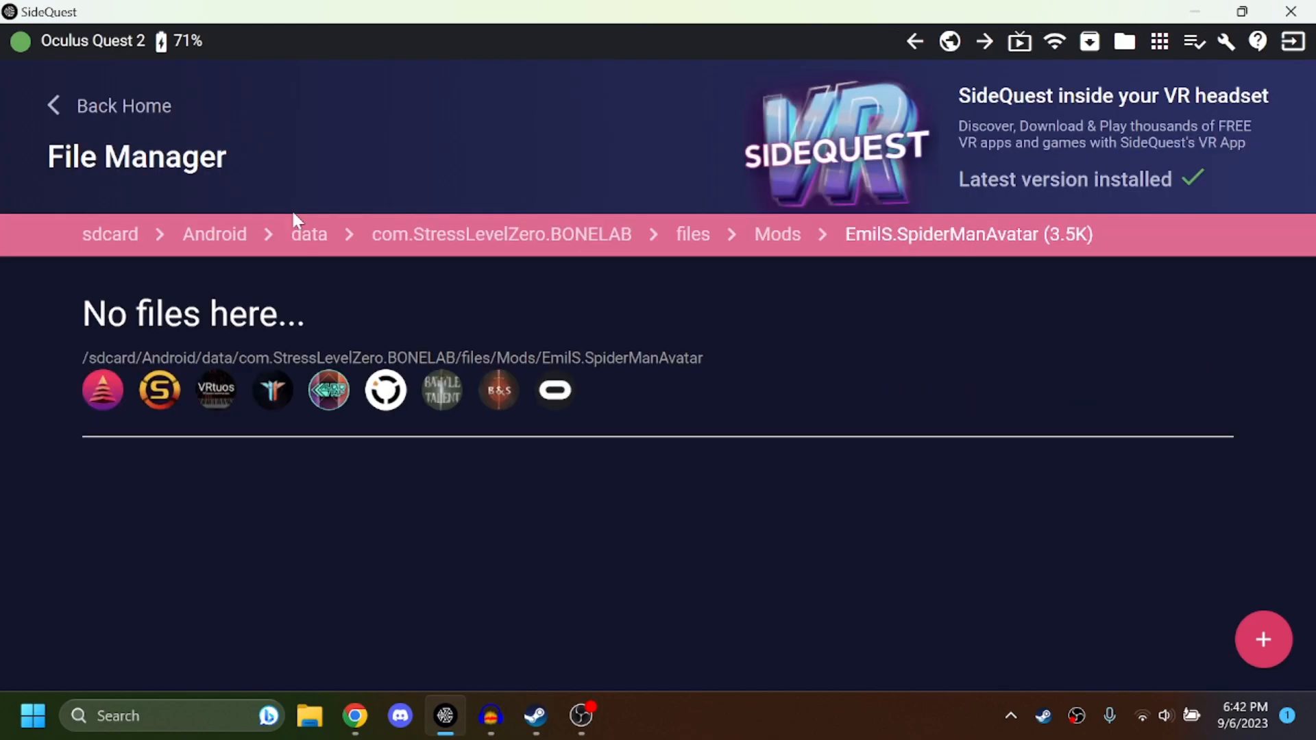
{"action": "left_click", "coordinate": [354, 715]}
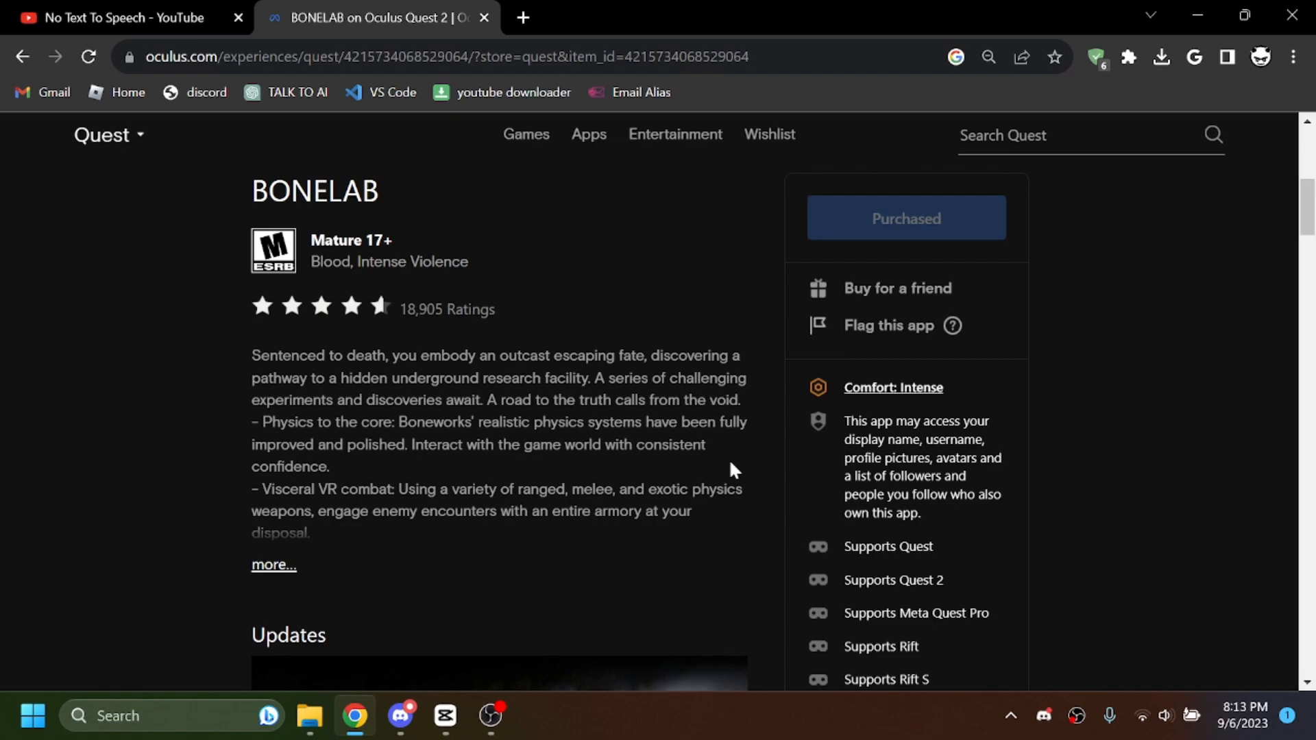
{"action": "mouse_move", "coordinate": [514, 85]}
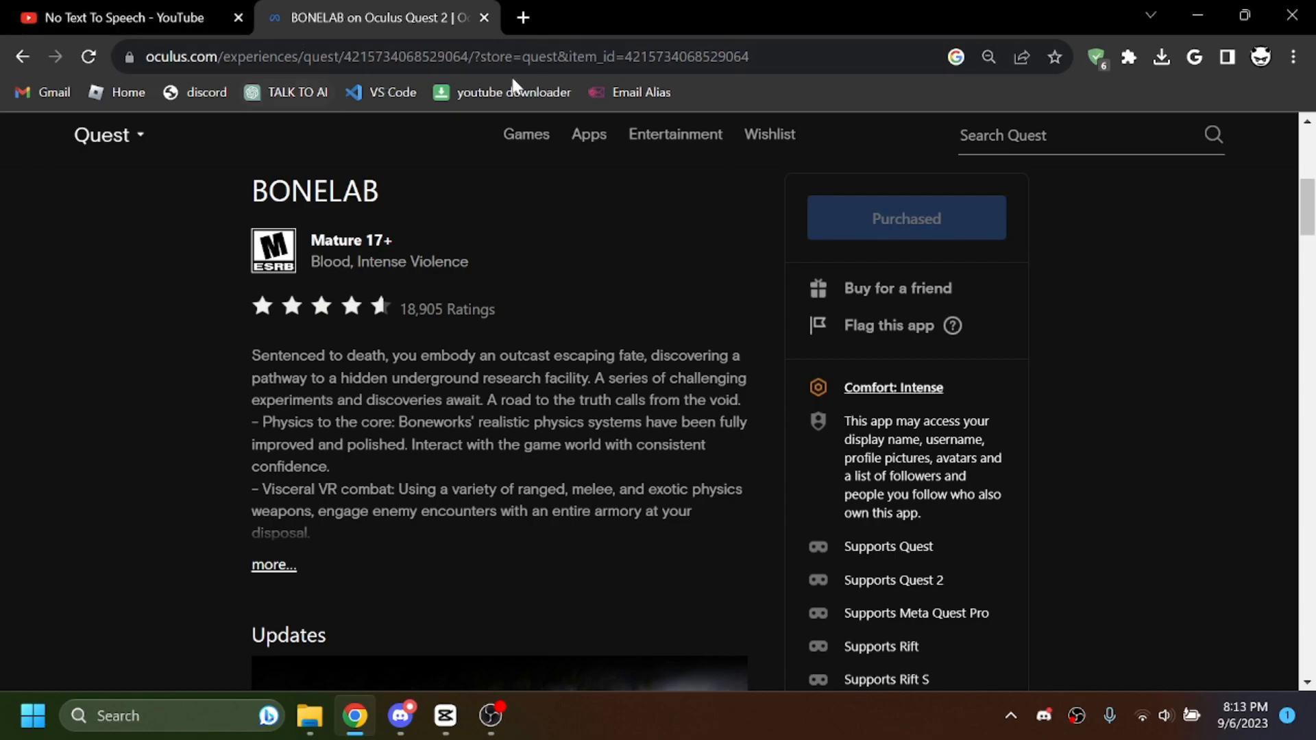
{"action": "scroll", "scroll_direction": "down", "scroll_amount": 3}
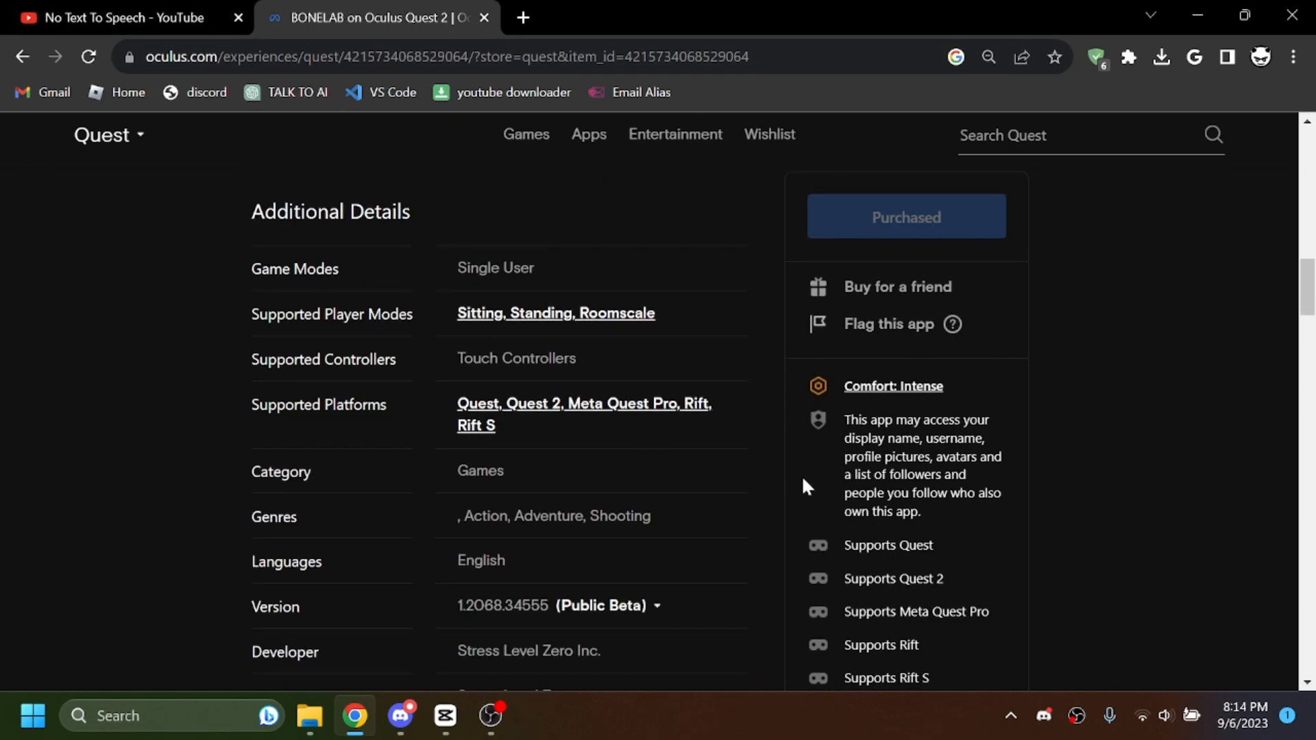
{"action": "scroll", "scroll_direction": "down", "scroll_amount": 3}
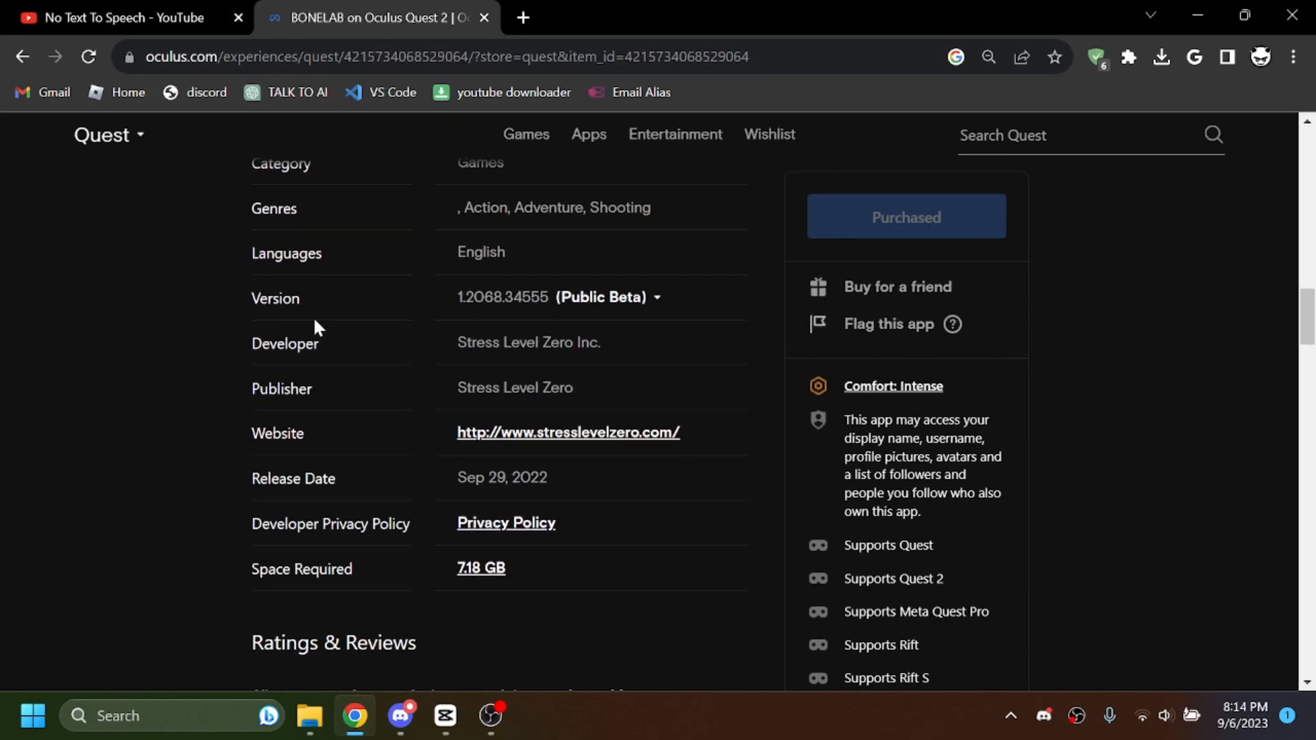
{"action": "mouse_move", "coordinate": [598, 317]}
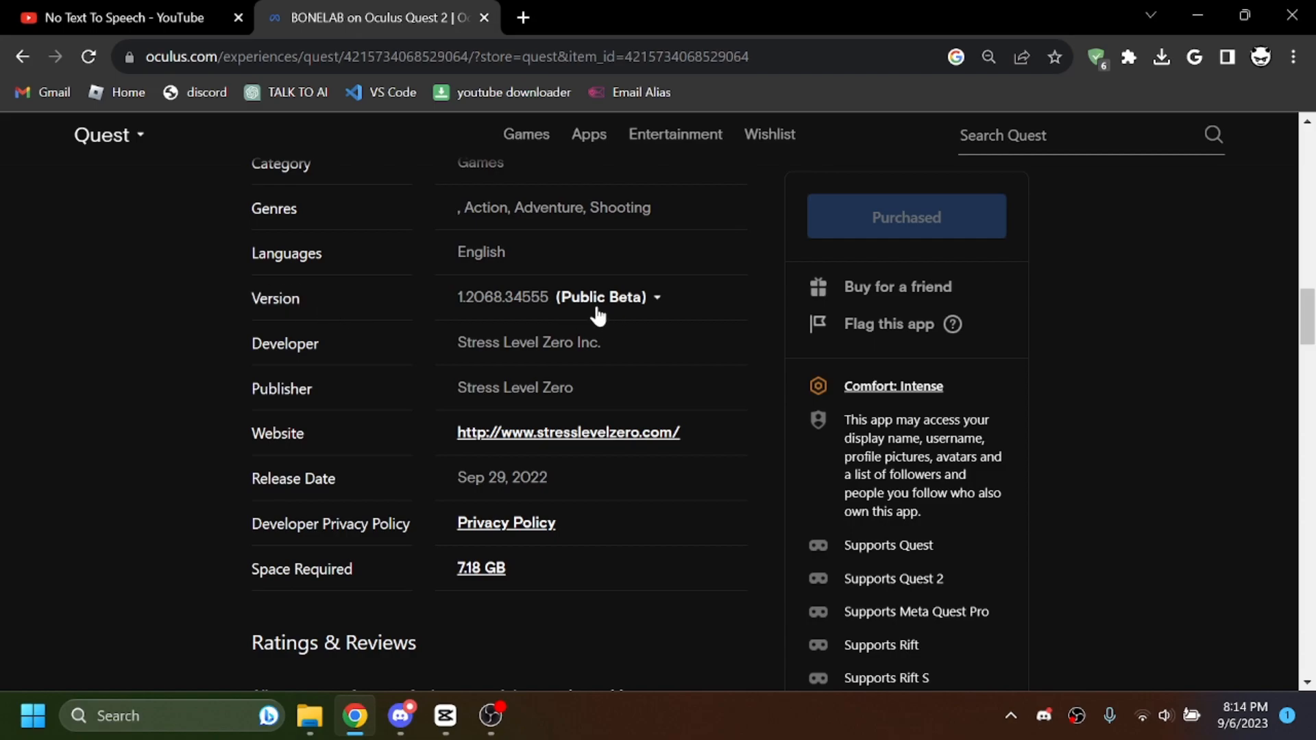
{"action": "left_click", "coordinate": [599, 297]}
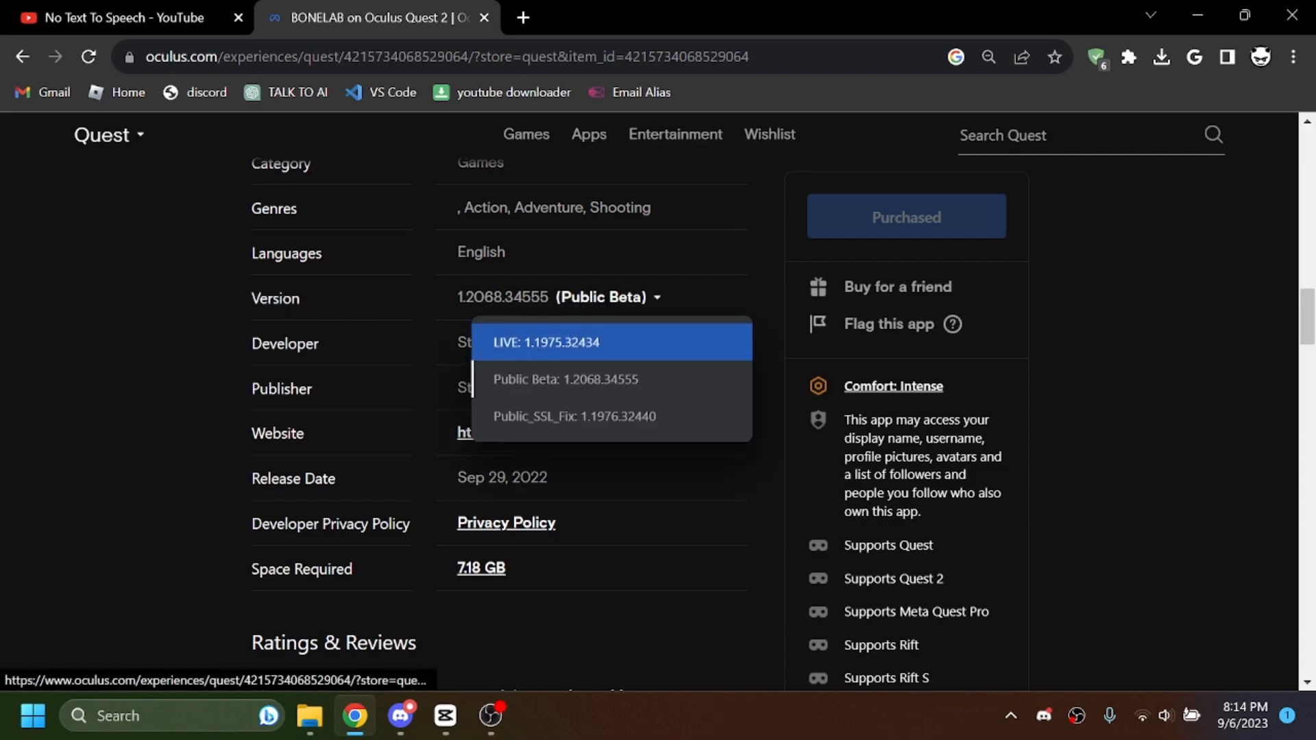
{"action": "mouse_move", "coordinate": [538, 379]}
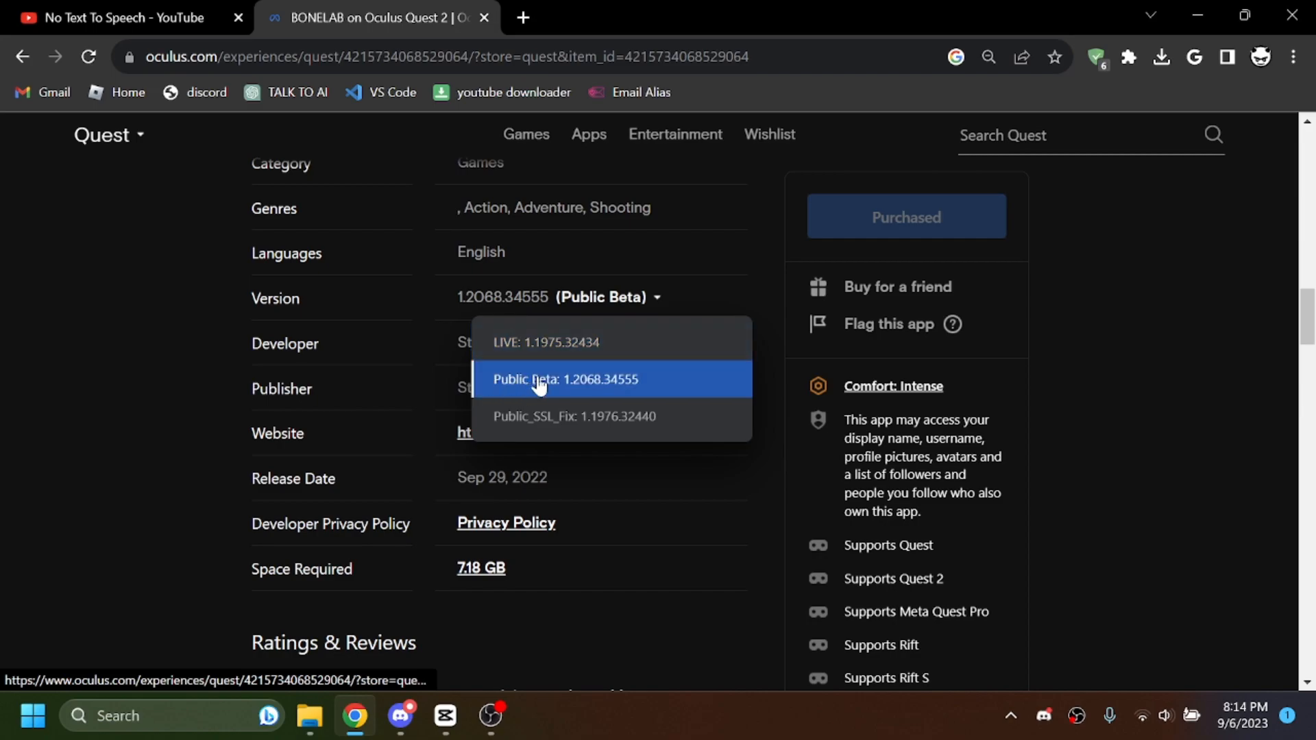
{"action": "mouse_move", "coordinate": [527, 412]}
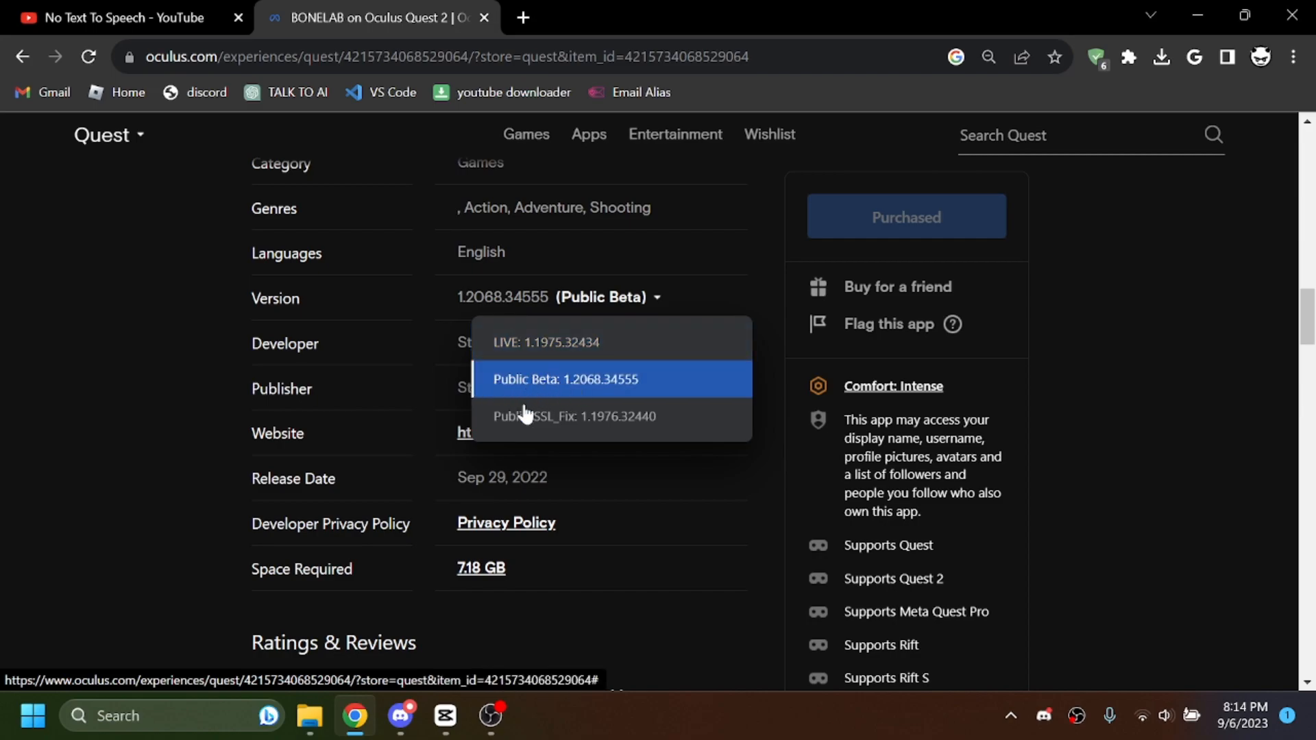
{"action": "mouse_move", "coordinate": [569, 416]}
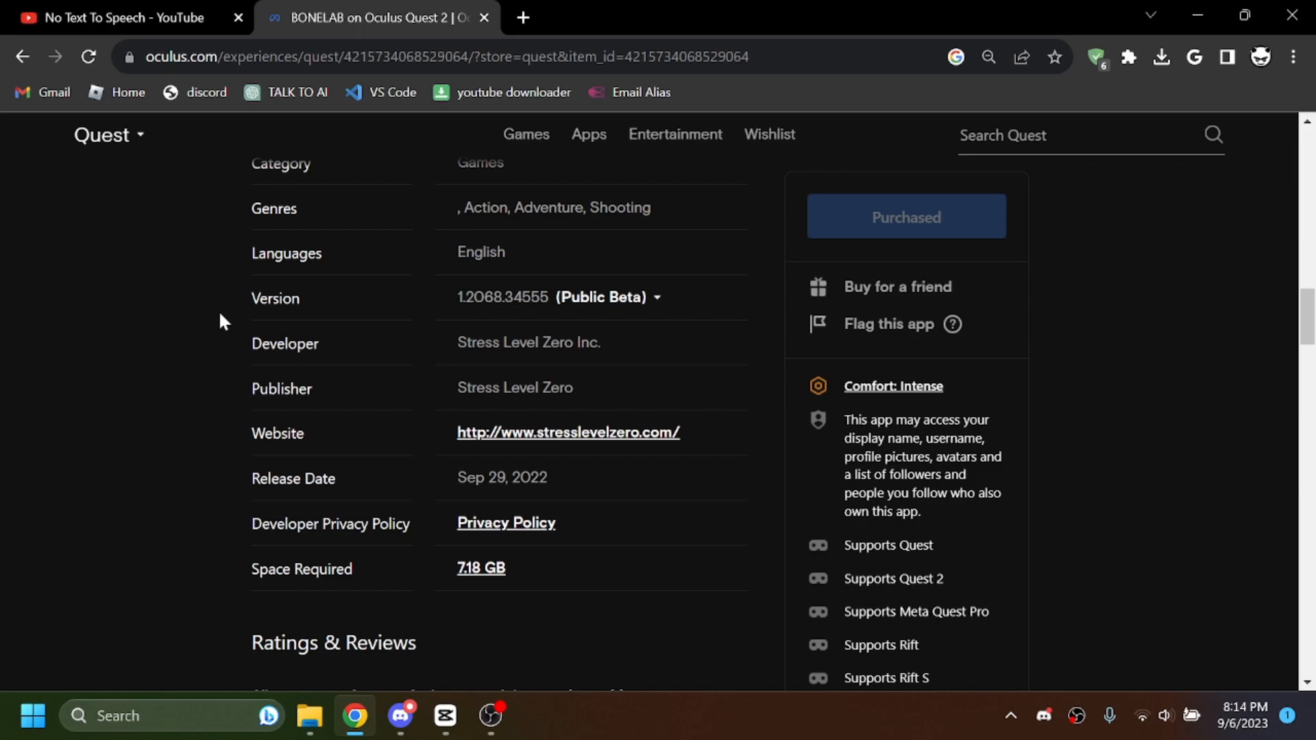
{"action": "mouse_move", "coordinate": [366, 445]}
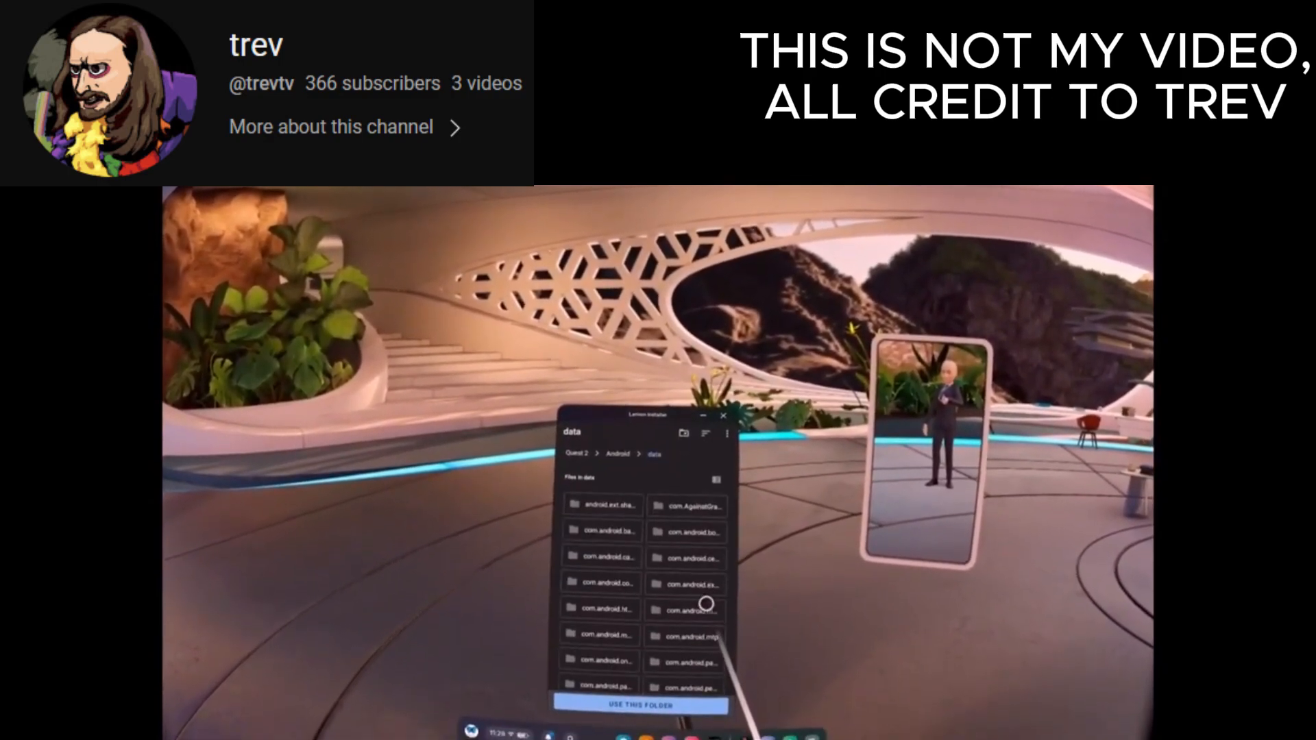
Step: Grant Lemon Installer access to the data and obb folders and start install-permission setup
{"action": "left_click", "coordinate": [708, 605]}
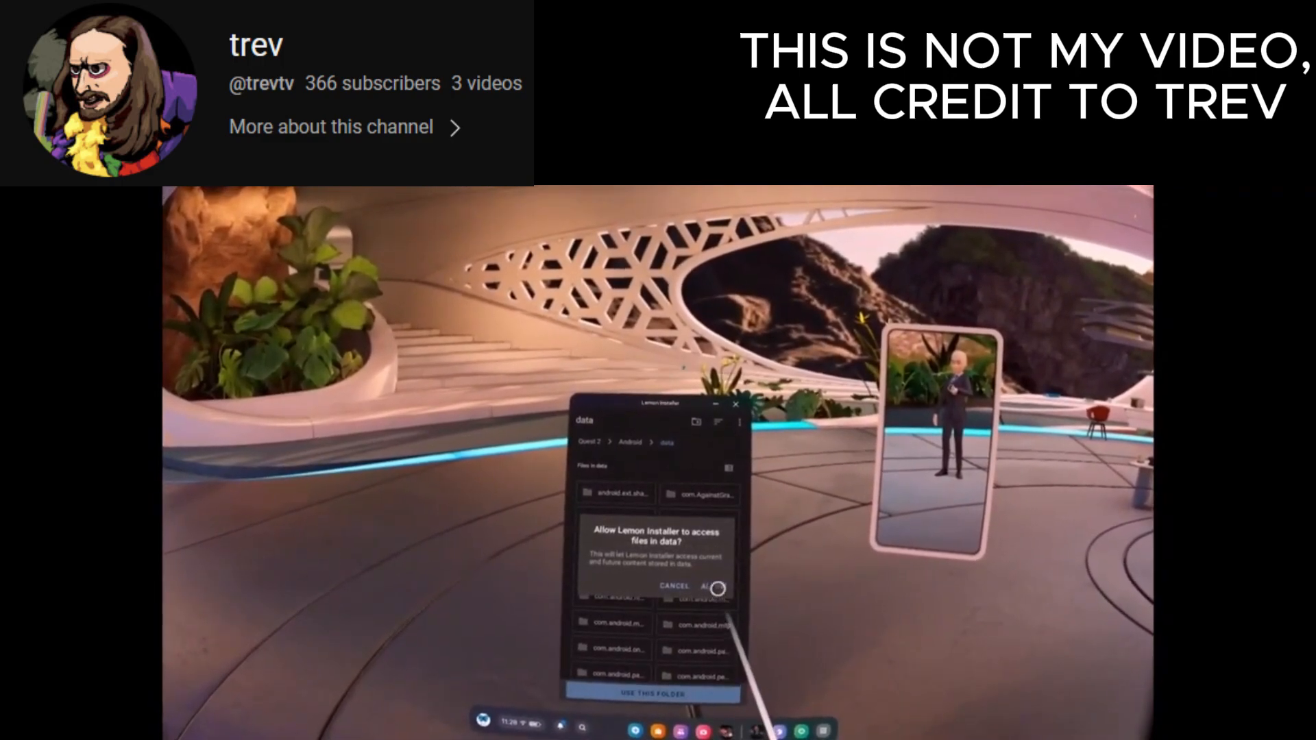
{"action": "left_click", "coordinate": [713, 587]}
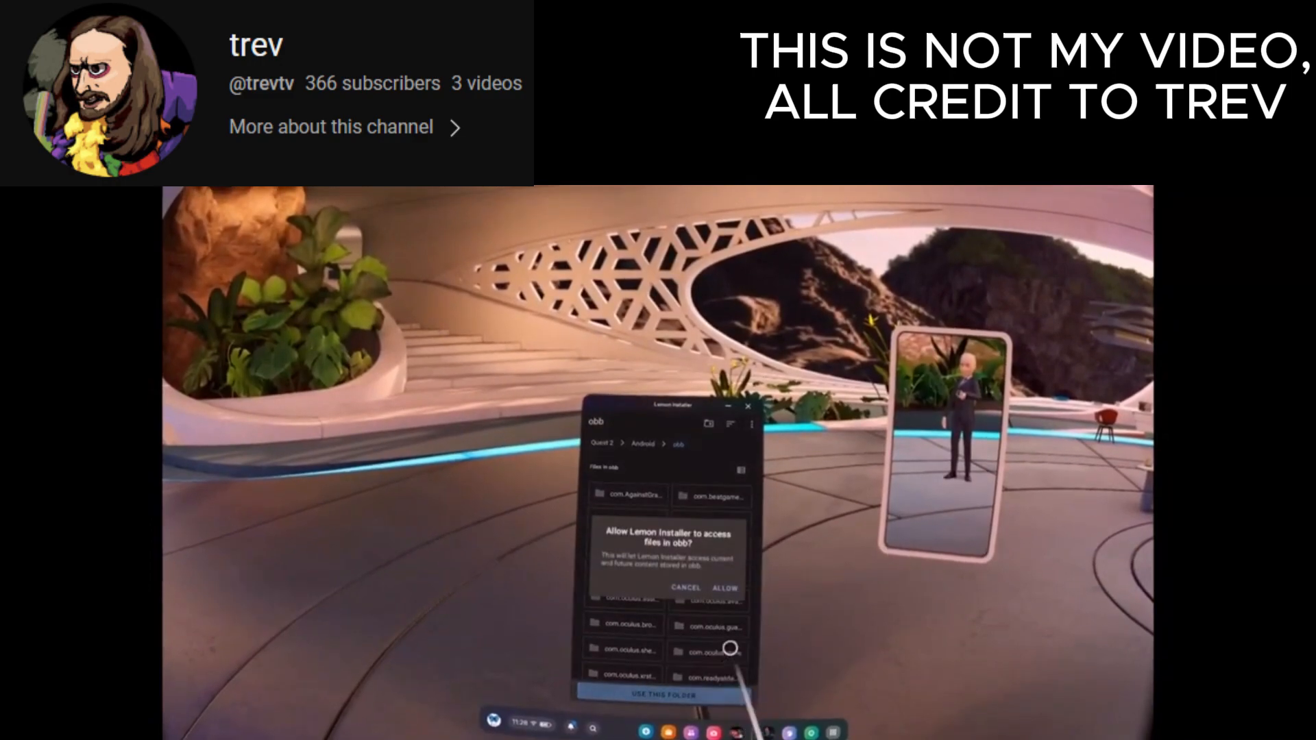
{"action": "left_click", "coordinate": [724, 588]}
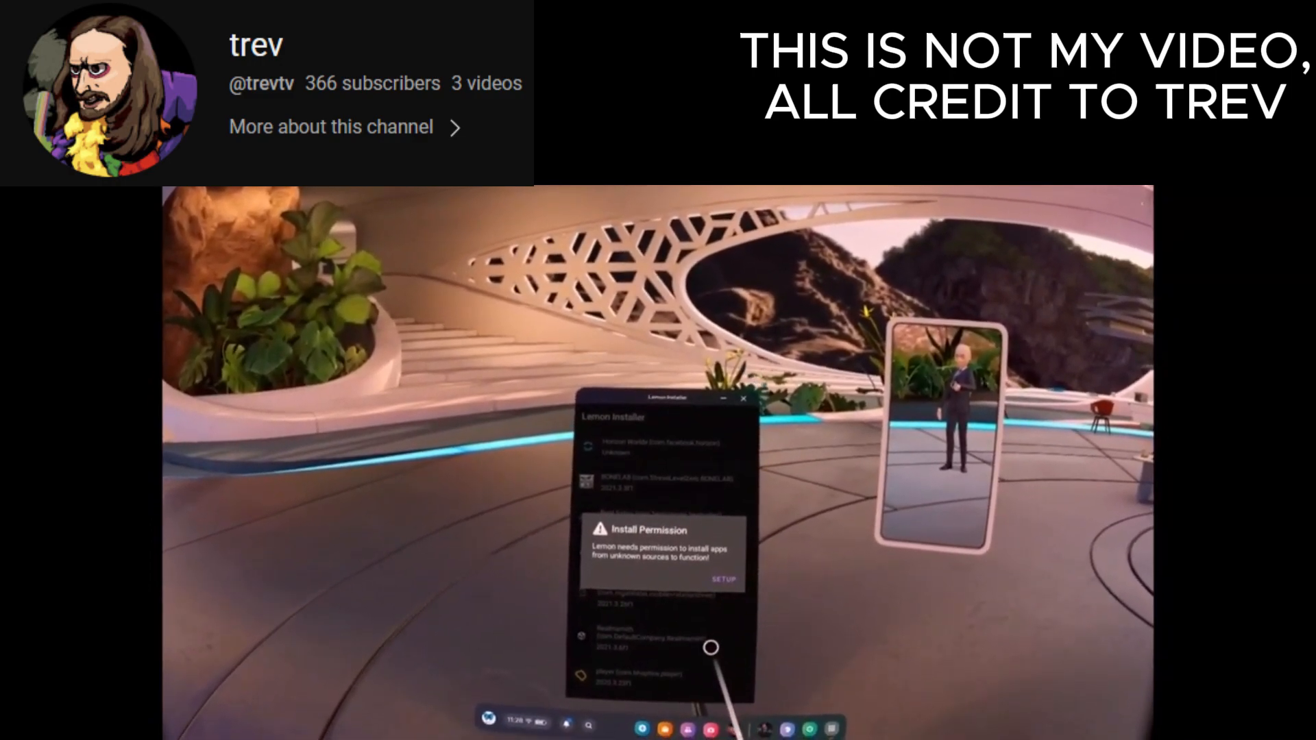
{"action": "left_click", "coordinate": [722, 578]}
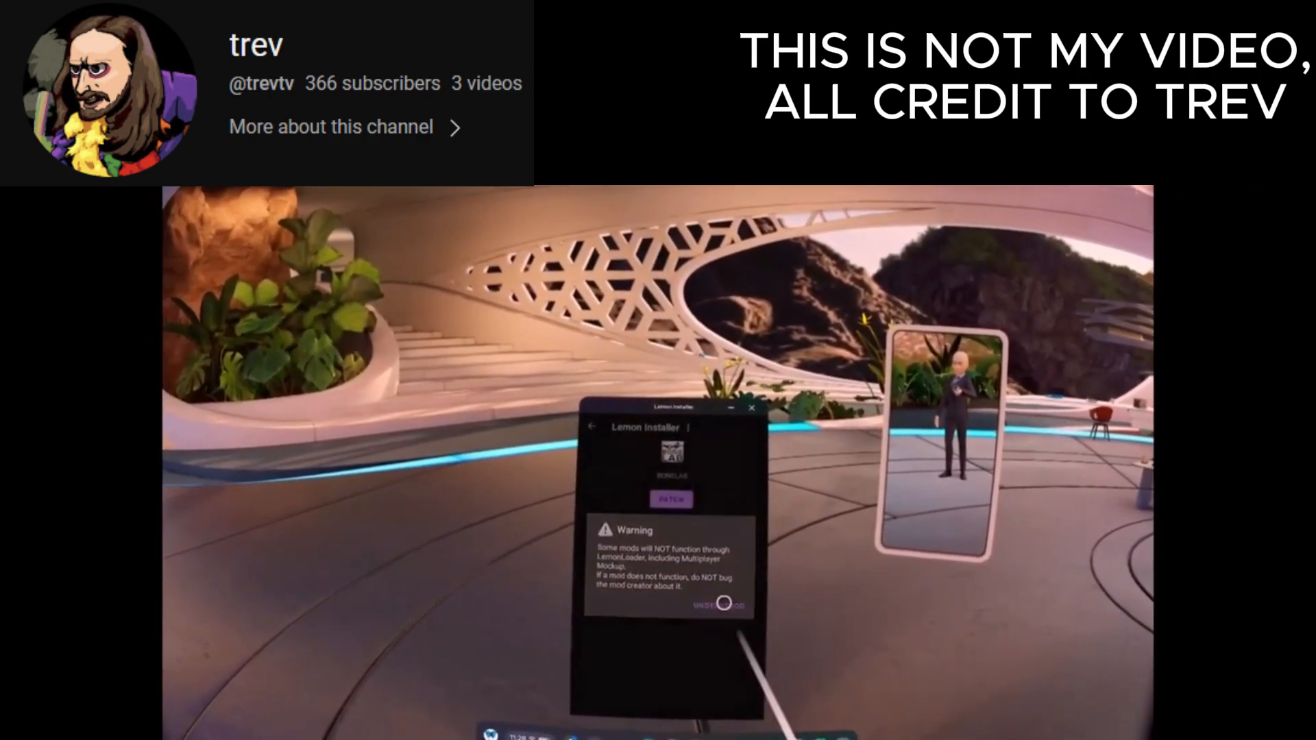
Step: Acknowledge the compatibility warning, patch BONELAB and confirm installing the patched app
{"action": "left_click", "coordinate": [719, 605]}
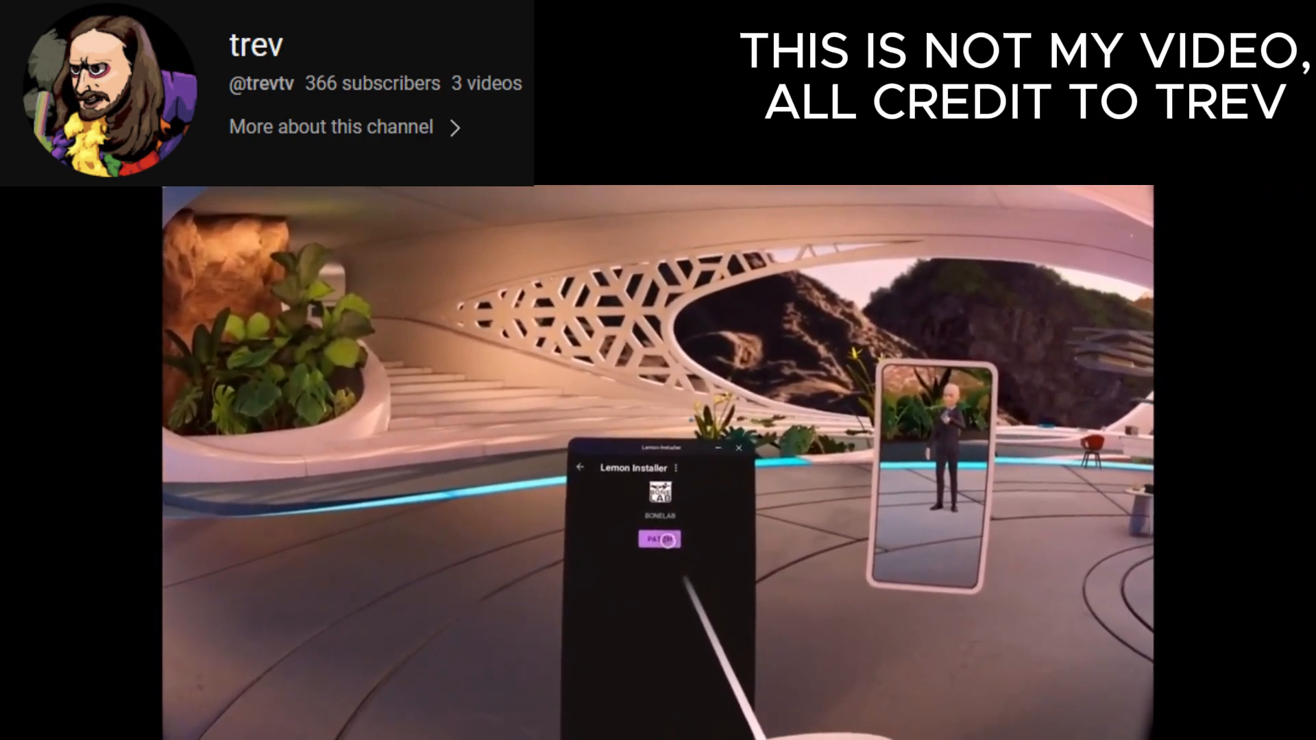
{"action": "left_click", "coordinate": [660, 537]}
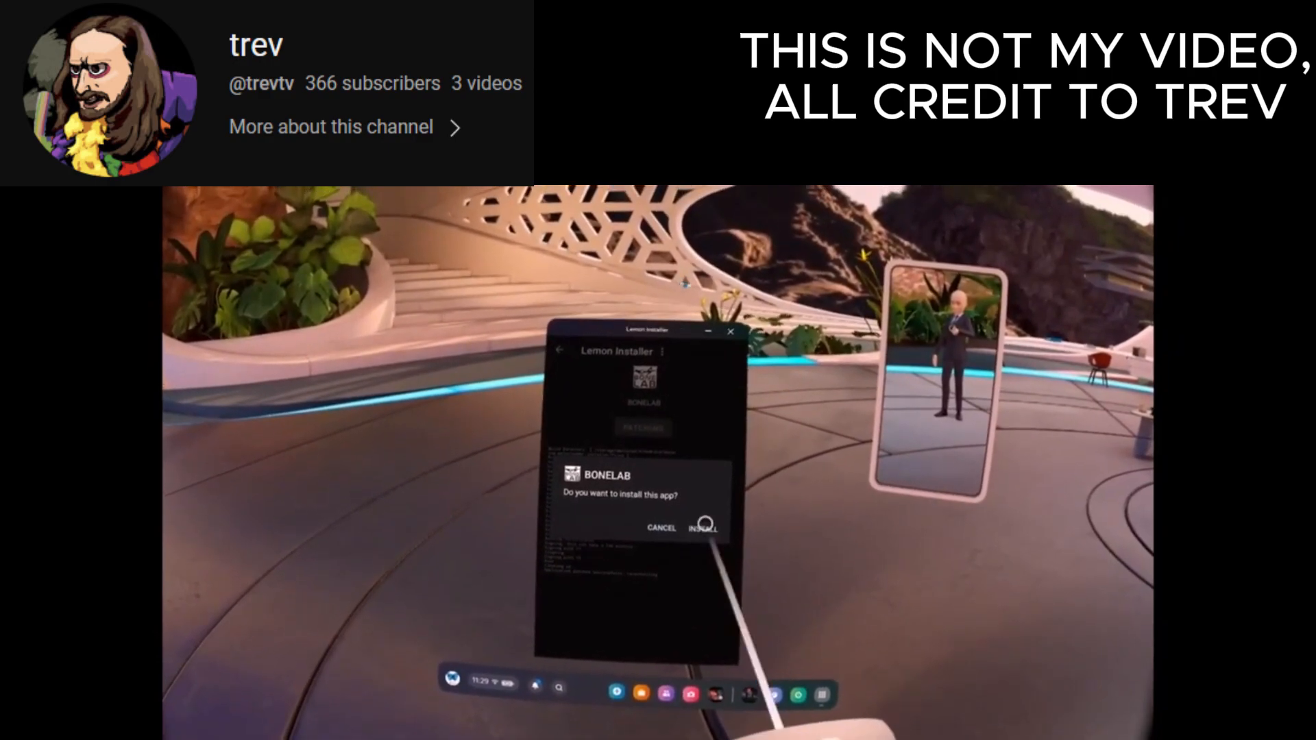
{"action": "left_click", "coordinate": [703, 527]}
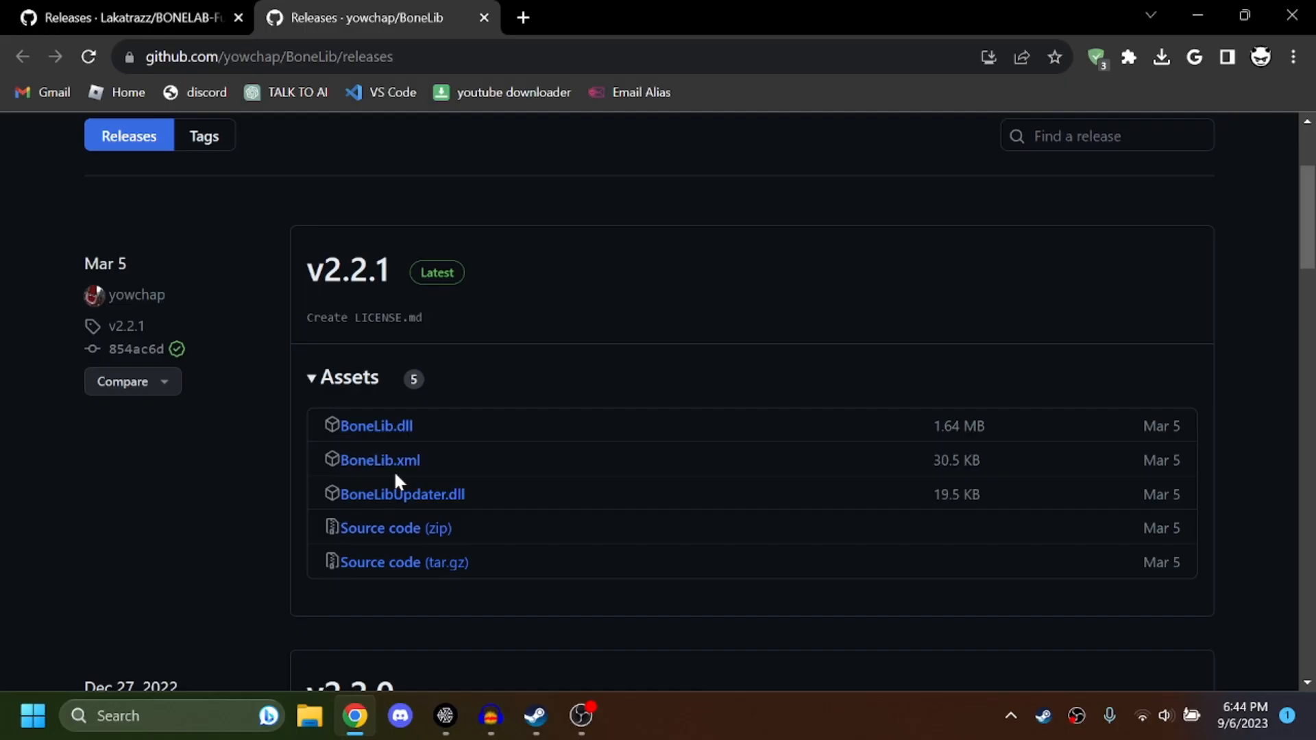
{"action": "mouse_move", "coordinate": [419, 115]}
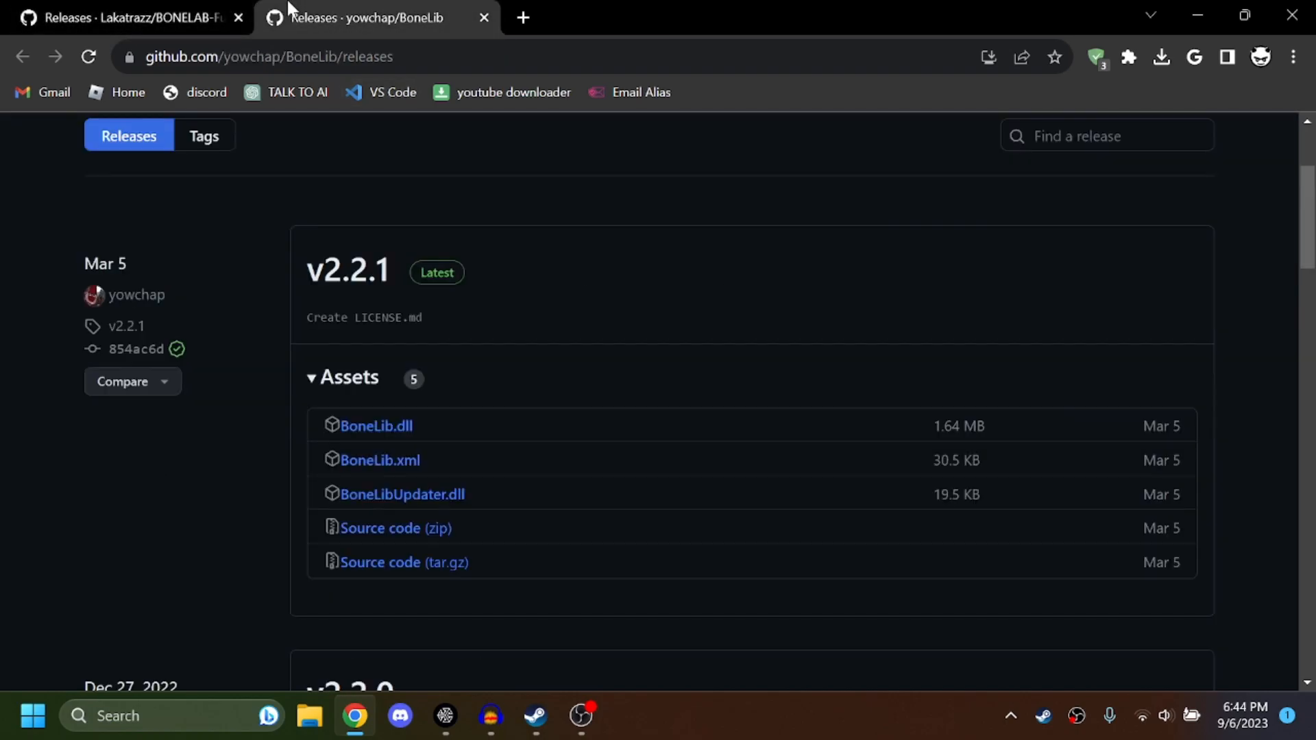
Step: Keep the finished BoneLib.dll download and download LabFusion.dll from the Fusion v1.5.0 assets
{"action": "scroll", "scroll_direction": "down", "scroll_amount": 3}
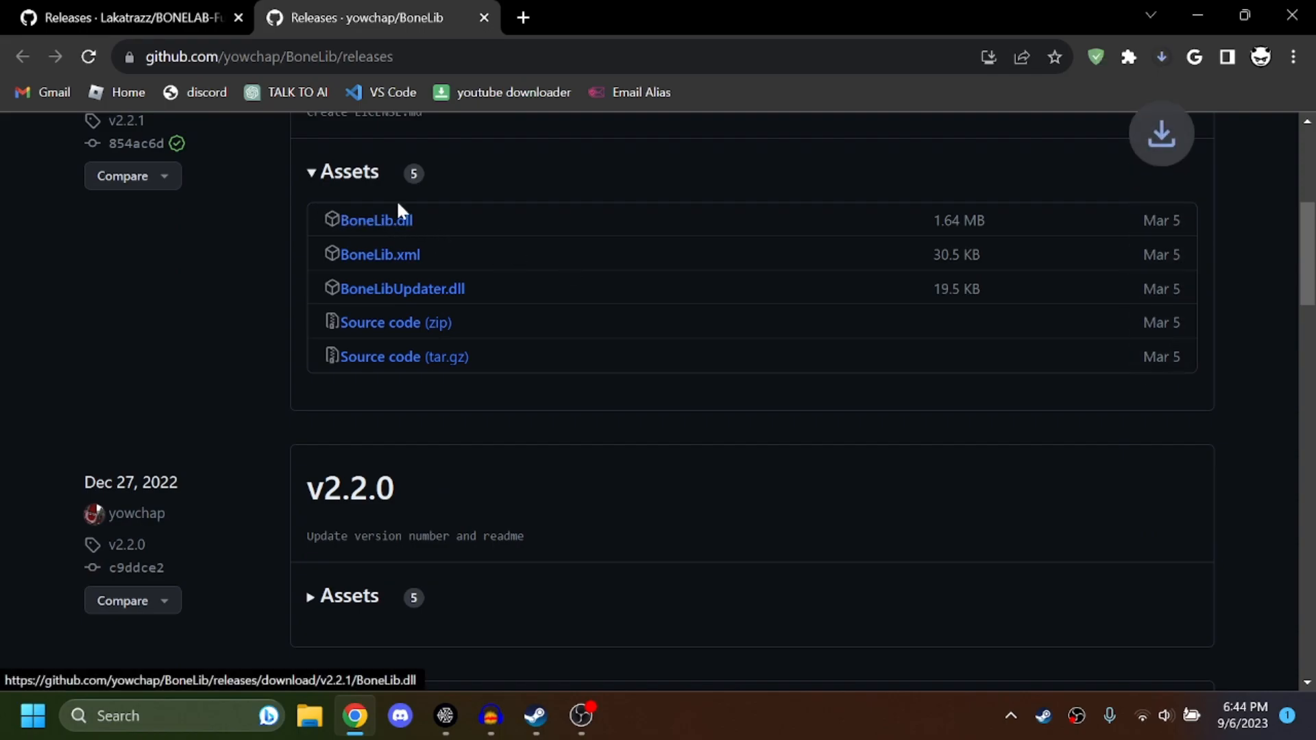
{"action": "left_click", "coordinate": [126, 17]}
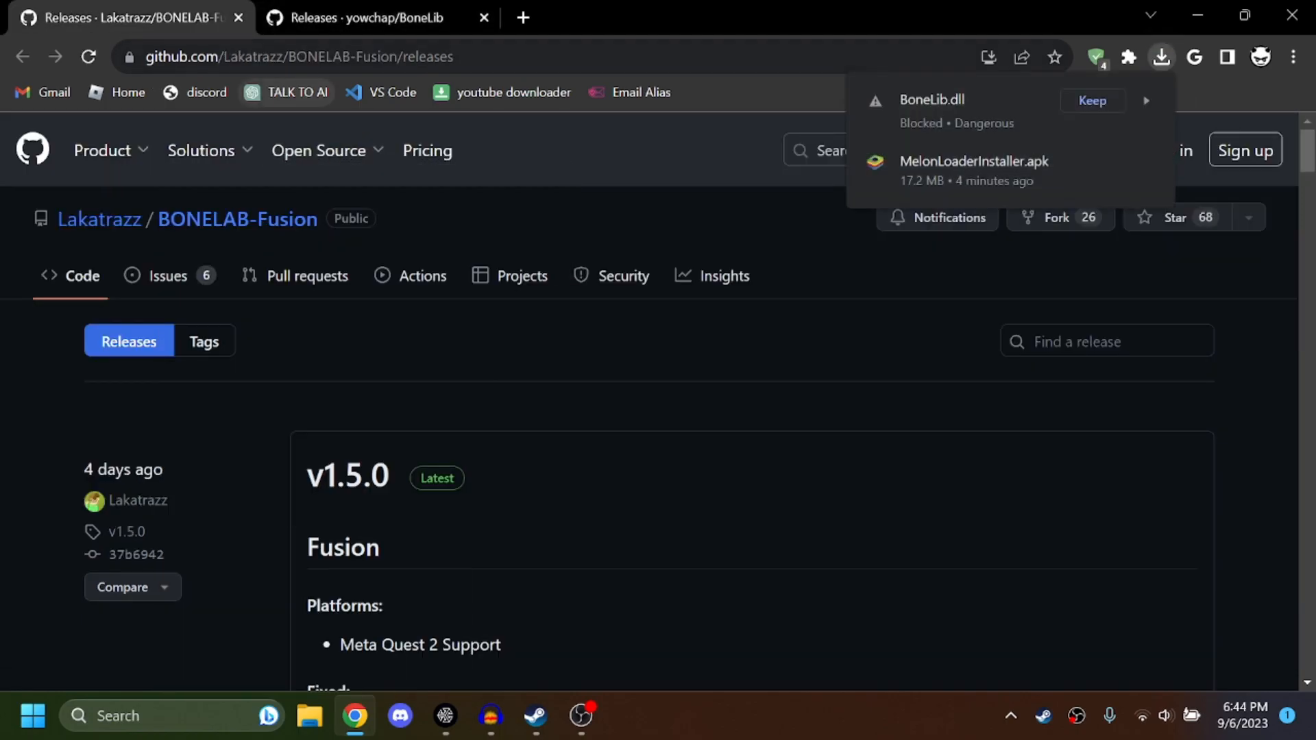
{"action": "scroll", "scroll_direction": "down", "scroll_amount": 3}
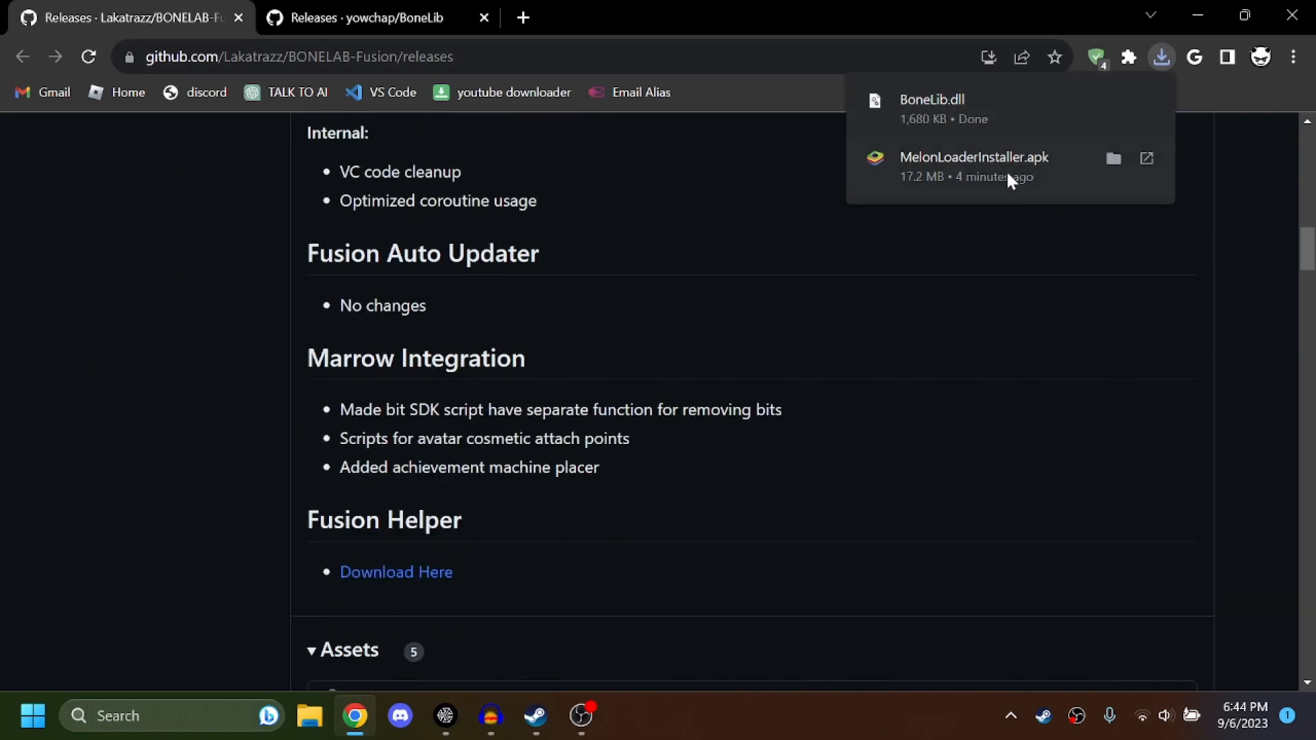
{"action": "scroll", "scroll_direction": "down", "scroll_amount": 3}
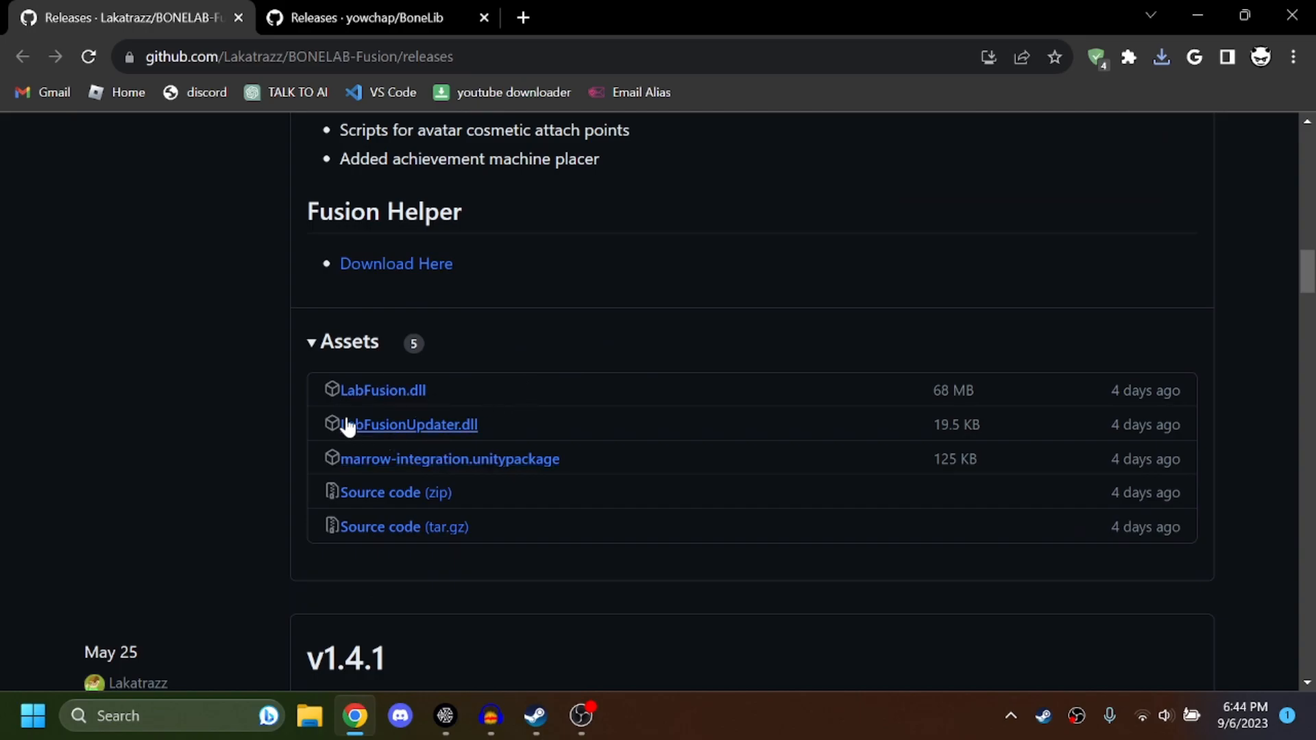
{"action": "left_click", "coordinate": [409, 423]}
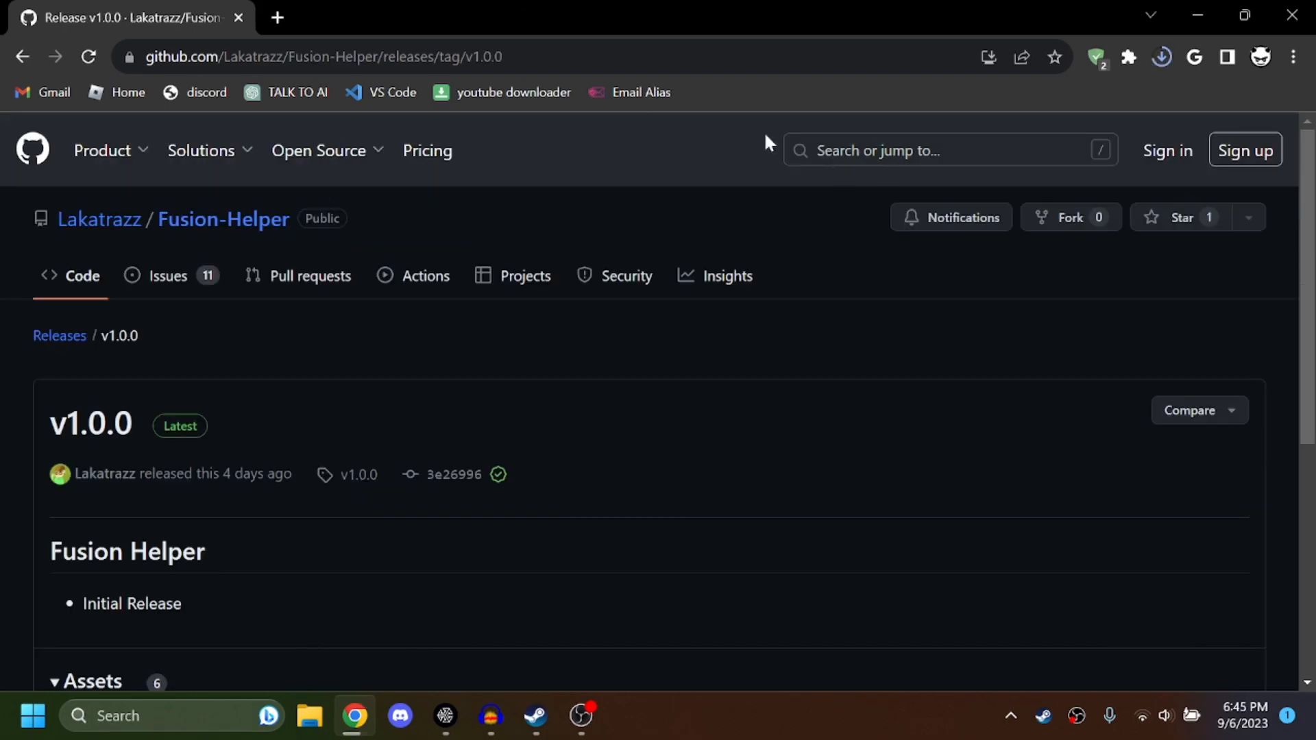
Step: Download FusionHelper_win_x64.zip from the Fusion-Helper v1.0.0 assets and check recent downloads
{"action": "scroll", "scroll_direction": "down", "scroll_amount": 3}
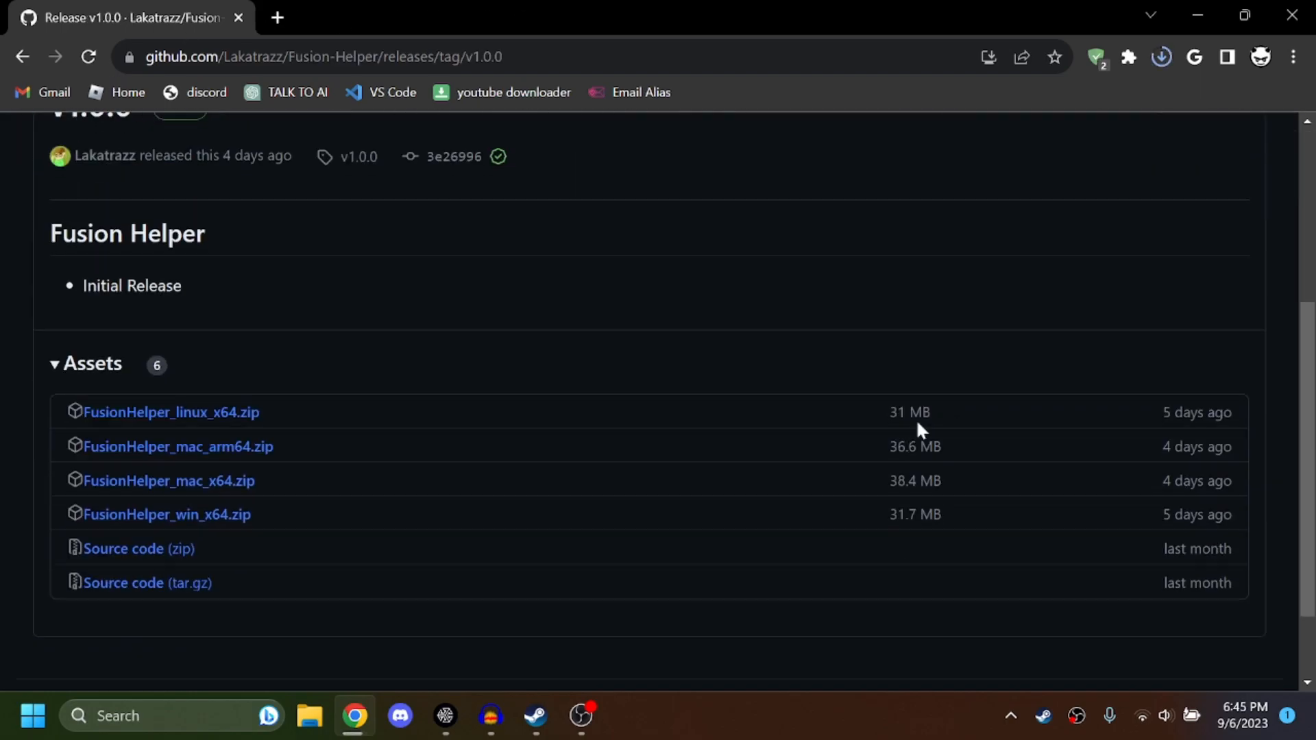
{"action": "scroll", "scroll_direction": "down", "scroll_amount": 3}
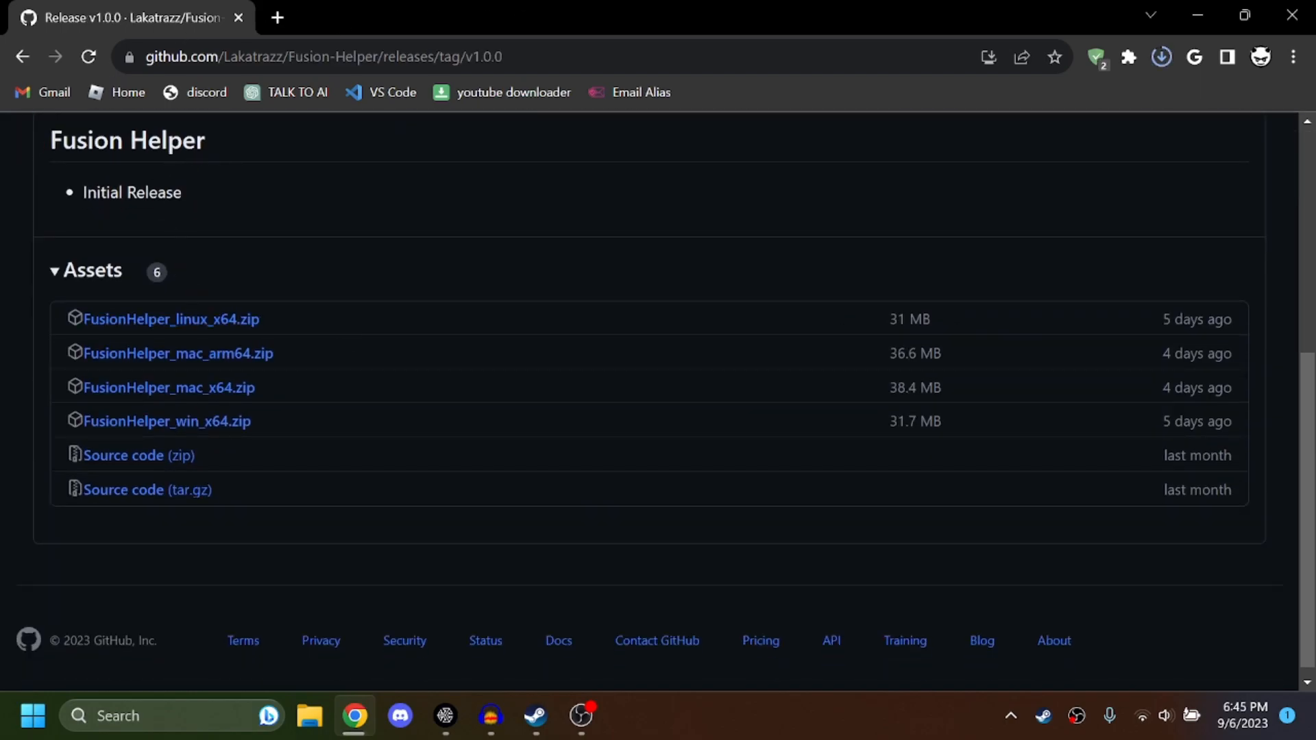
{"action": "scroll", "scroll_direction": "up", "scroll_amount": 3}
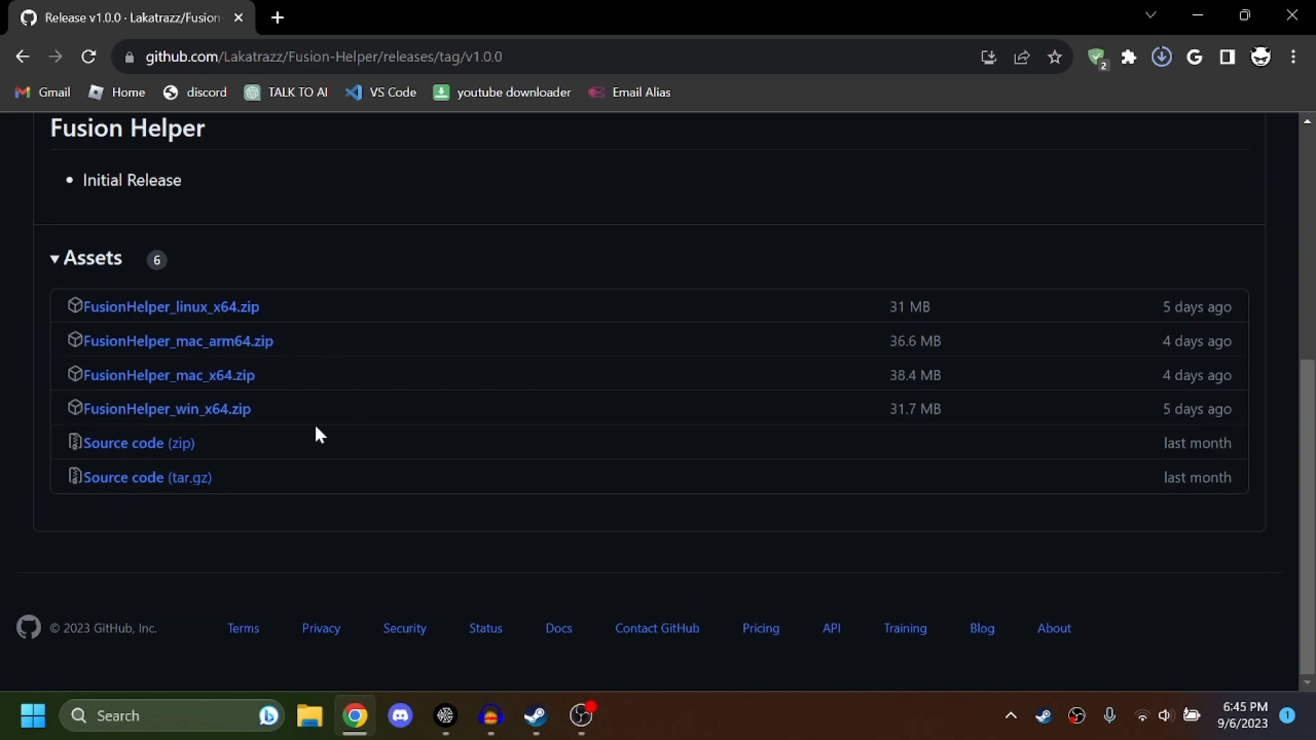
{"action": "left_click", "coordinate": [166, 408]}
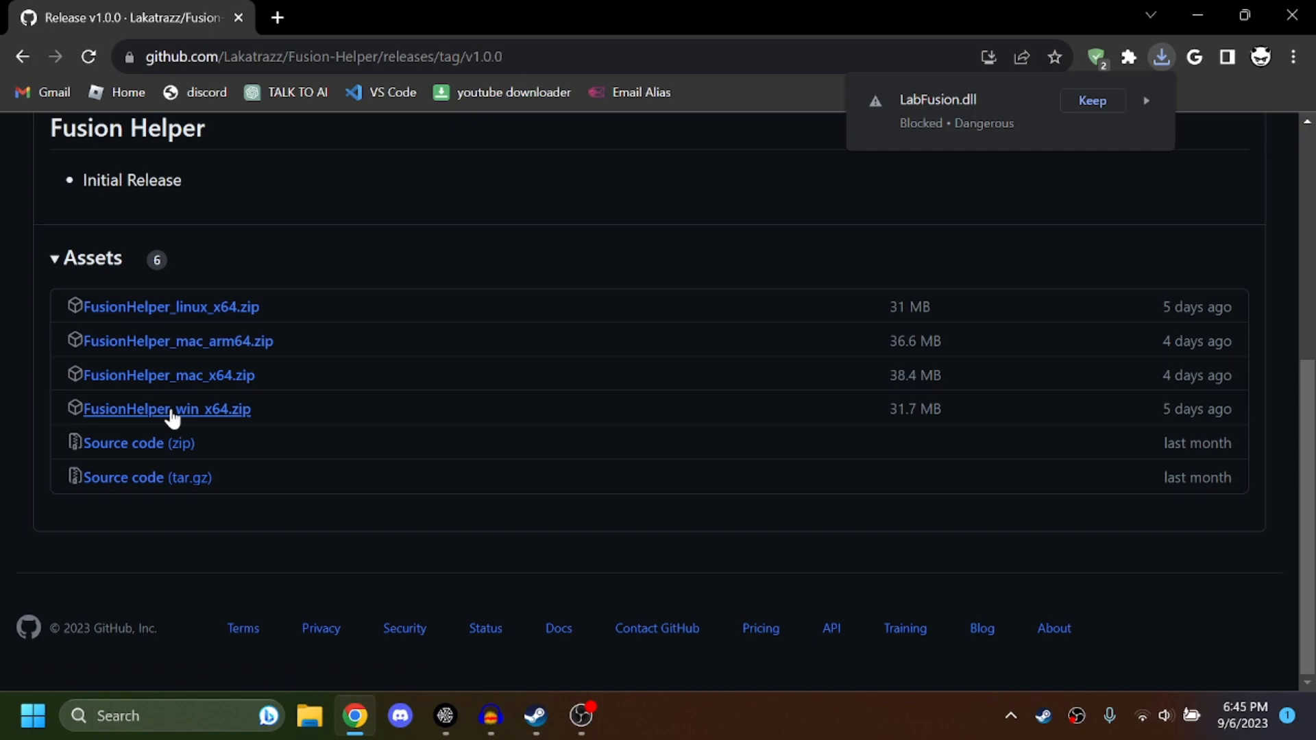
{"action": "mouse_move", "coordinate": [167, 408]}
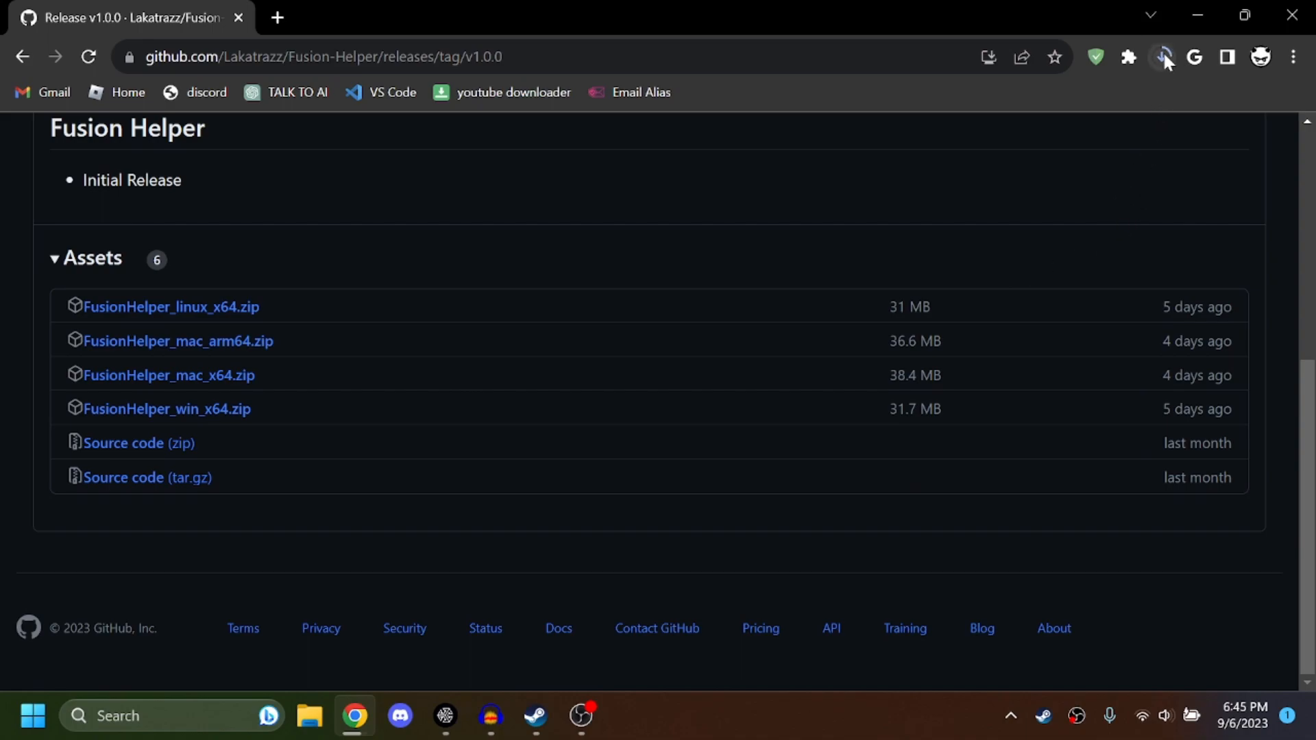
{"action": "left_click", "coordinate": [1164, 57]}
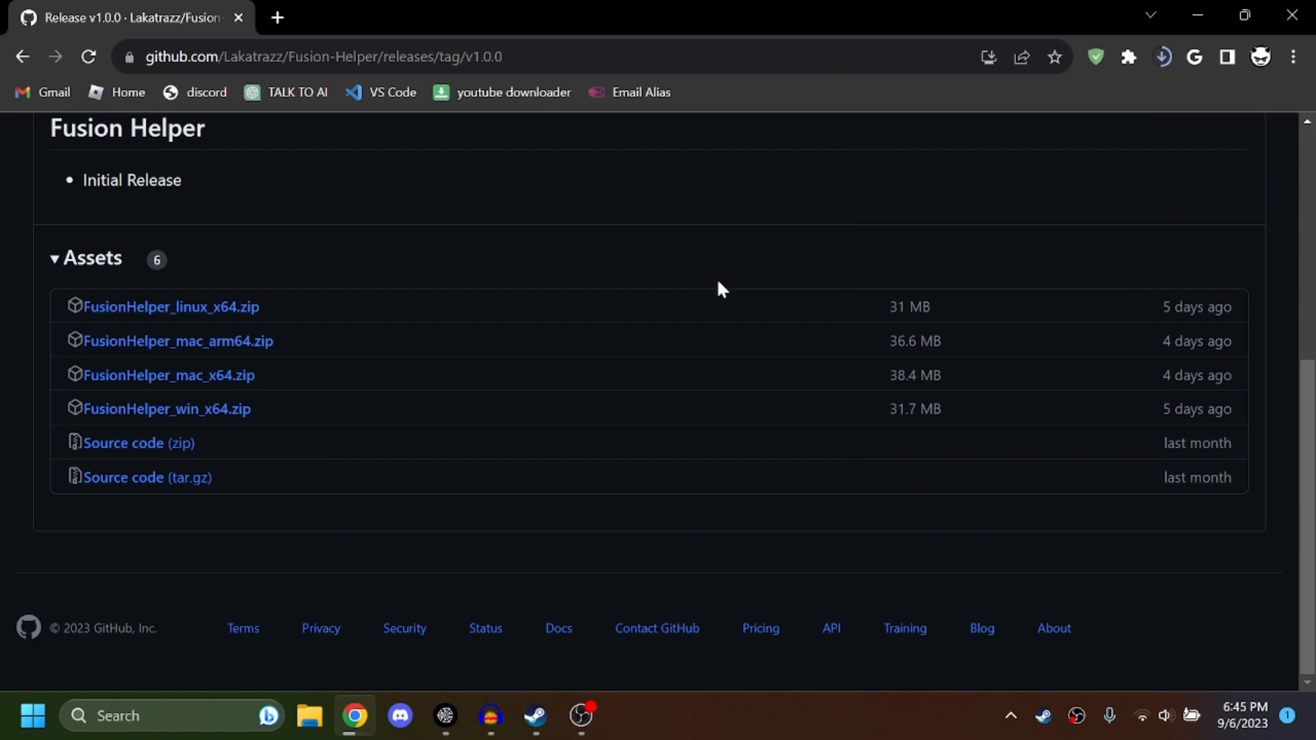
{"action": "left_click", "coordinate": [444, 716]}
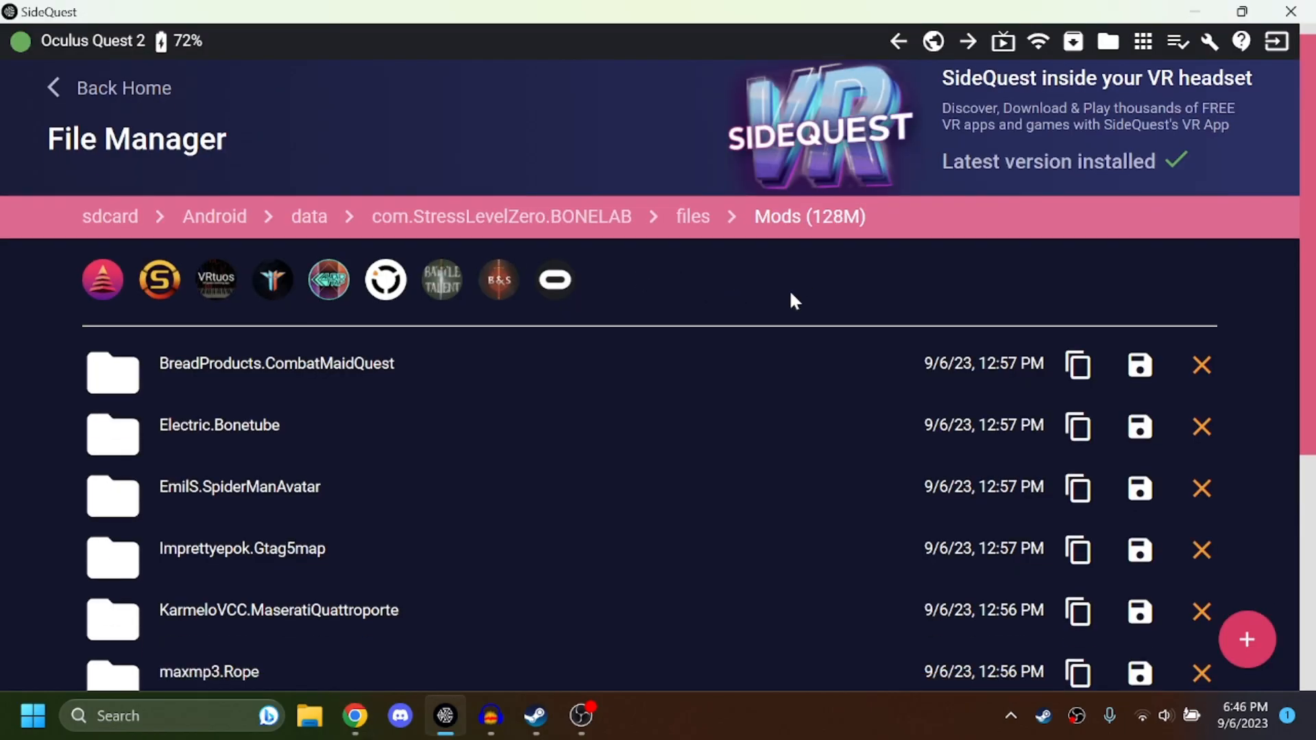
Step: Scroll through the headset's BONELAB Mods folder to review the installed mod folders
{"action": "scroll", "scroll_direction": "down", "scroll_amount": 3}
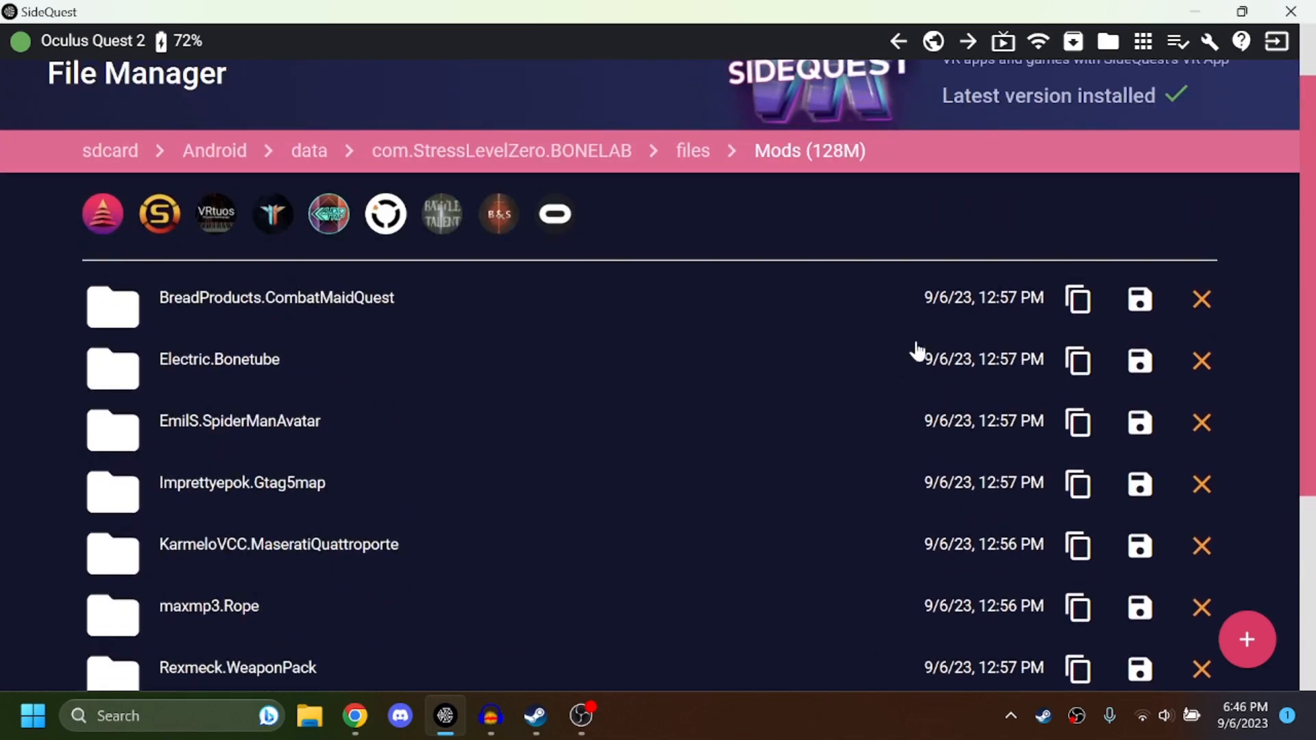
{"action": "scroll", "scroll_direction": "down", "scroll_amount": 3}
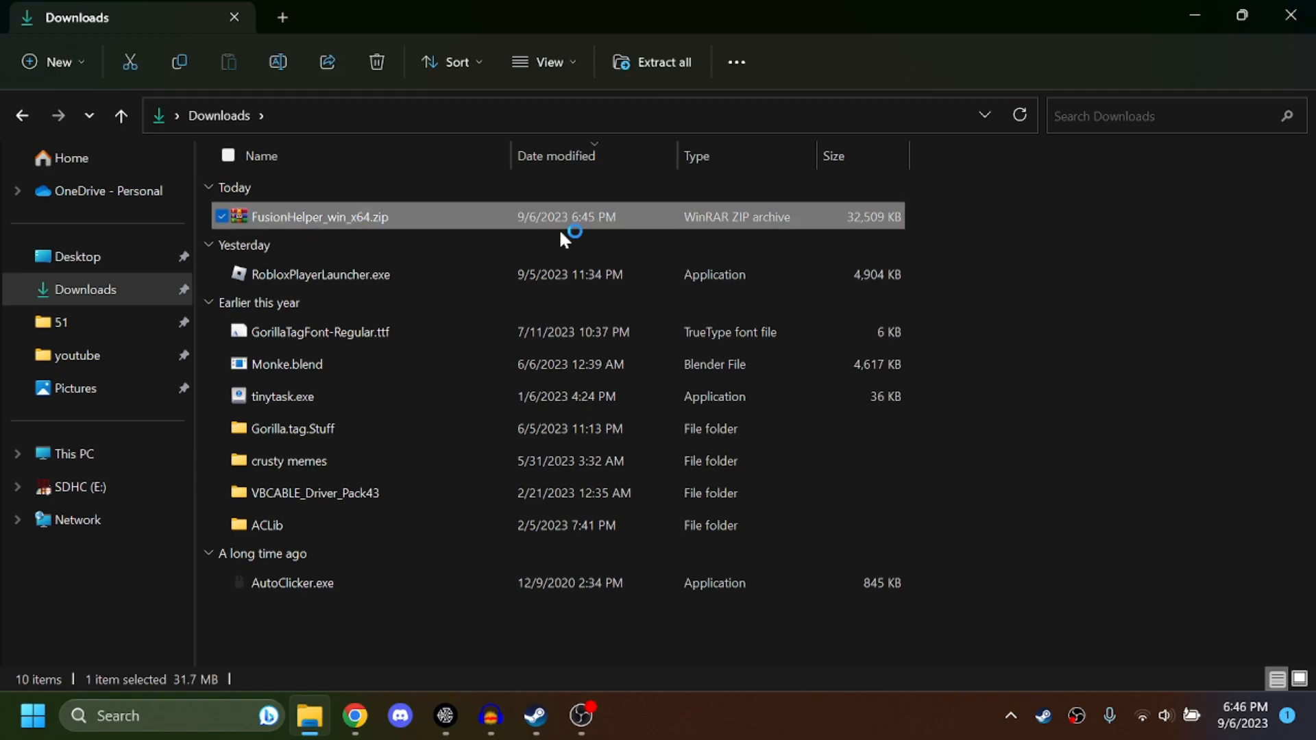
Step: Create a FusionHelper folder in Downloads and view the Fusion Helper zip's contents in WinRAR
{"action": "double_click", "coordinate": [320, 217]}
{"action": "type", "text": "F"}
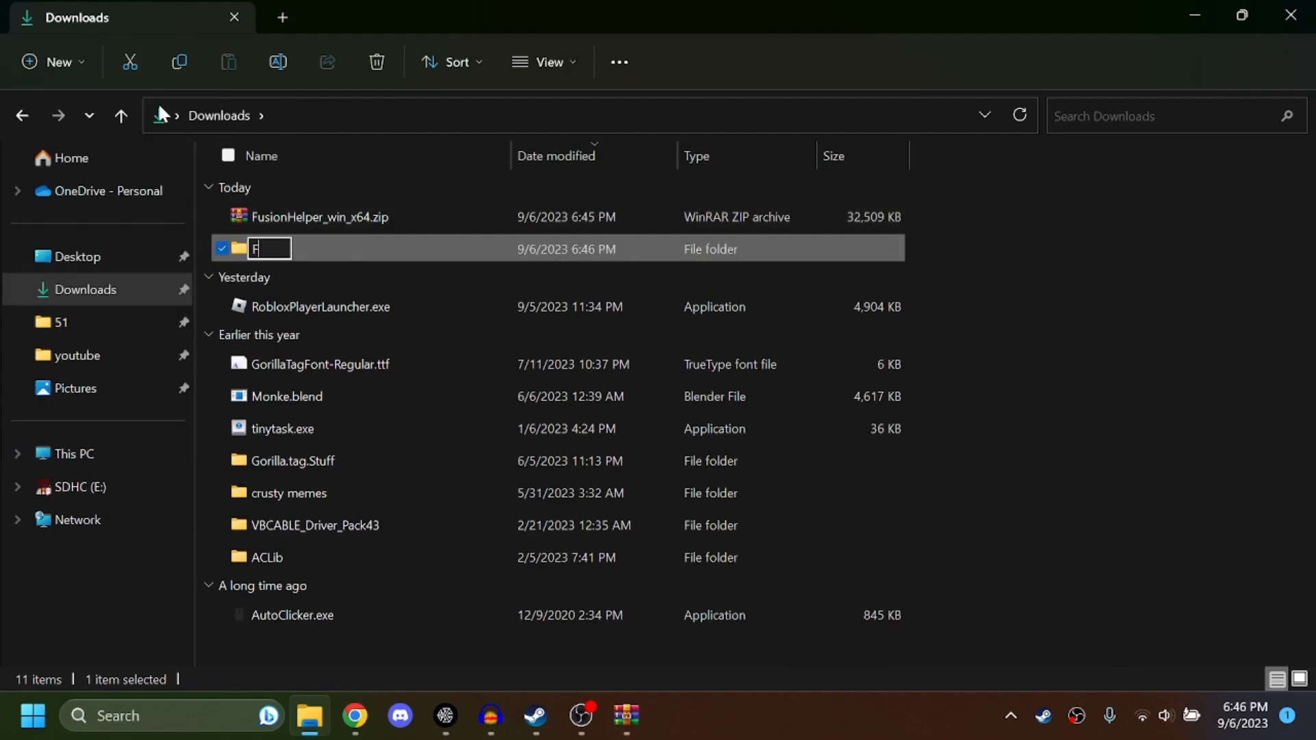
{"action": "type", "text": "usionHelper"}
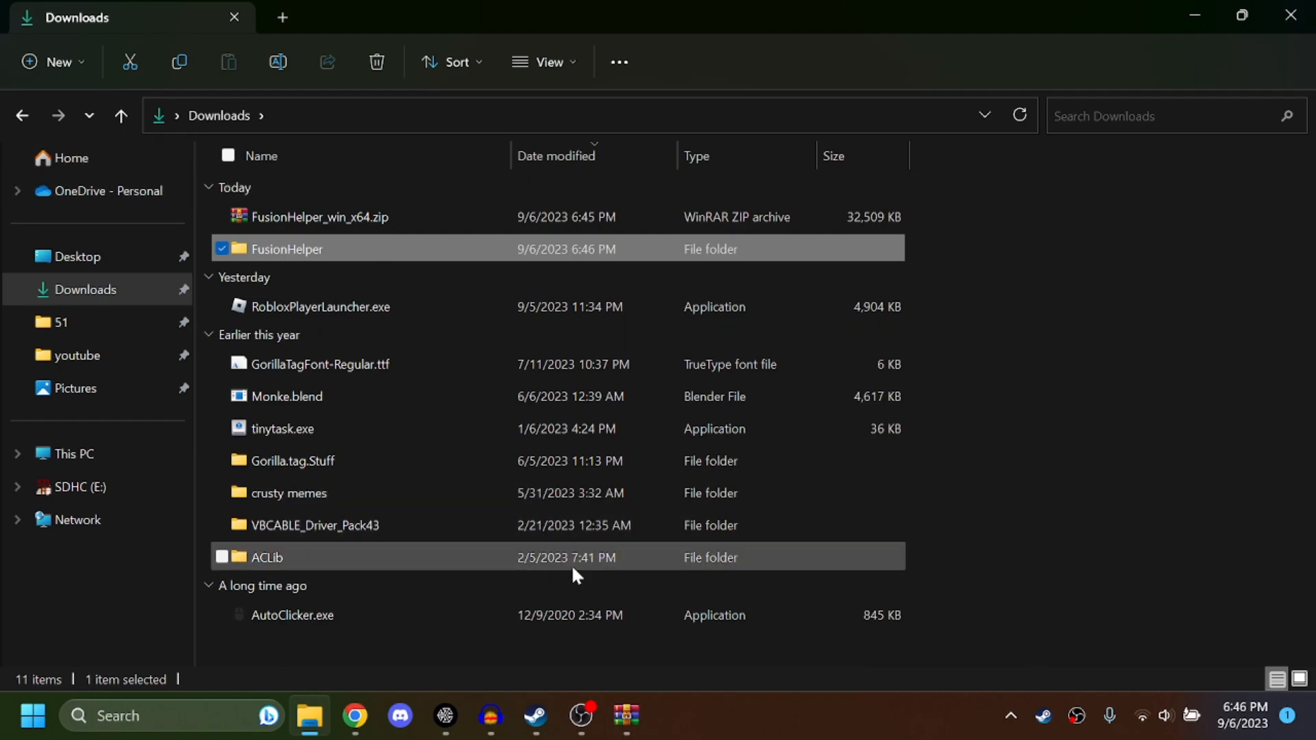
{"action": "double_click", "coordinate": [317, 217]}
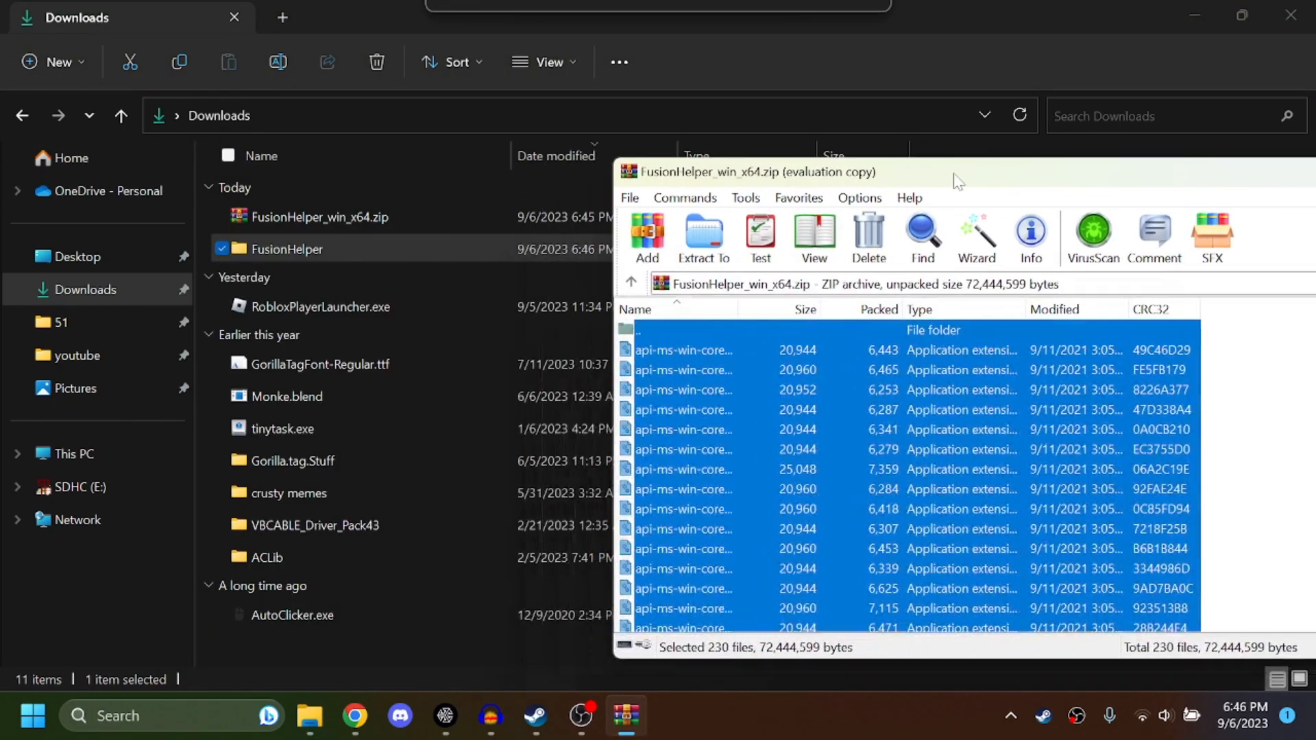
{"action": "left_click", "coordinate": [703, 237]}
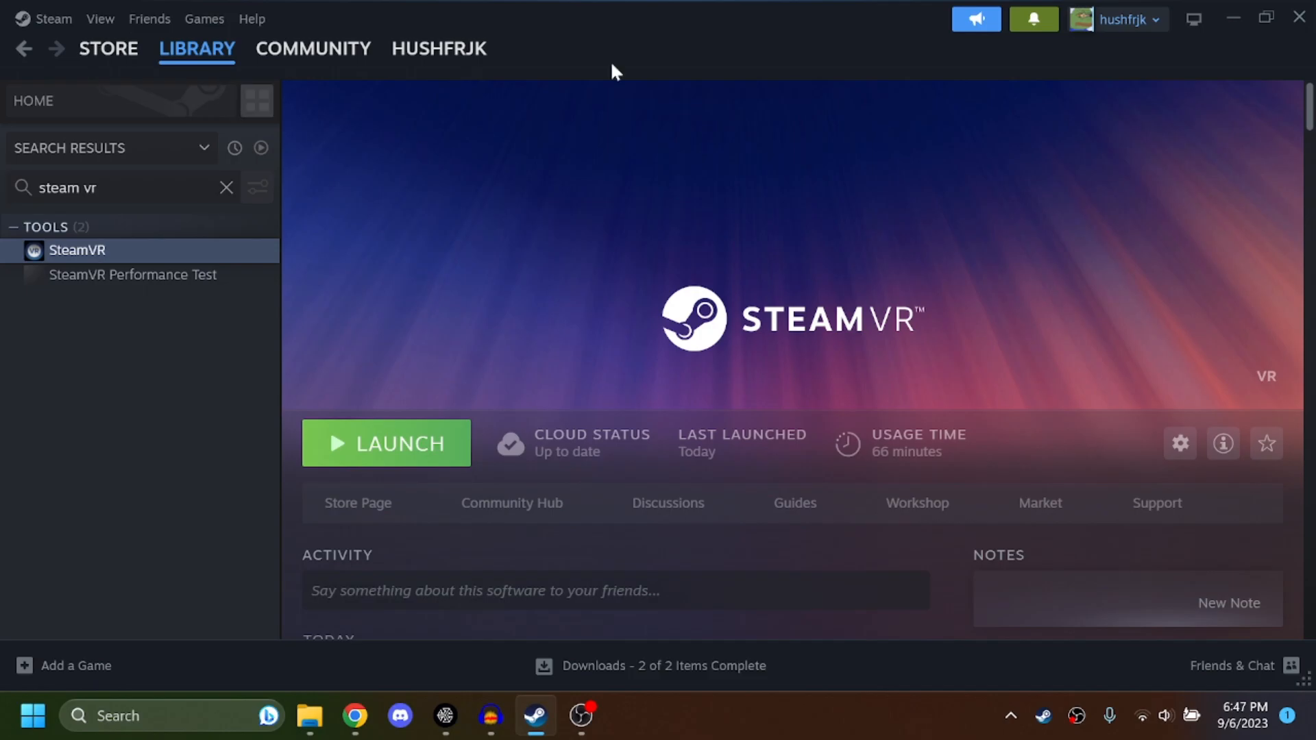
{"action": "mouse_move", "coordinate": [401, 715]}
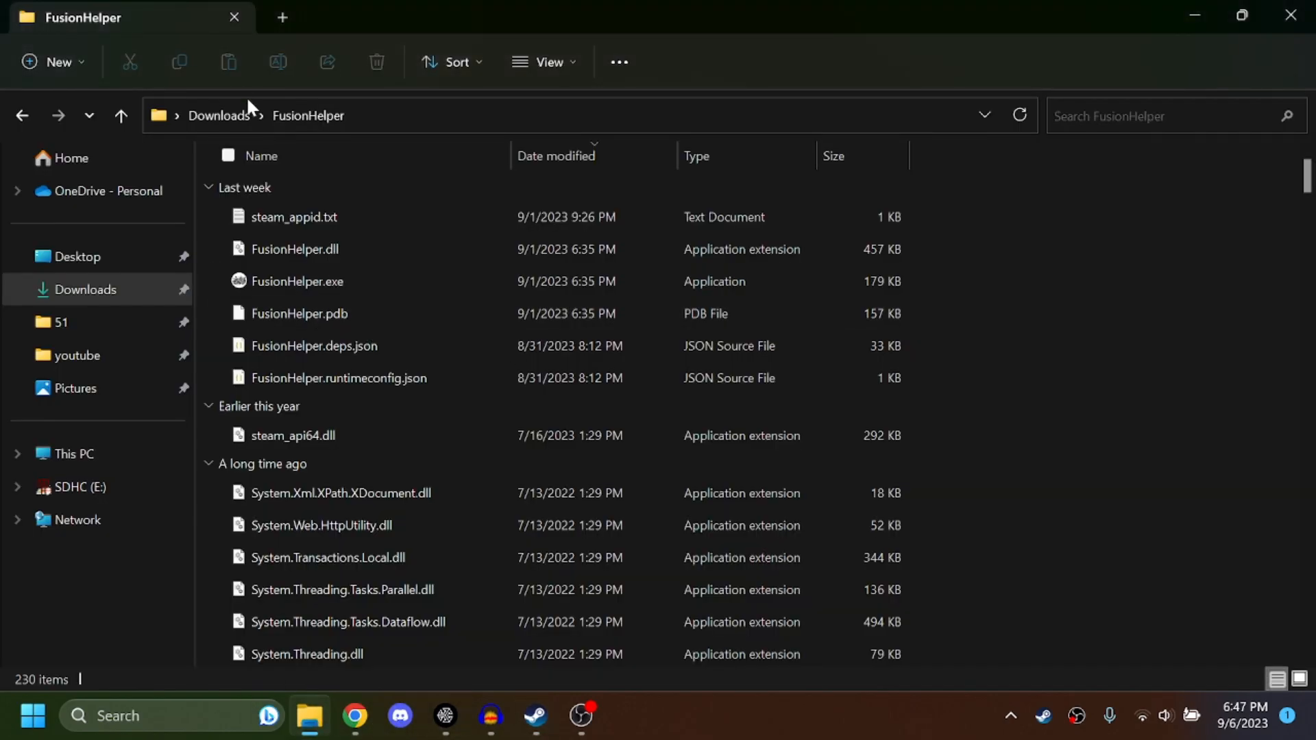
Step: Launch FusionHelper.exe from the extracted folder and leave its console running on UDP port 28340
{"action": "left_click", "coordinate": [297, 312]}
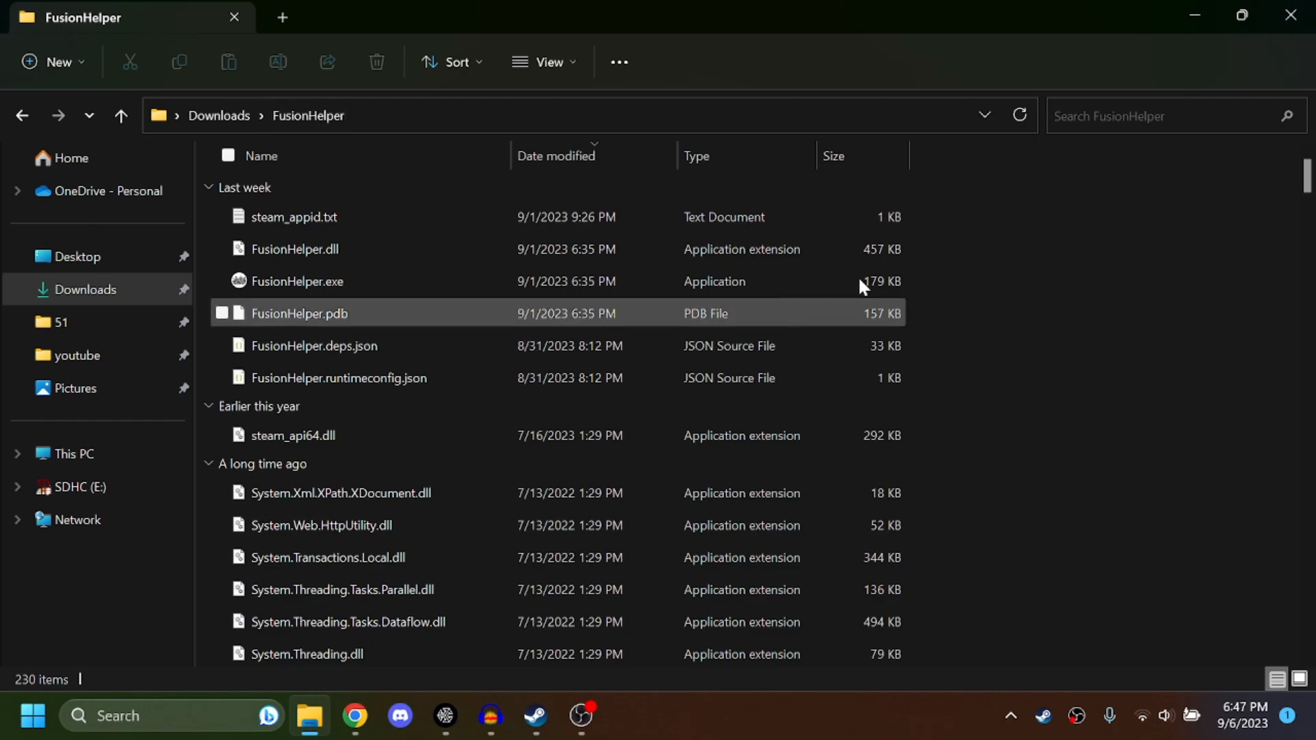
{"action": "left_click", "coordinate": [296, 281]}
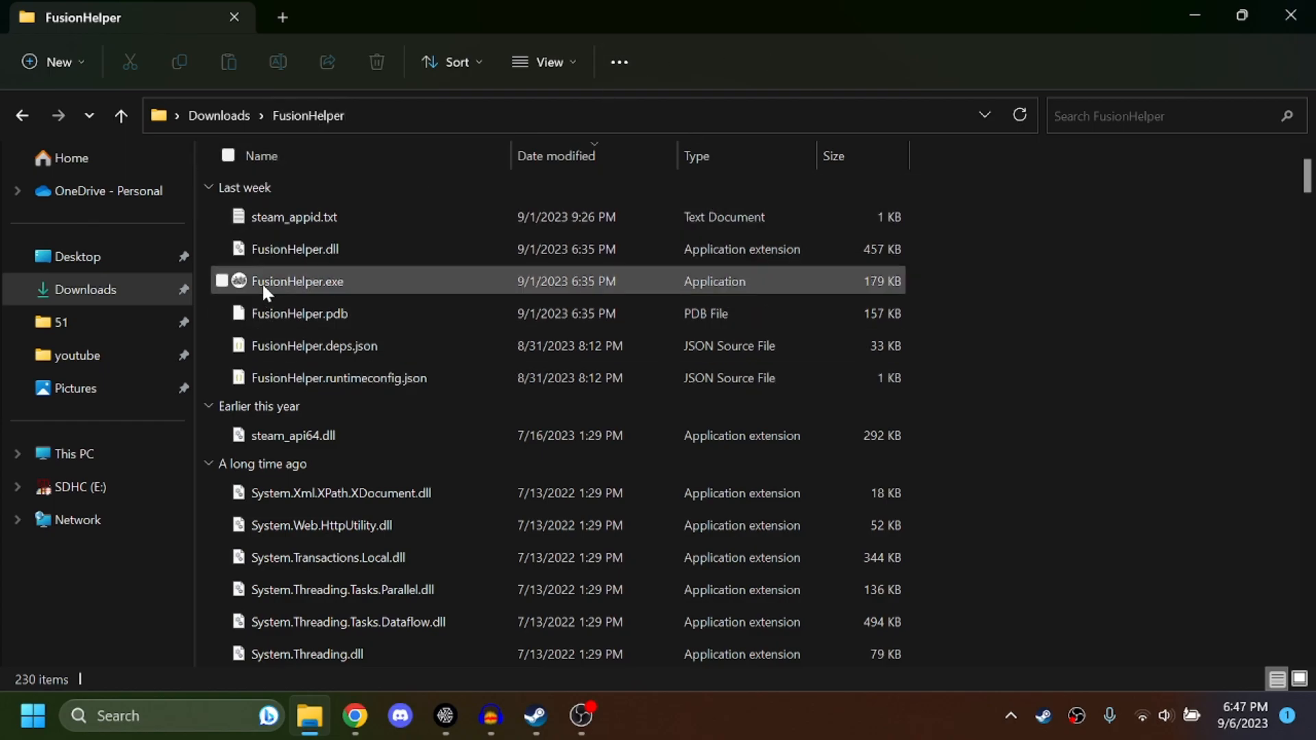
{"action": "left_click", "coordinate": [298, 281]}
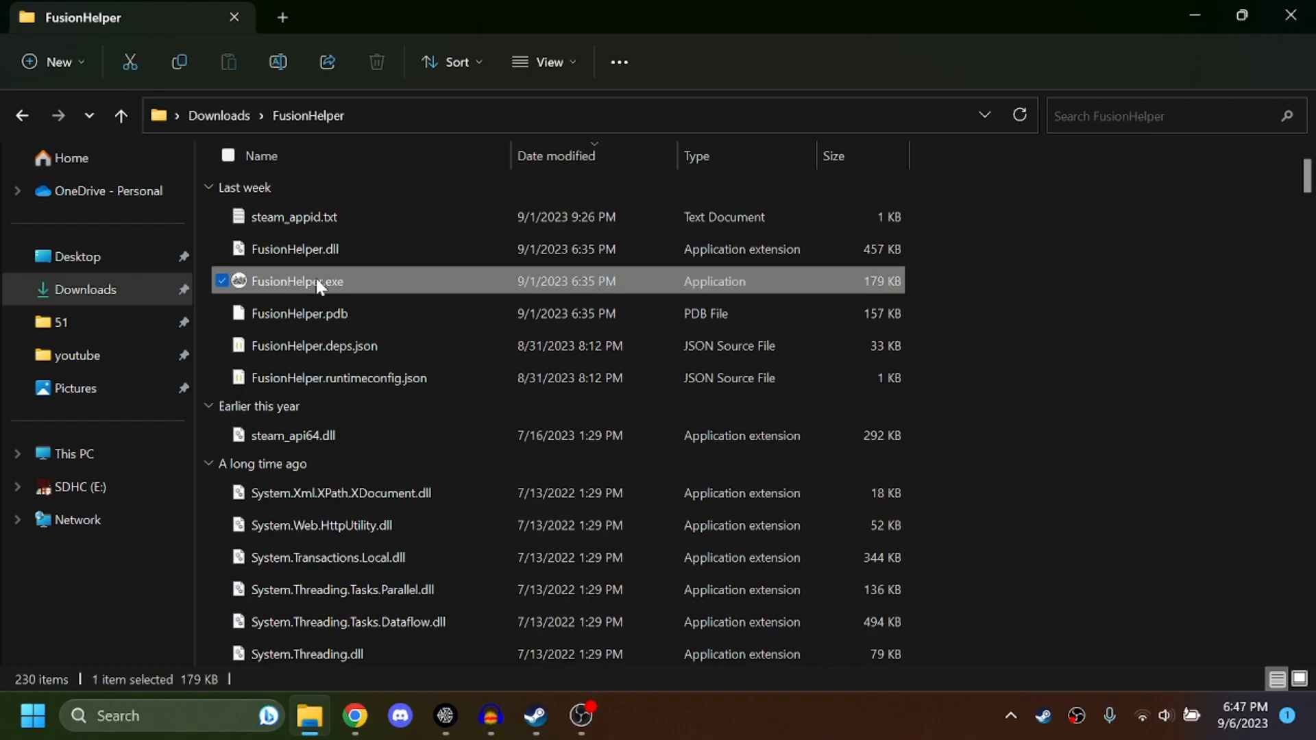
{"action": "double_click", "coordinate": [298, 281]}
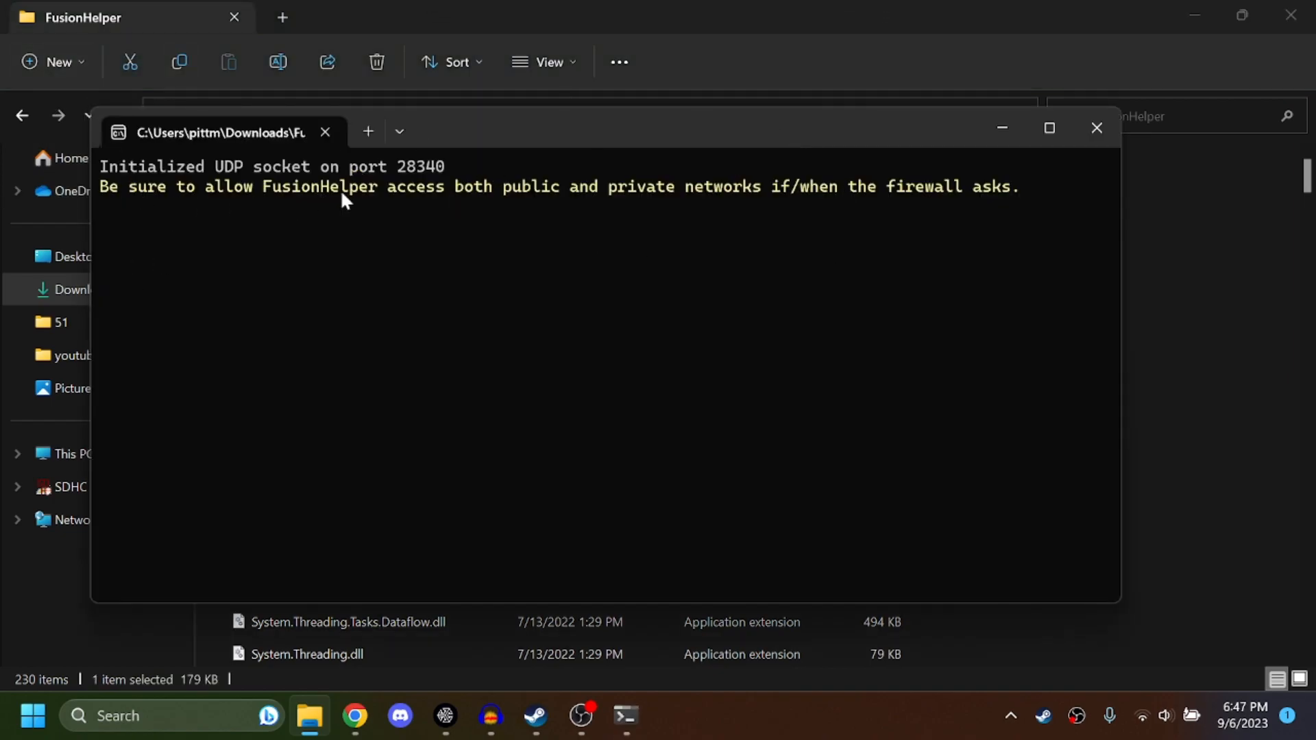
{"action": "mouse_move", "coordinate": [495, 183]}
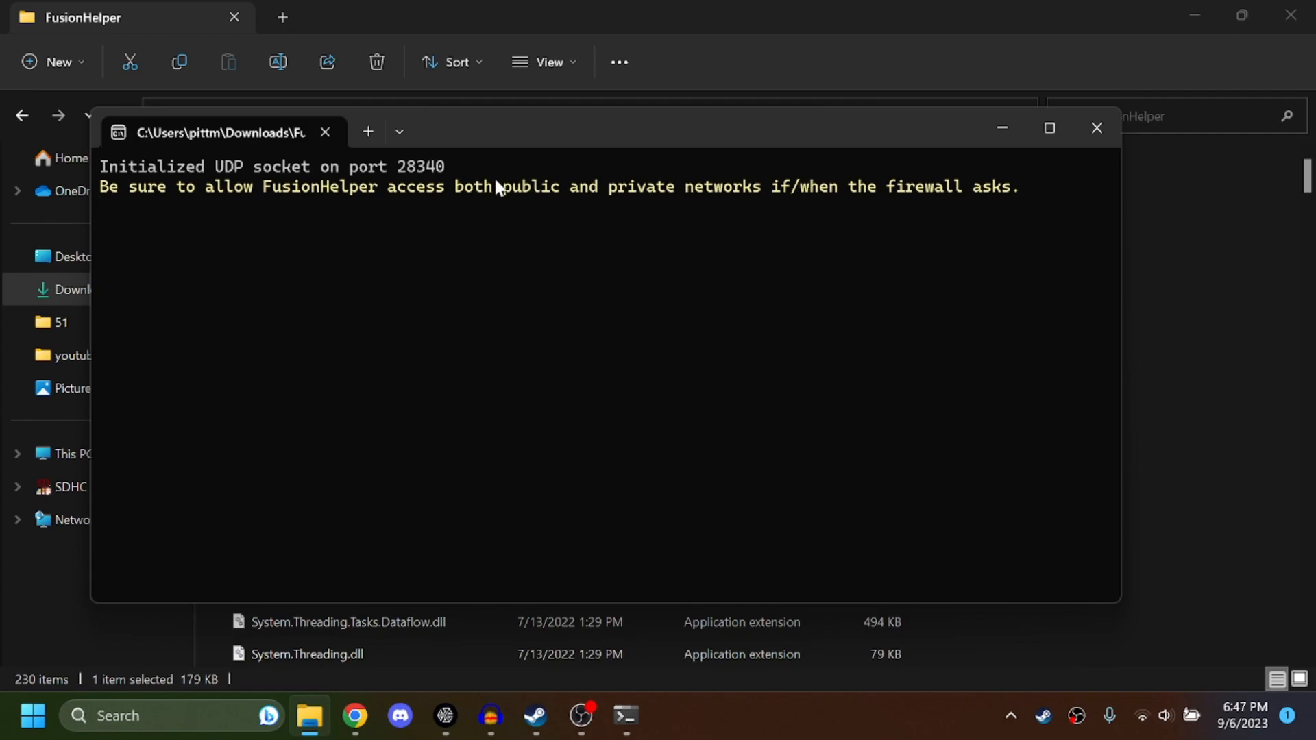
{"action": "left_click_drag", "start_coordinate": [502, 187], "coordinate": [680, 187]}
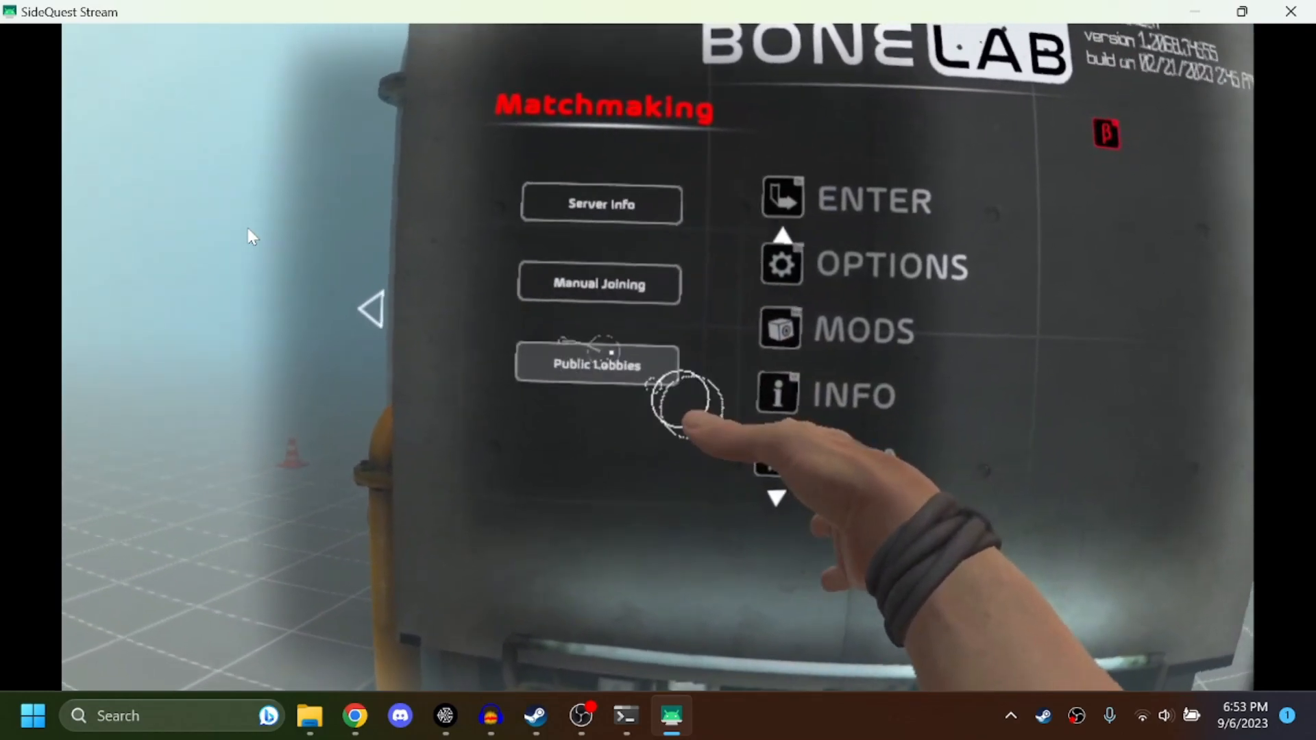
Step: Select Public Lobbies in BONELAB's Matchmaking menu with the VR hand
{"action": "left_click", "coordinate": [597, 363]}
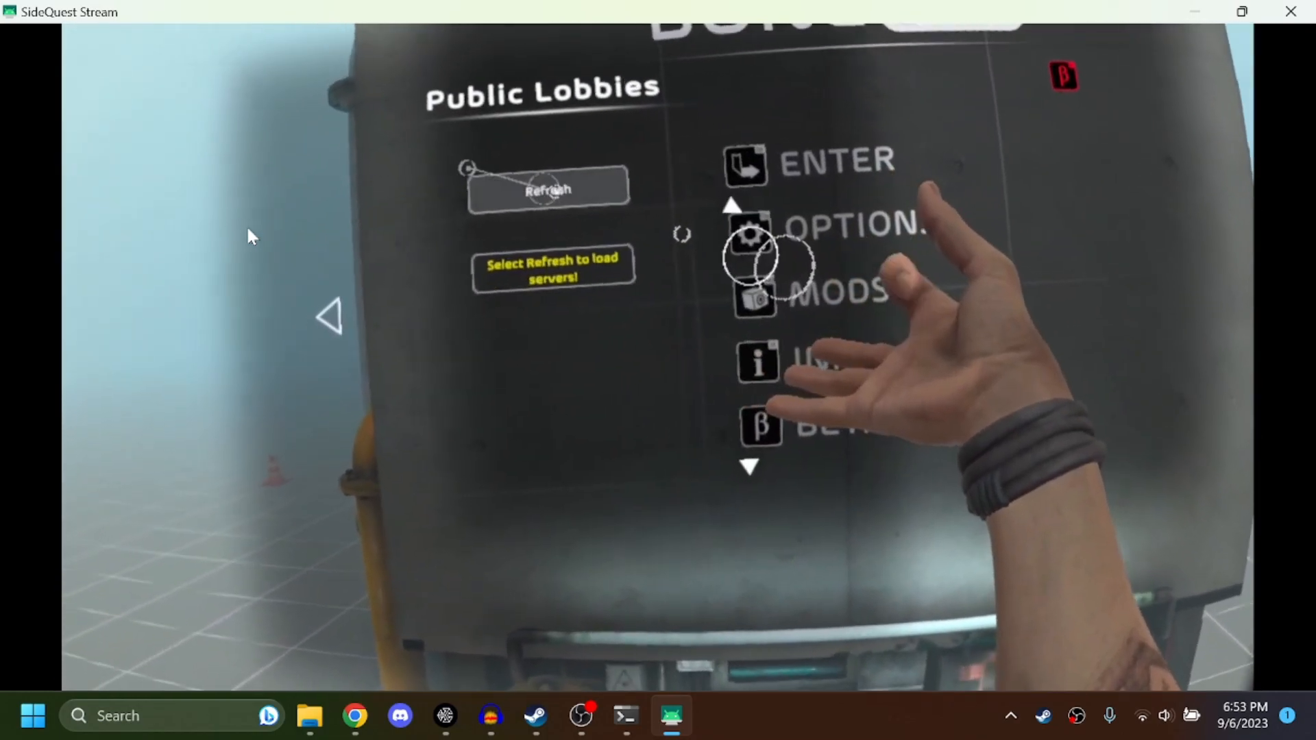